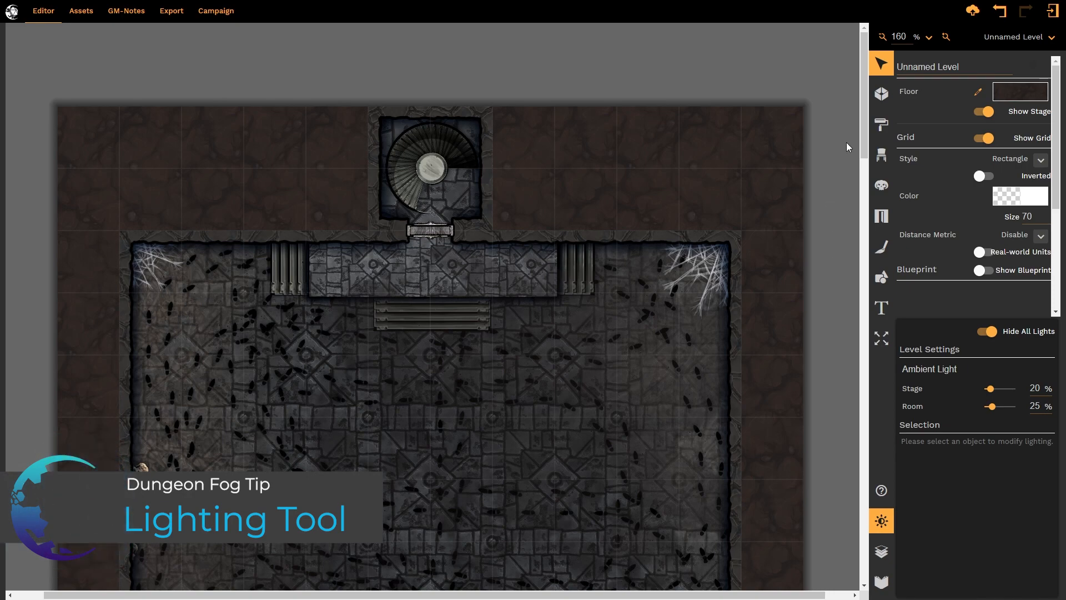
Step: Switch off Hide All Lights so every room shows its coloured, shadowed lighting
scroll(down, 3)
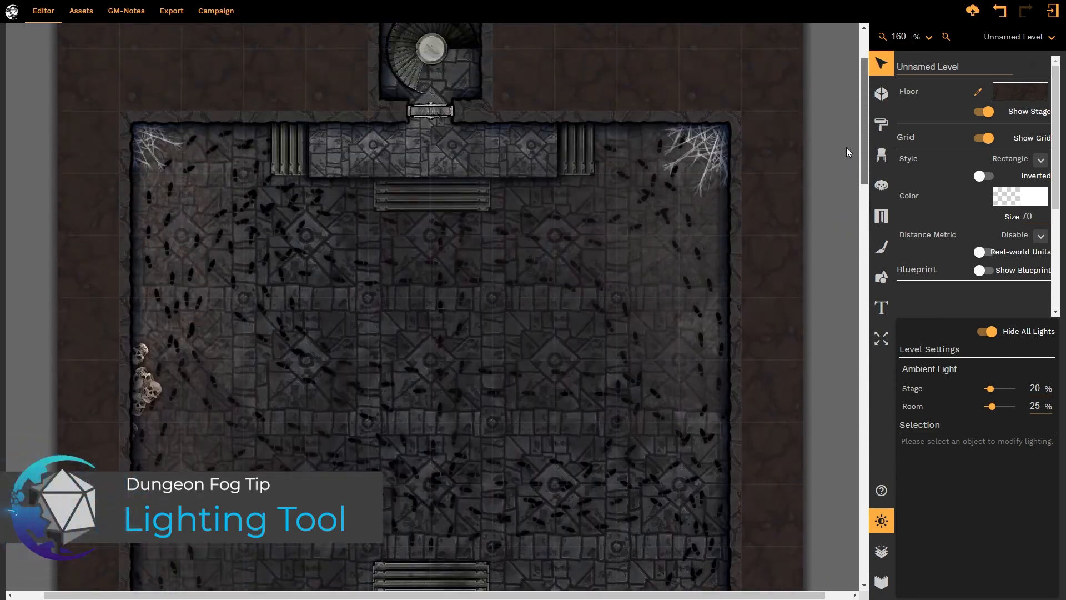
click(984, 331)
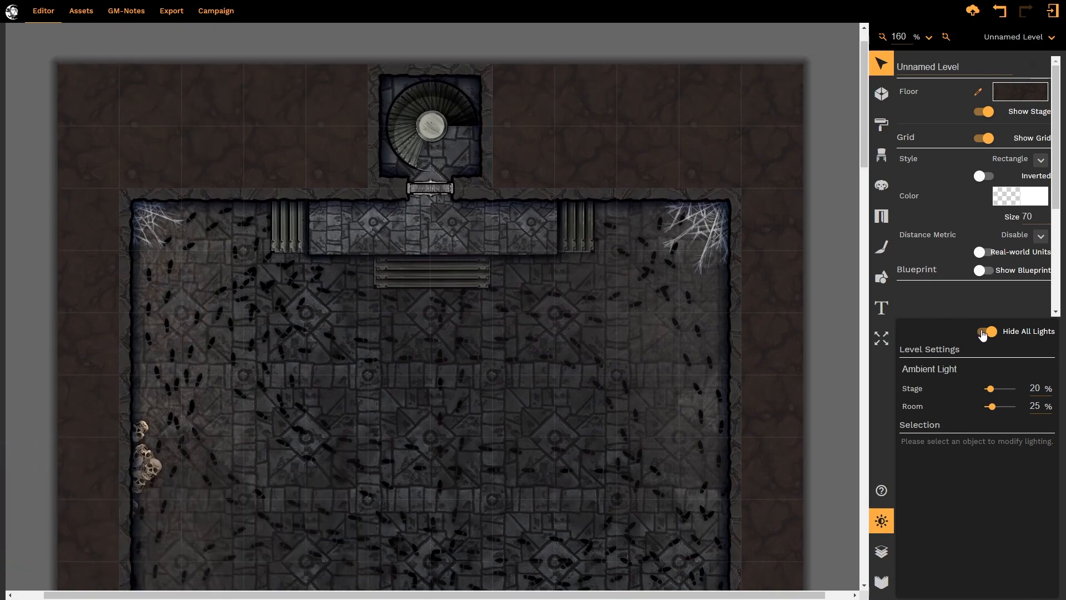
click(987, 331)
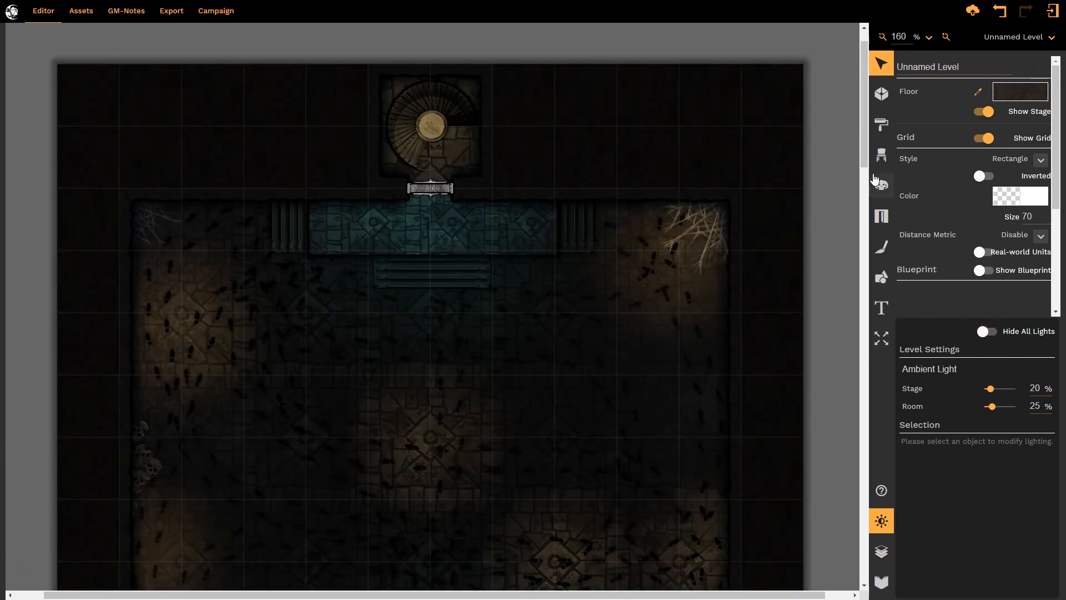
scroll(down, 3)
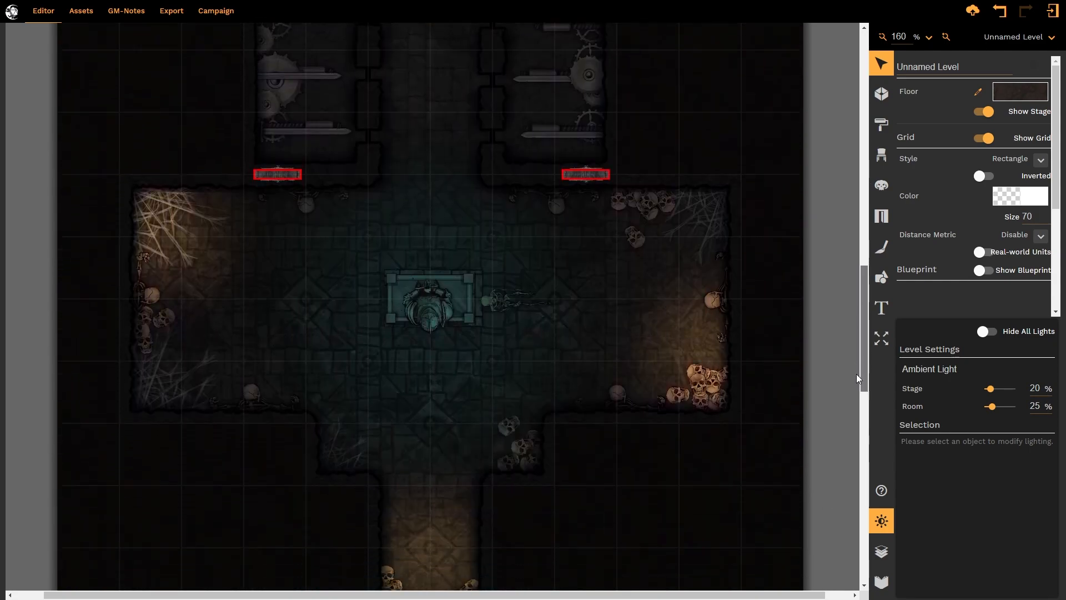
scroll(down, 3)
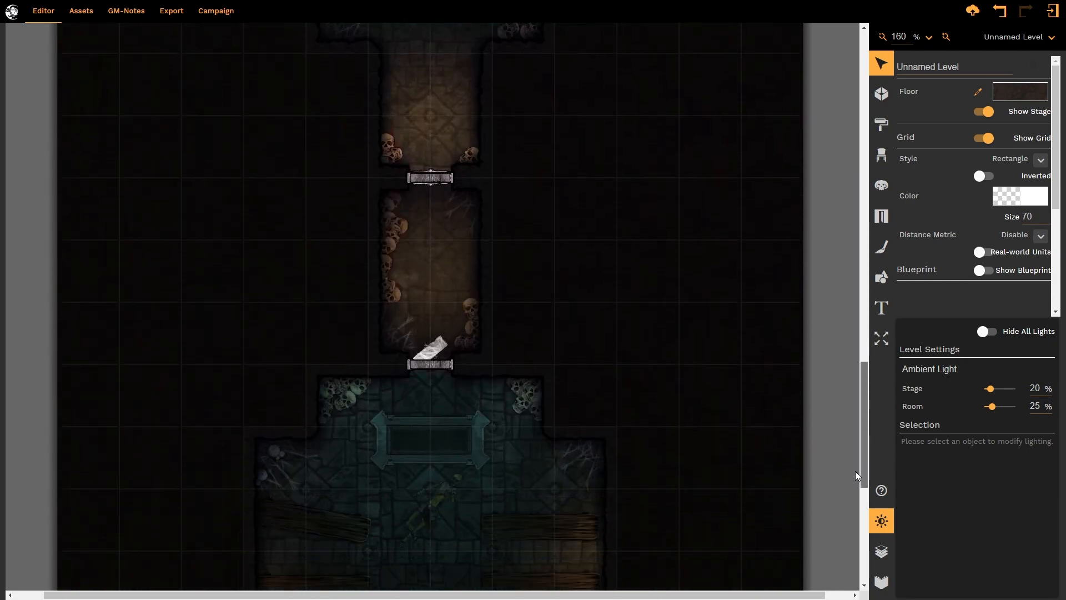
scroll(down, 3)
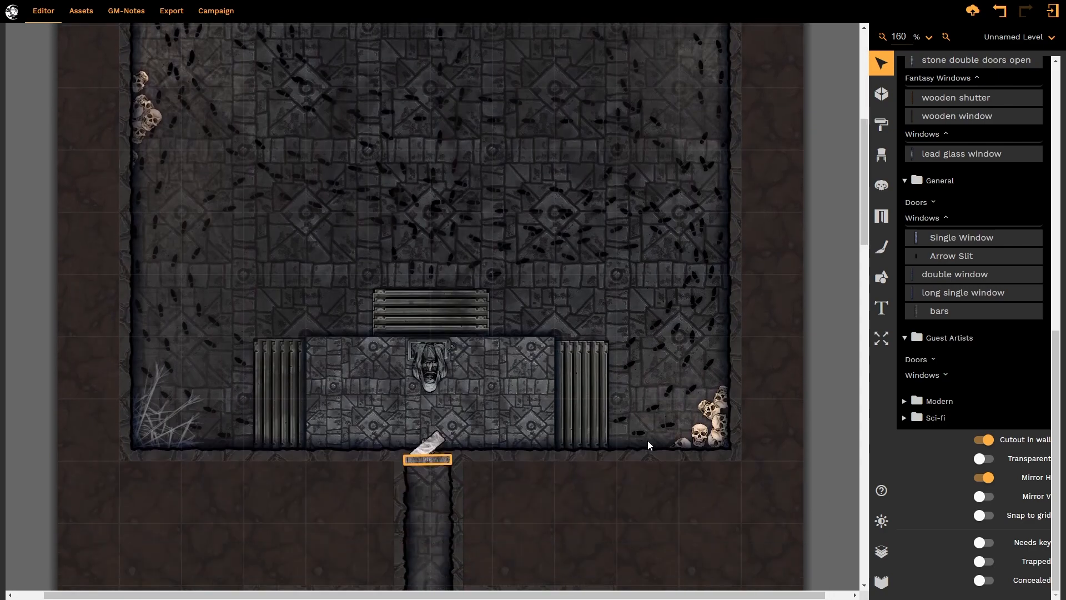
mouse_move(813, 445)
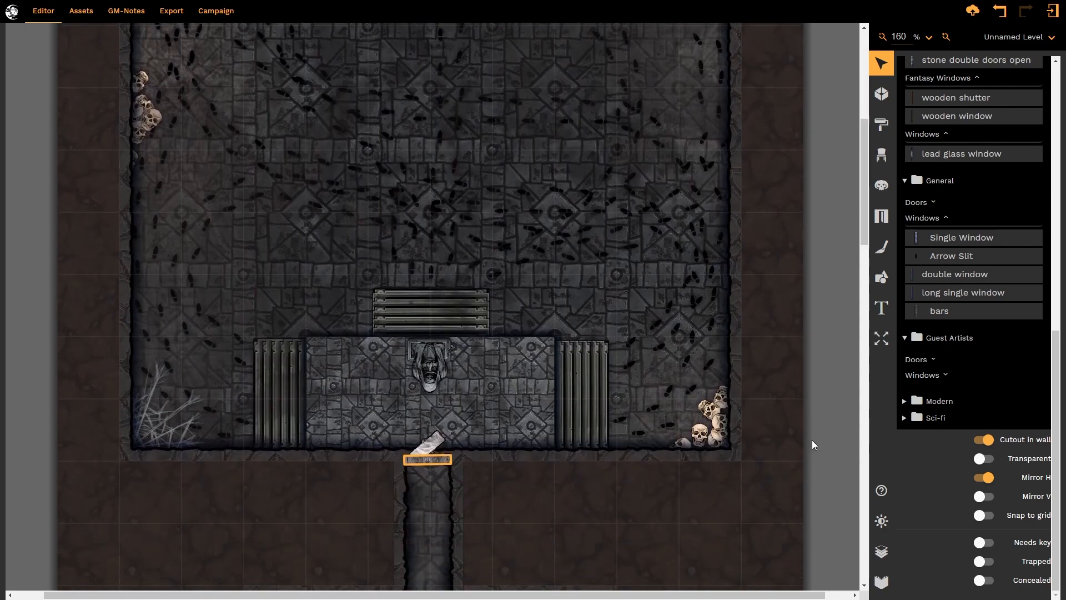
mouse_move(882, 521)
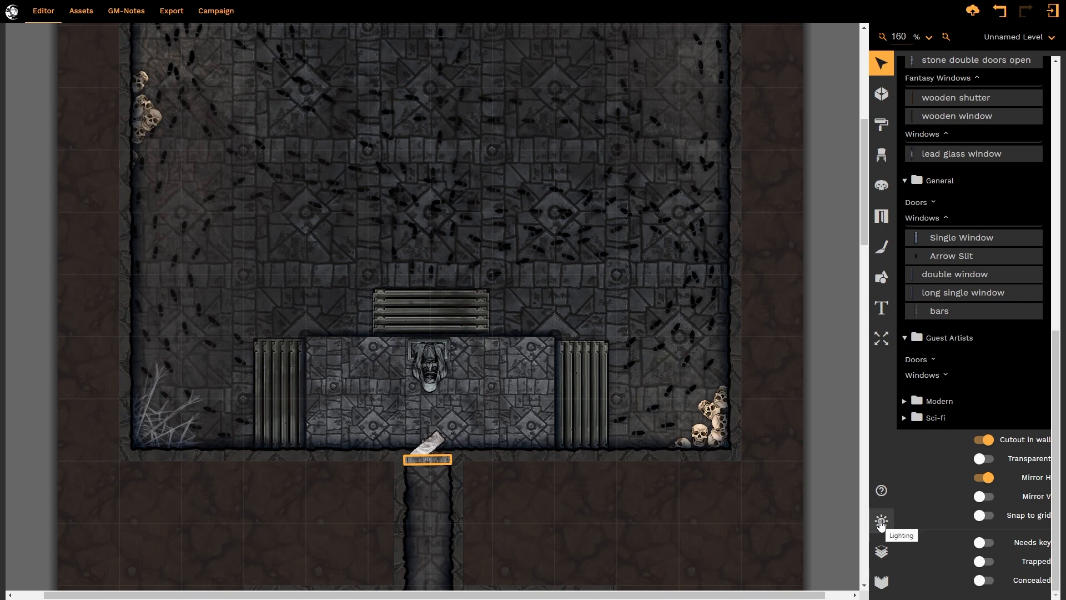
Step: Bring up the level's Lighting settings to lower Stage and Room ambient to 55%
click(881, 521)
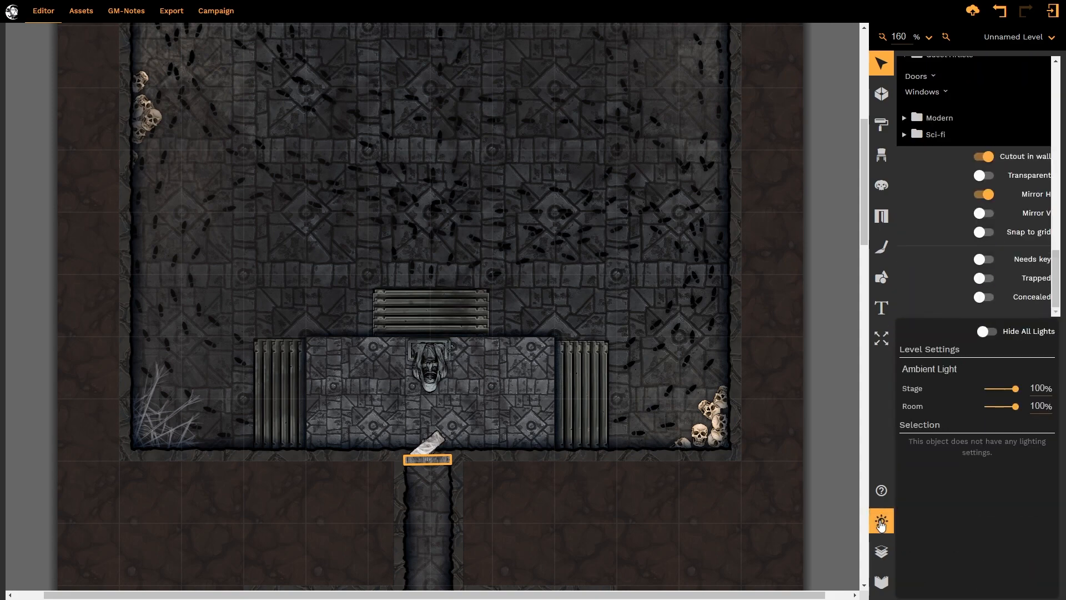
mouse_move(915, 491)
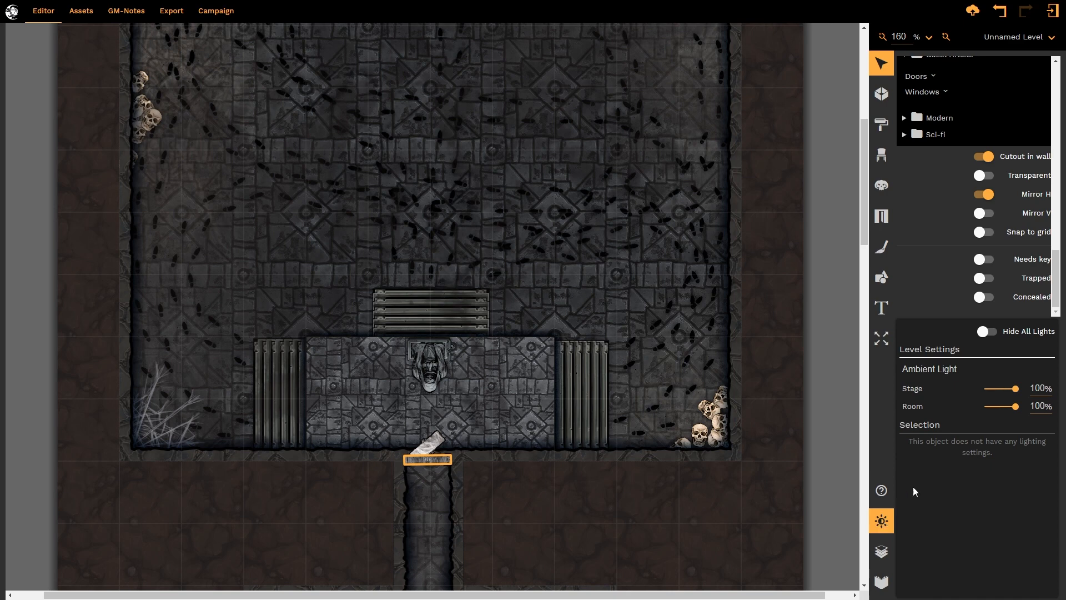
mouse_move(943, 382)
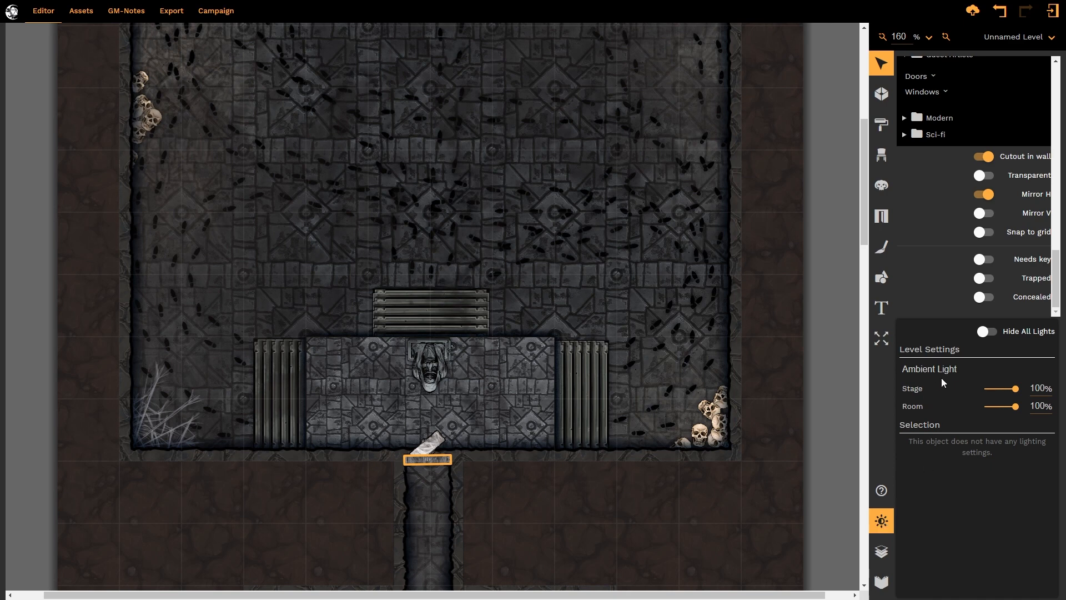
mouse_move(973, 385)
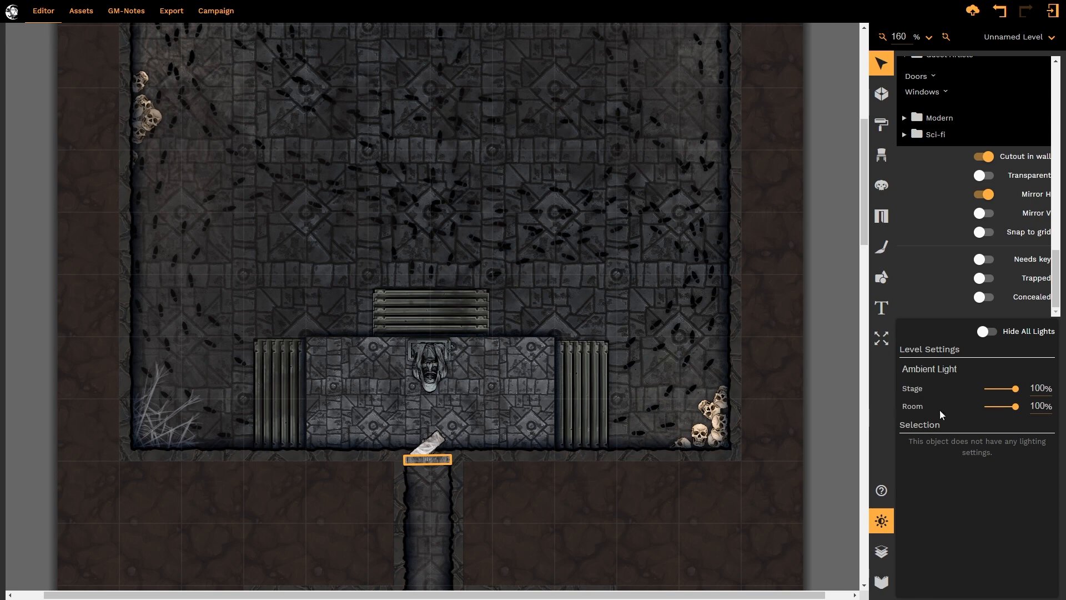
mouse_move(941, 381)
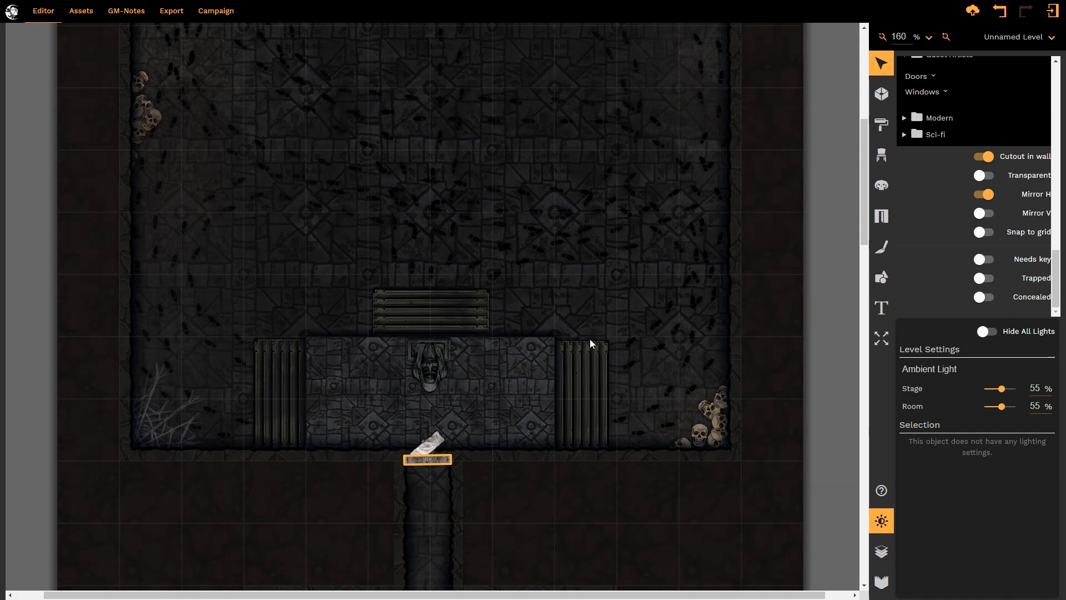
scroll(down, 3)
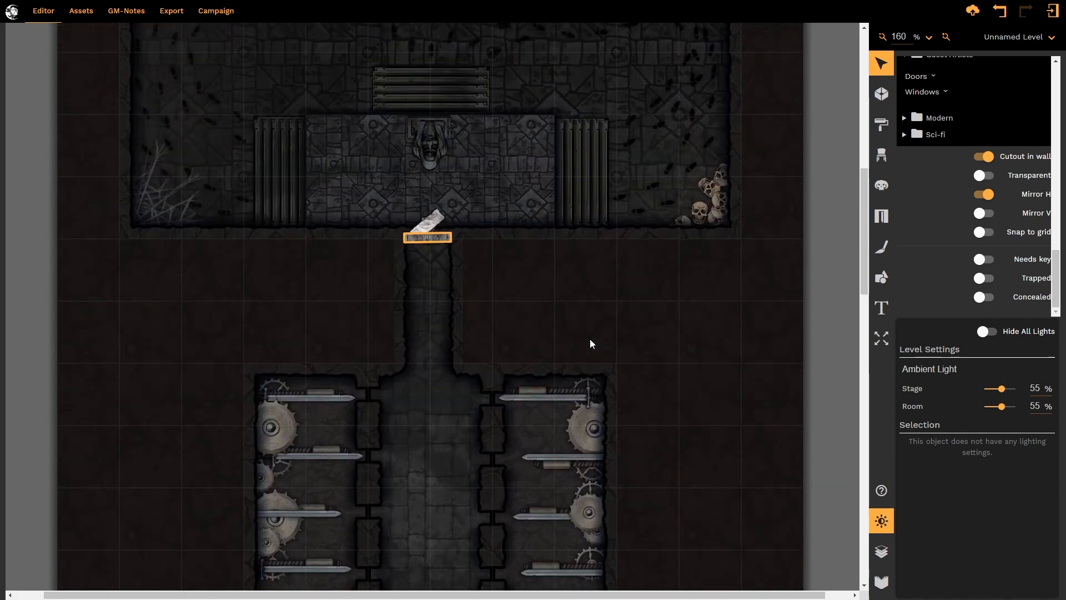
scroll(down, 3)
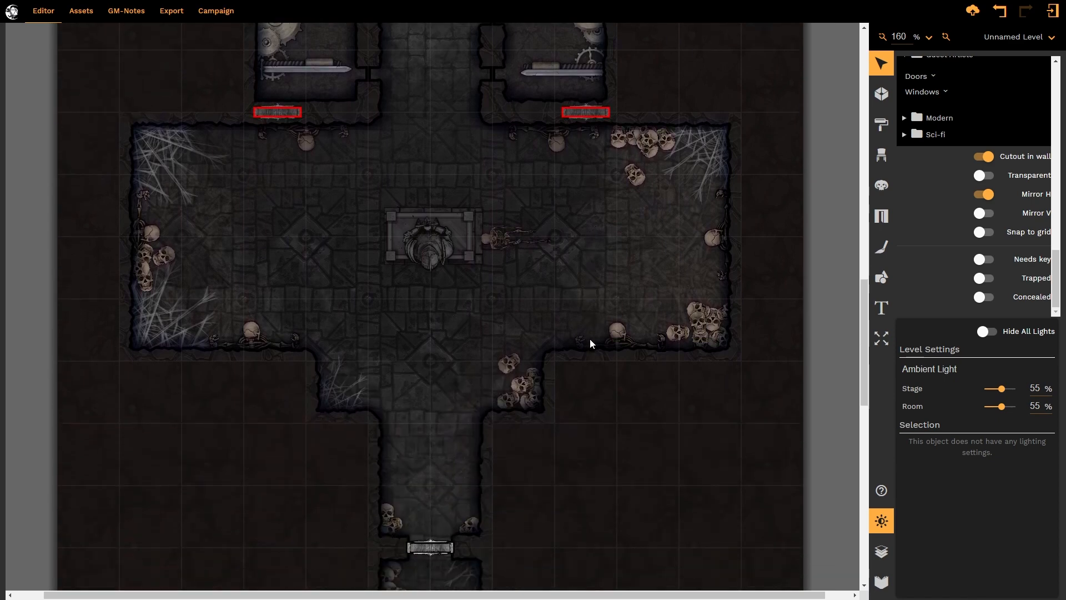
mouse_move(957, 434)
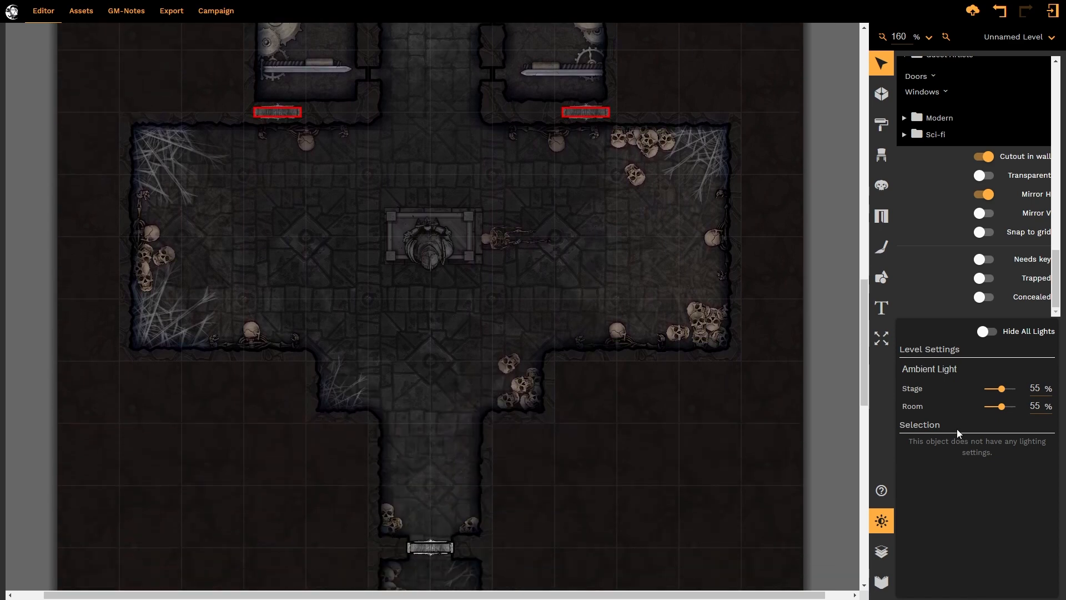
mouse_move(943, 388)
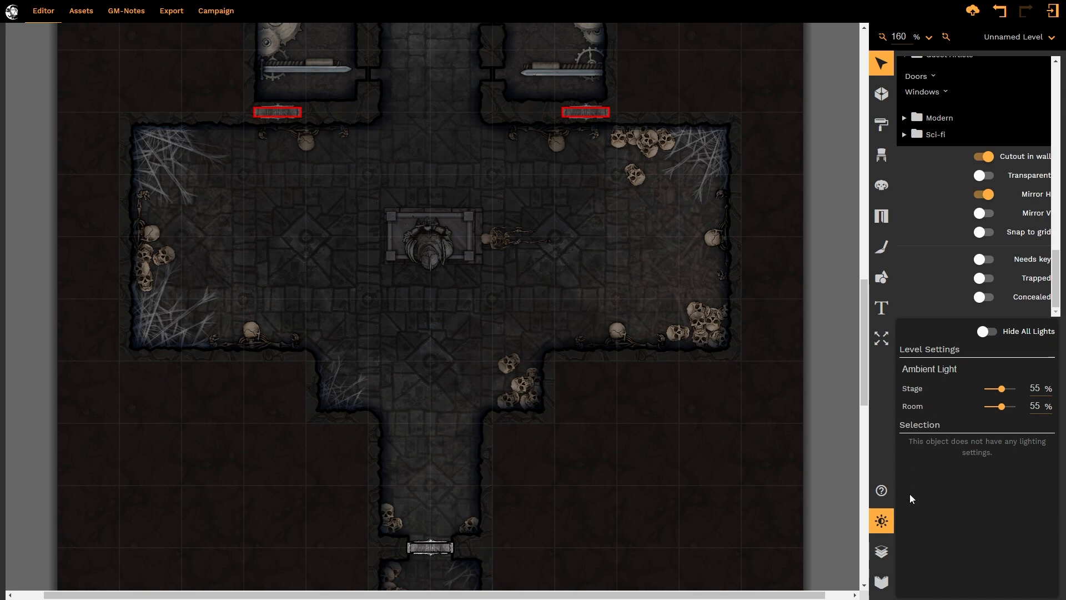
mouse_move(881, 521)
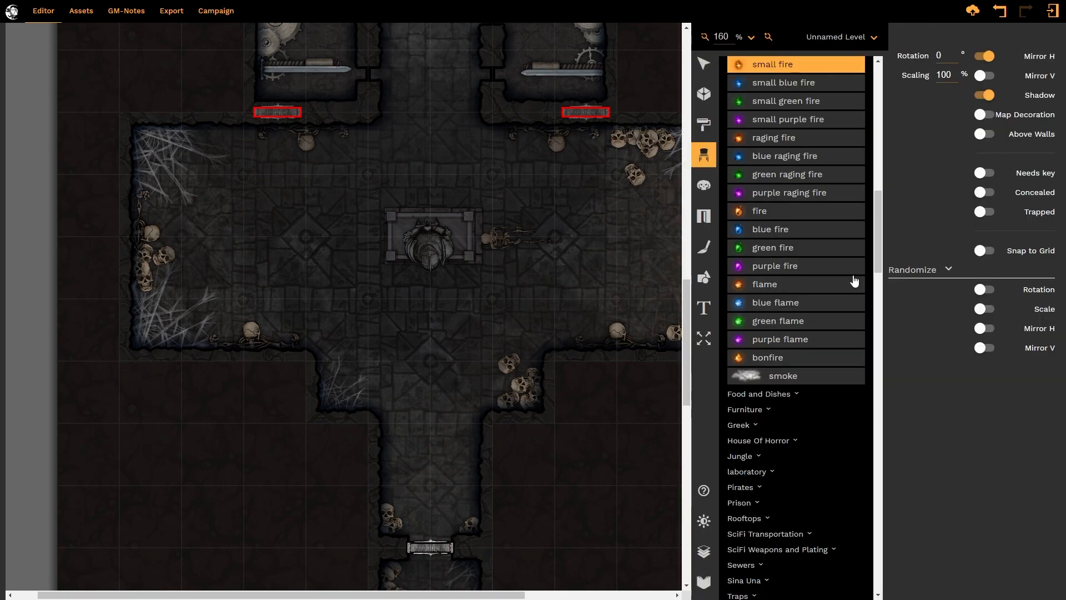
Step: Place a small fire prop on the central altar of the cross-shaped hall
scroll(up, 3)
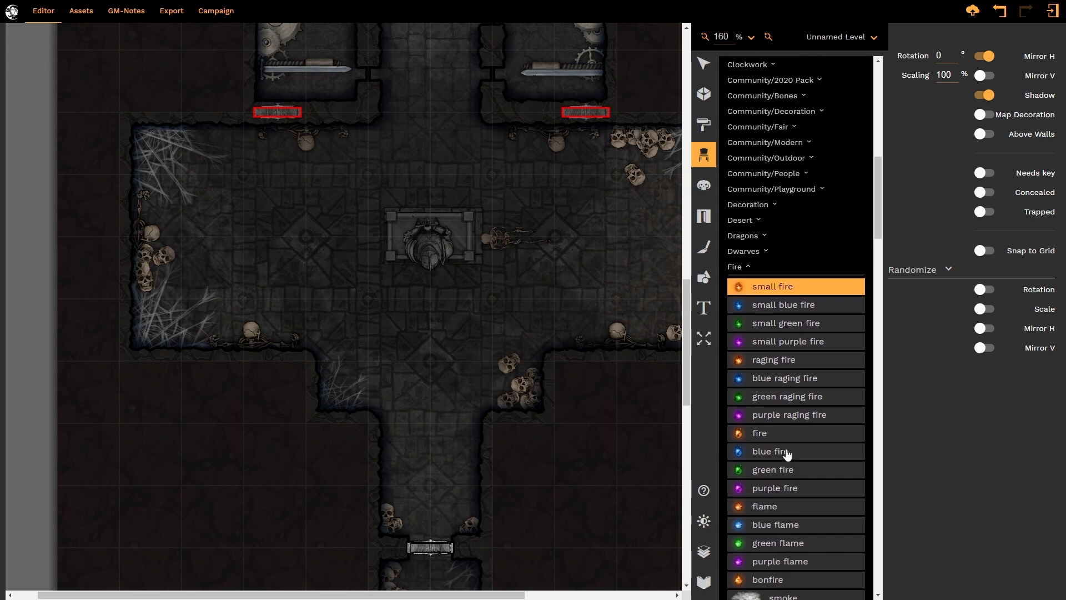
scroll(up, 3)
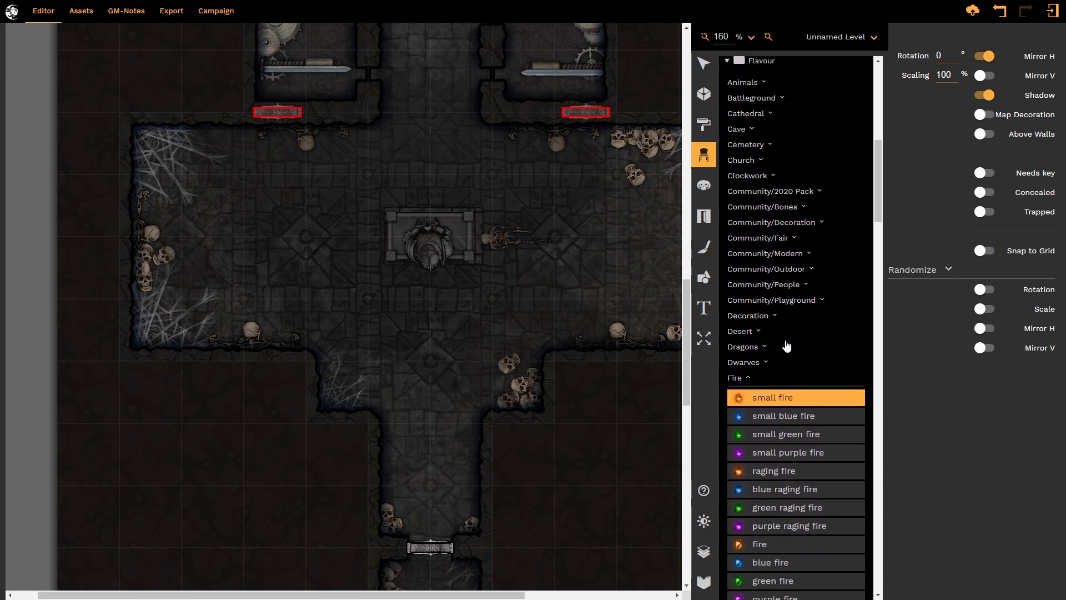
click(626, 363)
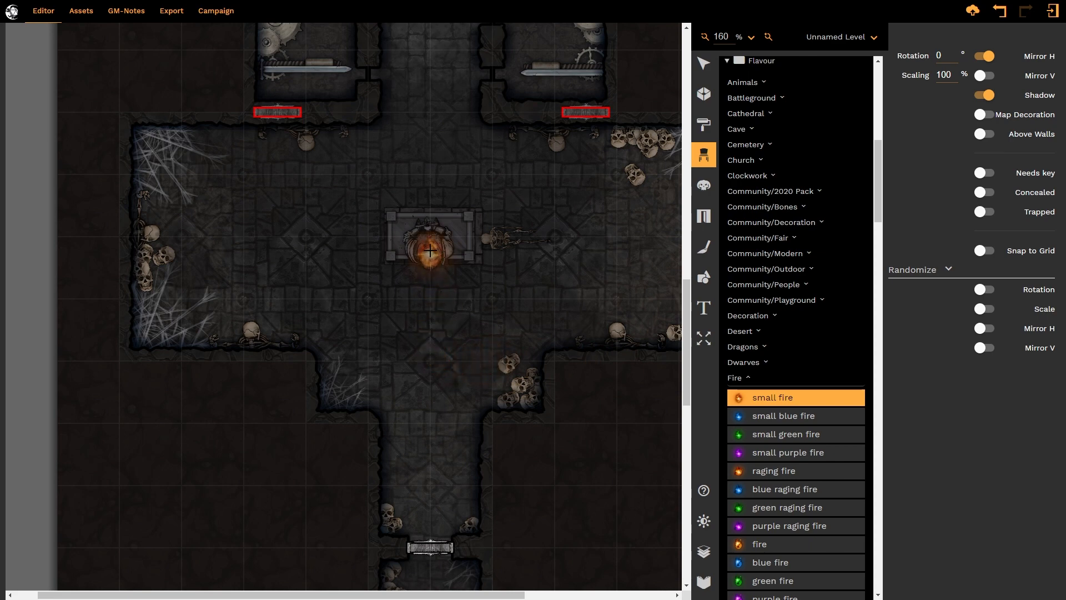
click(430, 282)
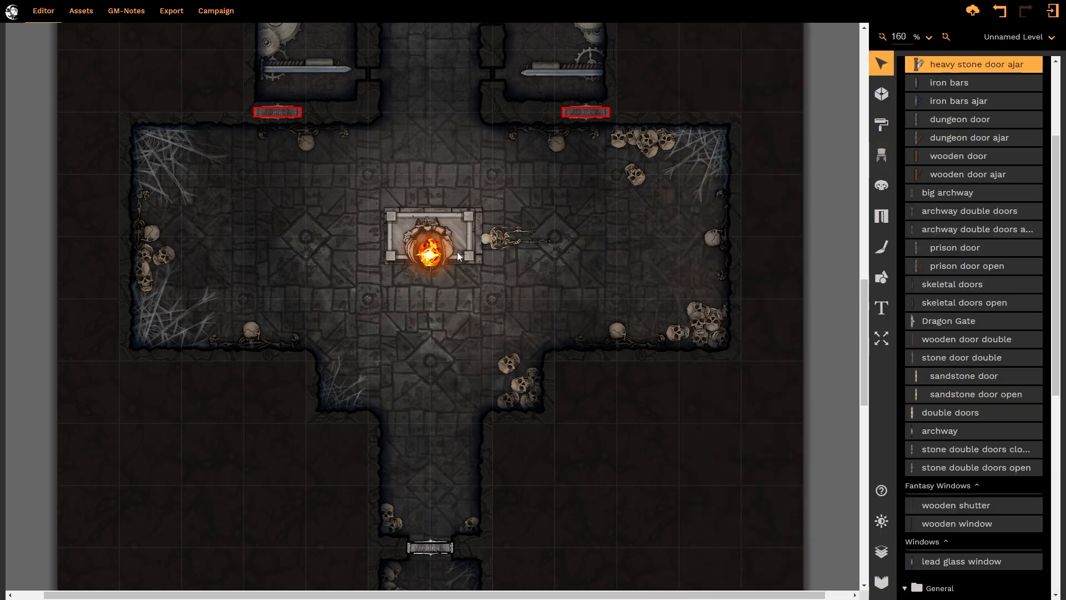
mouse_move(421, 285)
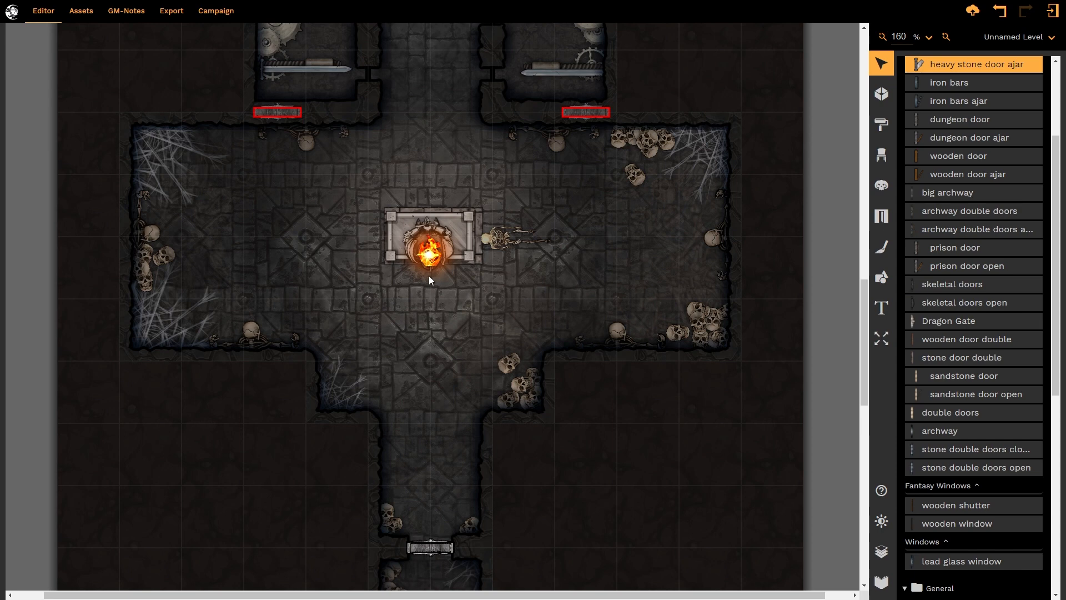
mouse_move(422, 293)
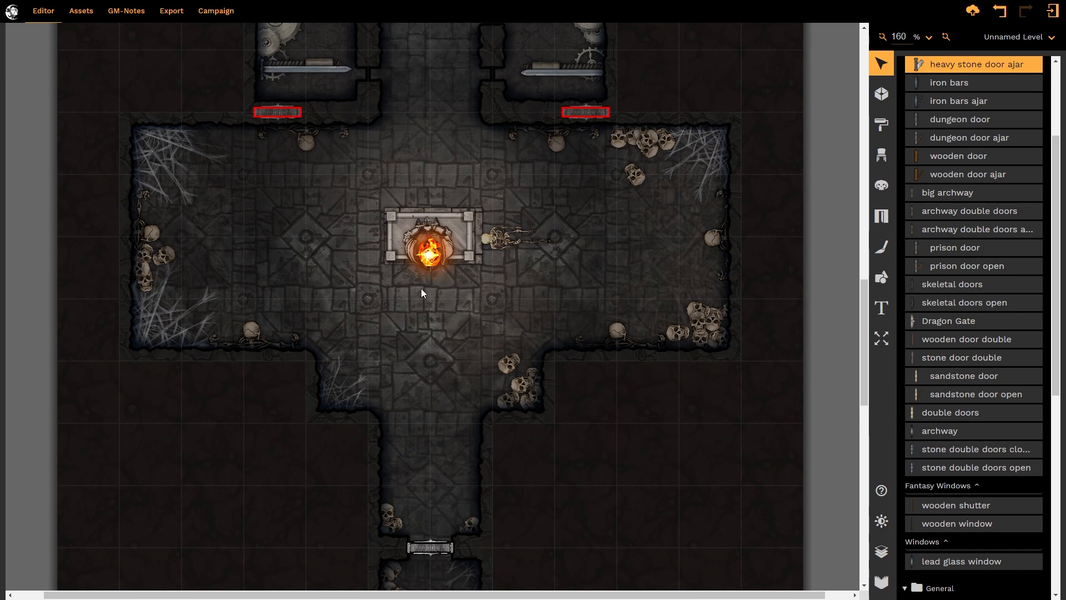
mouse_move(432, 258)
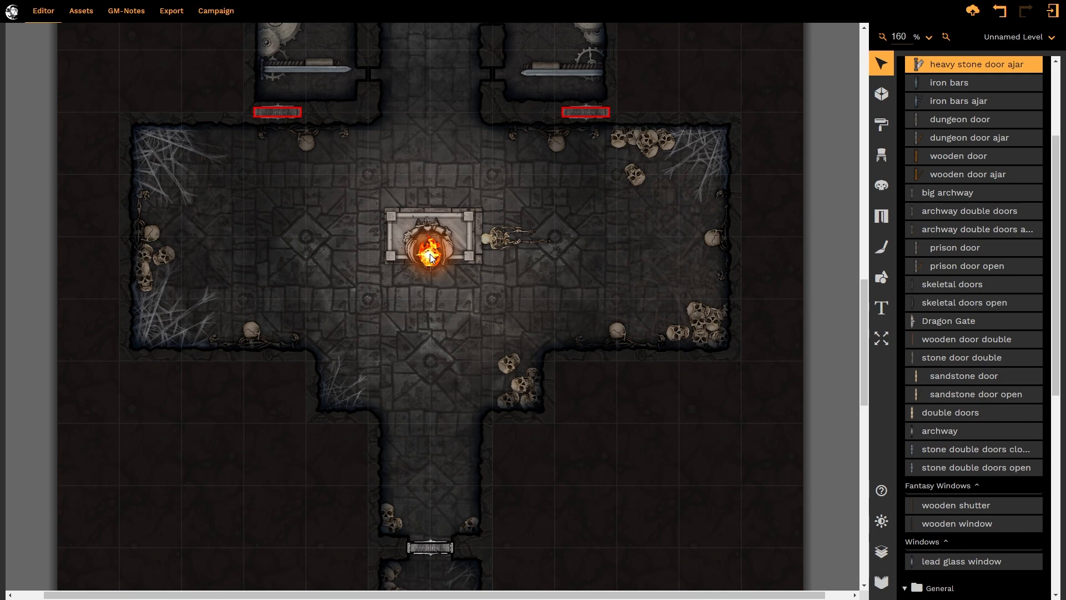
mouse_move(433, 260)
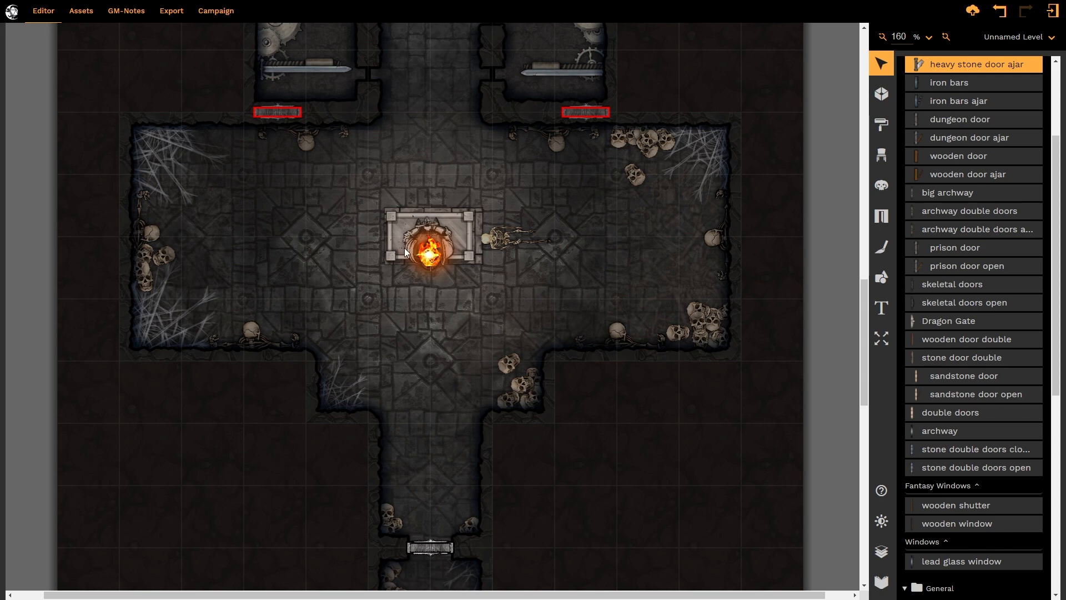
mouse_move(448, 257)
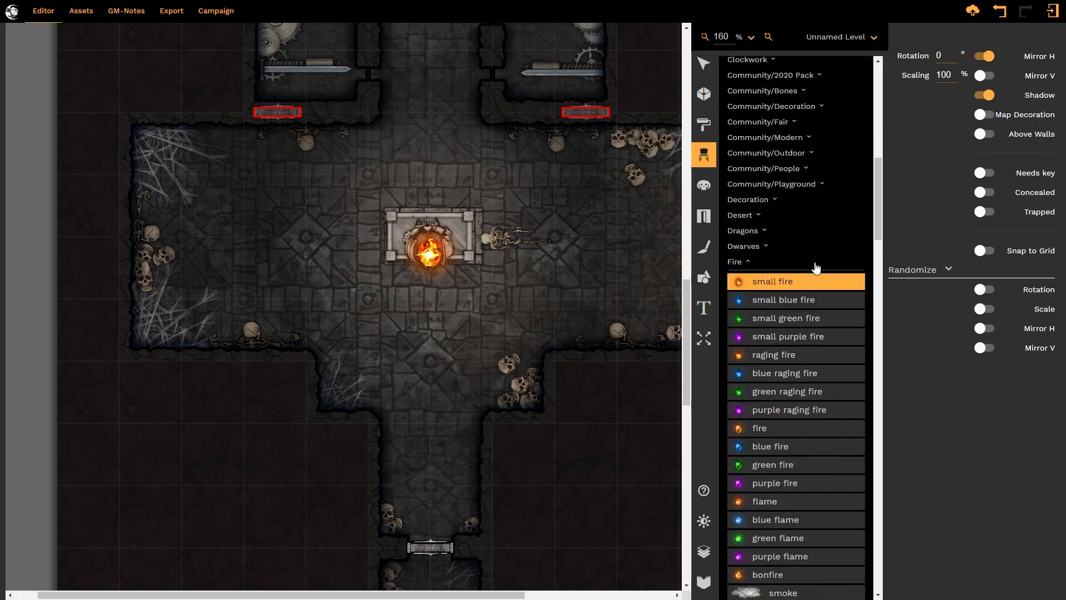
Step: Place dried grass from the Desert props left of the altar, then select the small fire
click(744, 215)
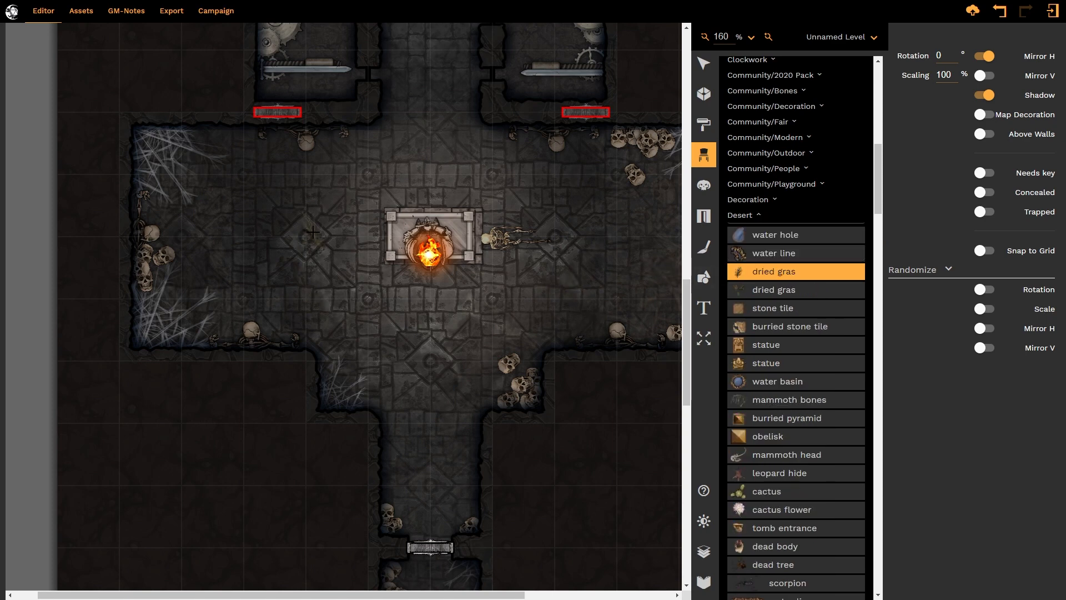
click(313, 231)
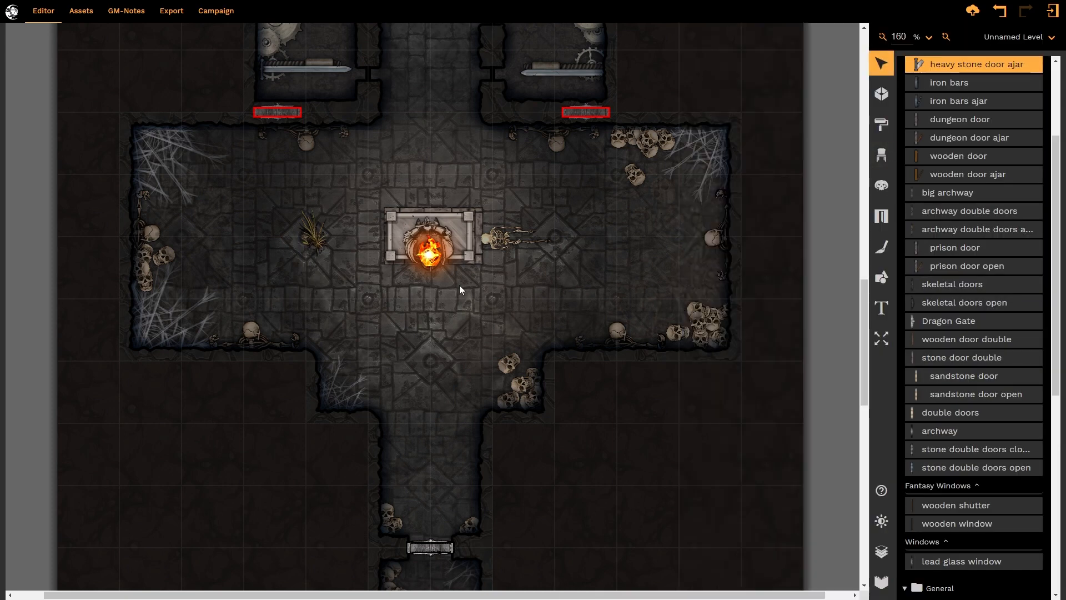
mouse_move(440, 264)
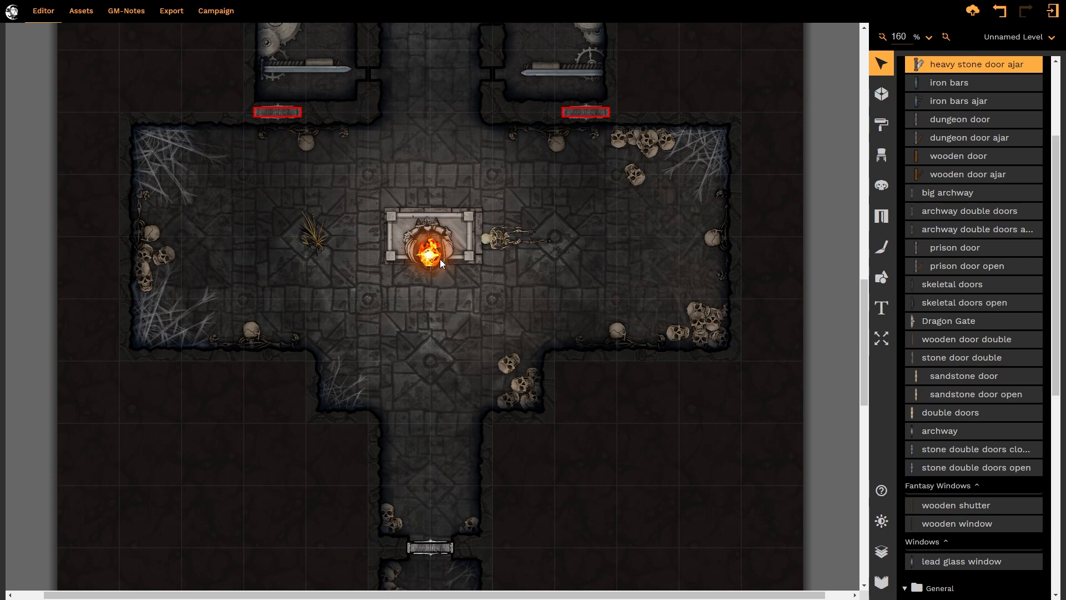
click(430, 255)
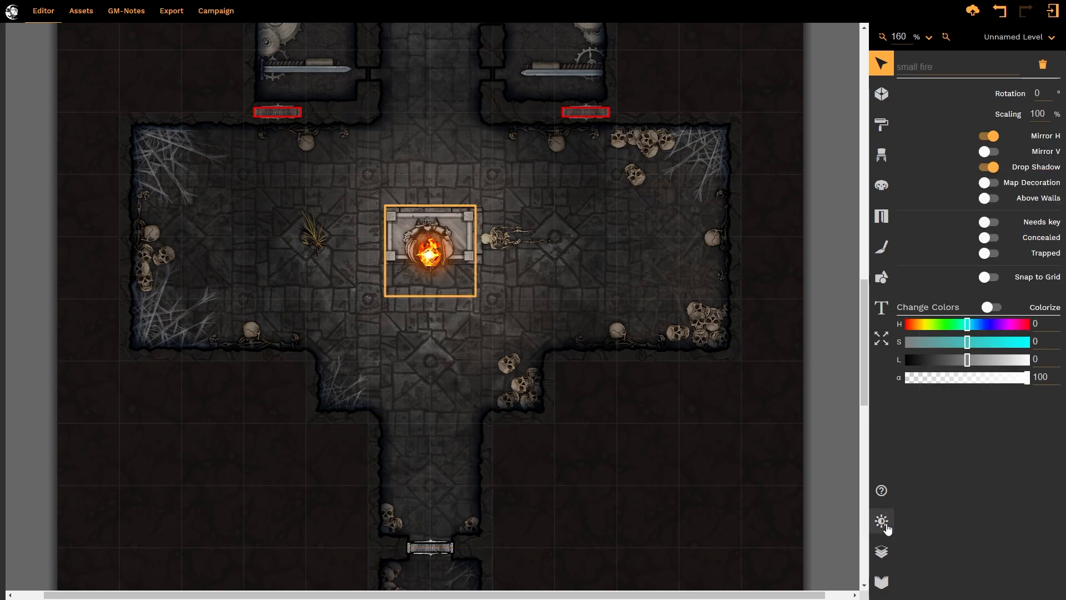
click(881, 521)
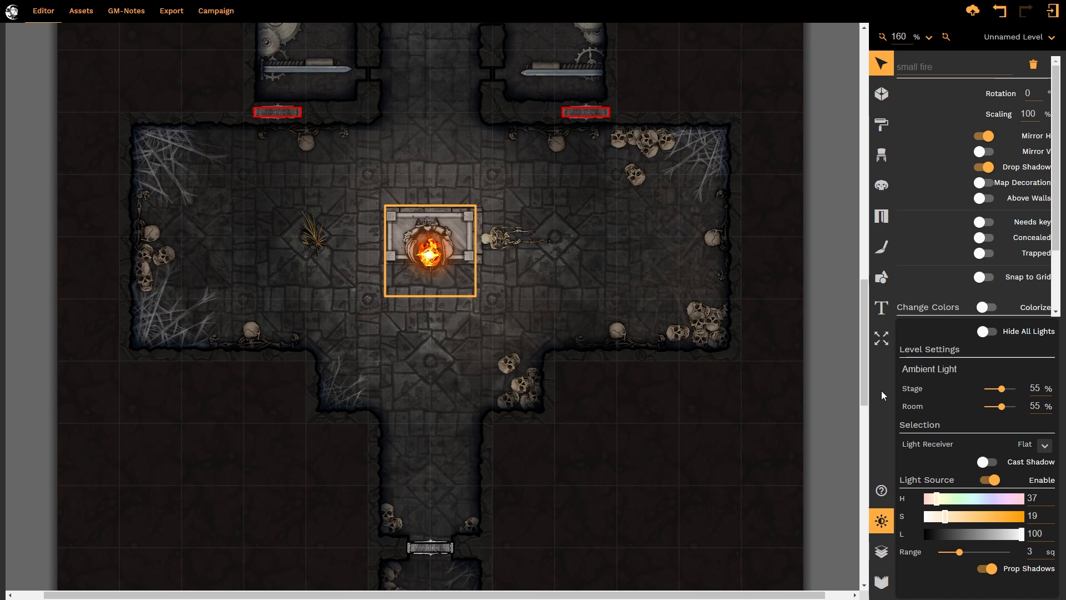
mouse_move(924, 385)
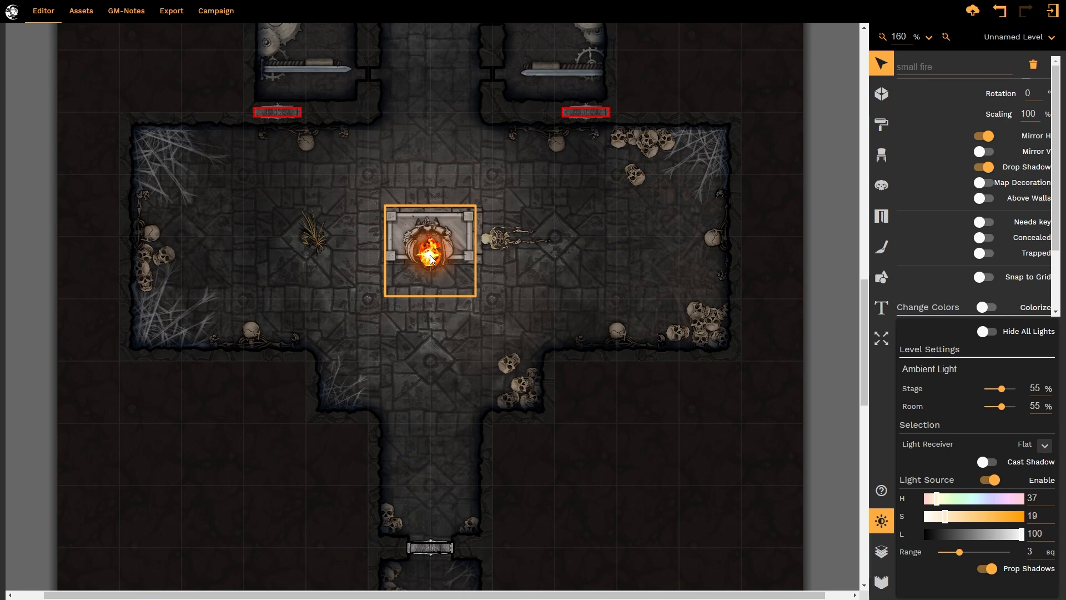
mouse_move(935, 440)
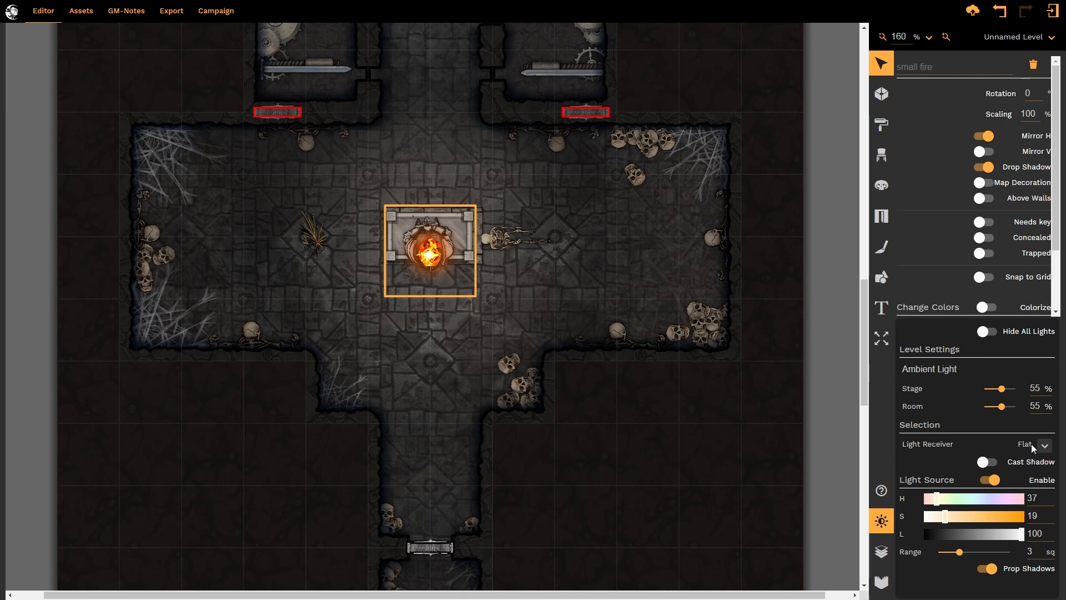
click(1045, 443)
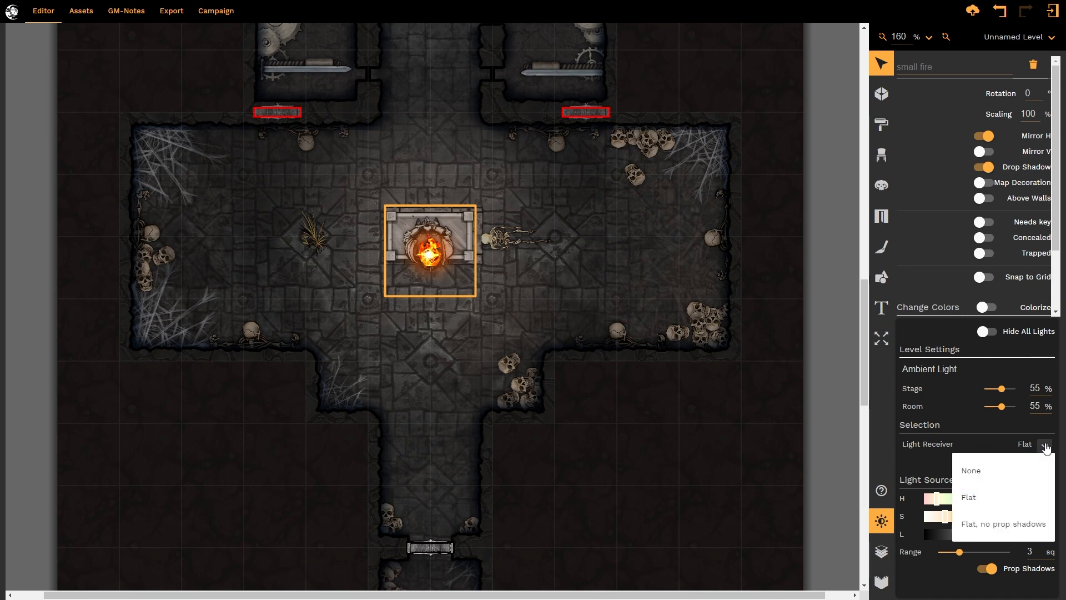
click(967, 496)
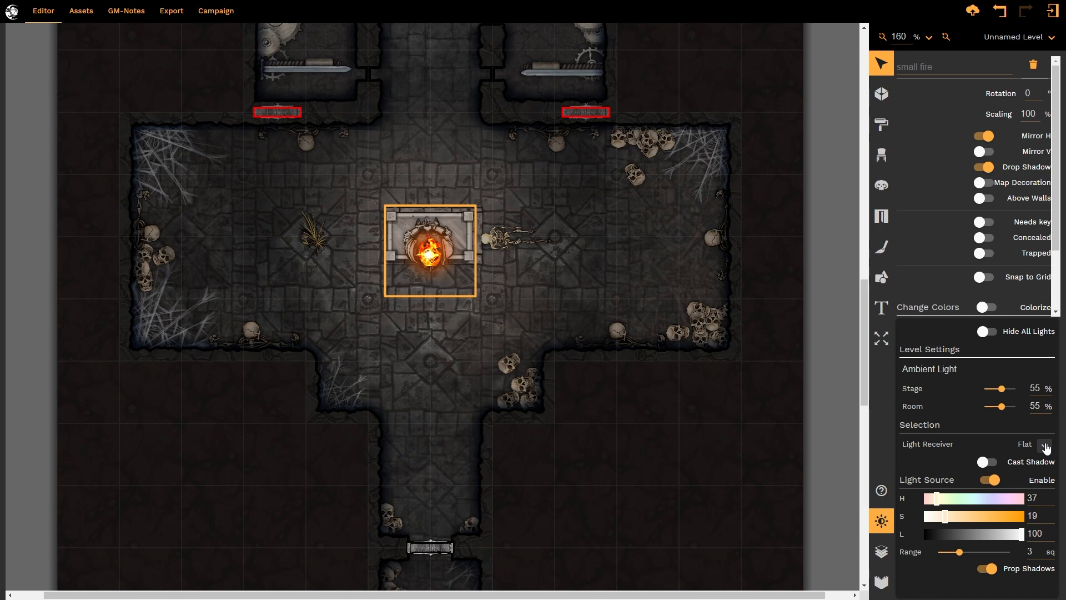
click(1046, 445)
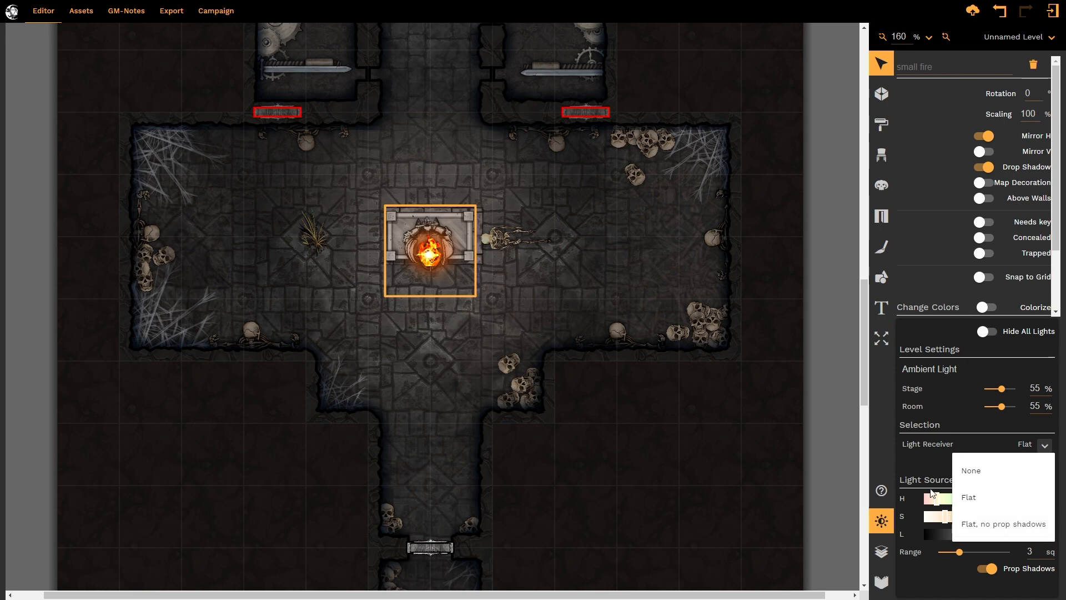
click(968, 497)
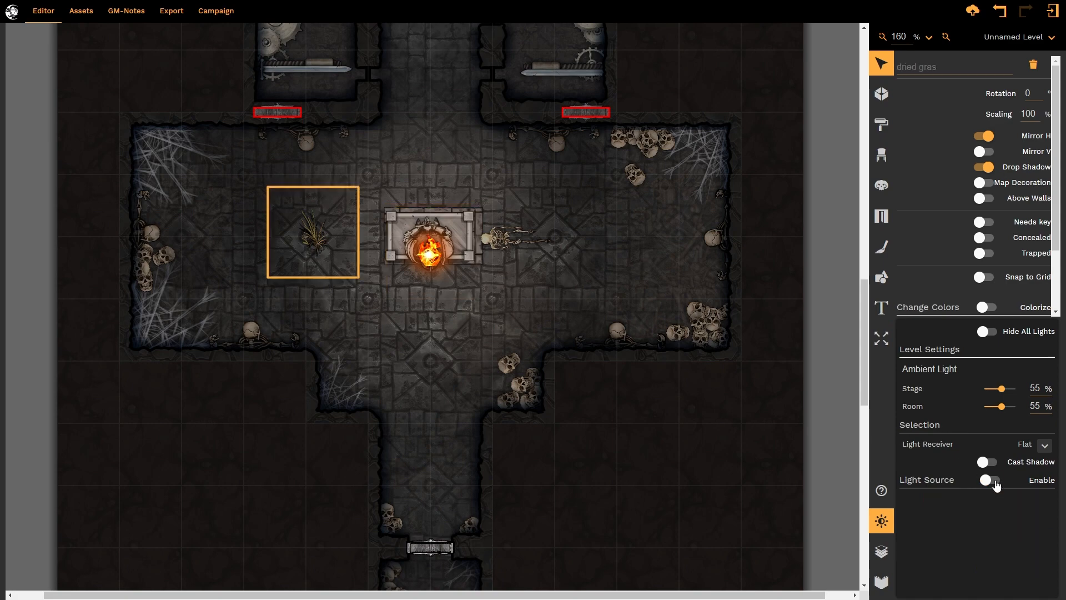
Step: Enable Light Source on the dried grass so it emits white light
click(990, 479)
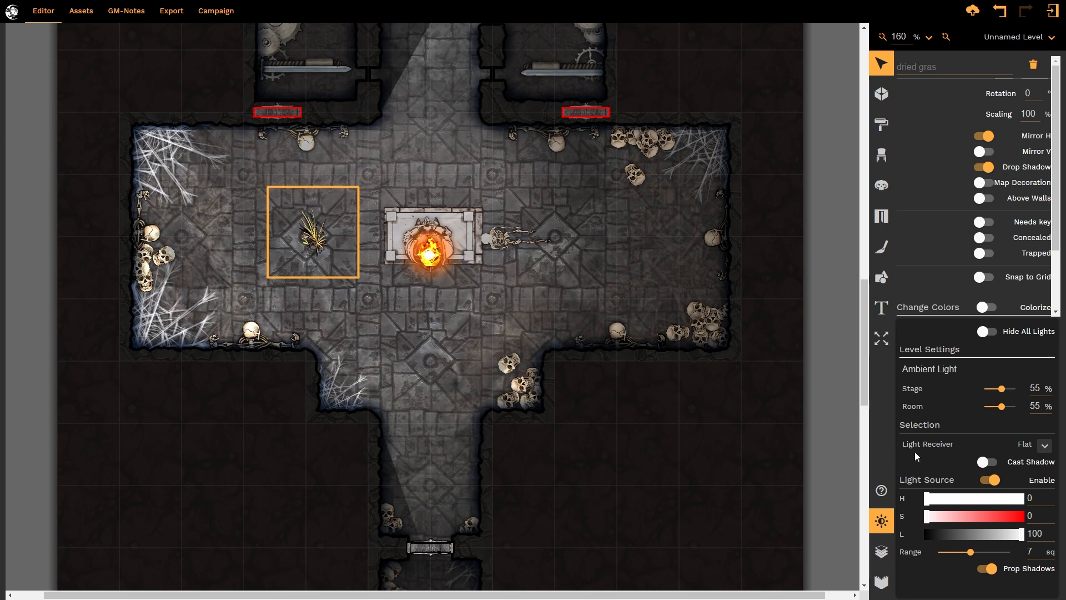
Step: Disable the grass's light source and select the central small fire for recolouring
click(990, 479)
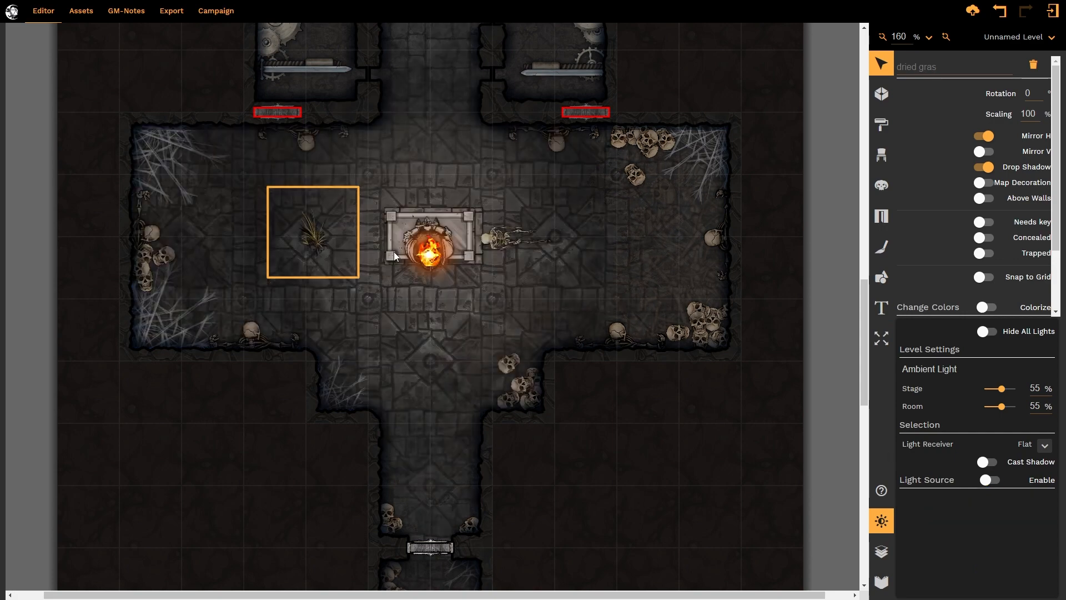
click(428, 255)
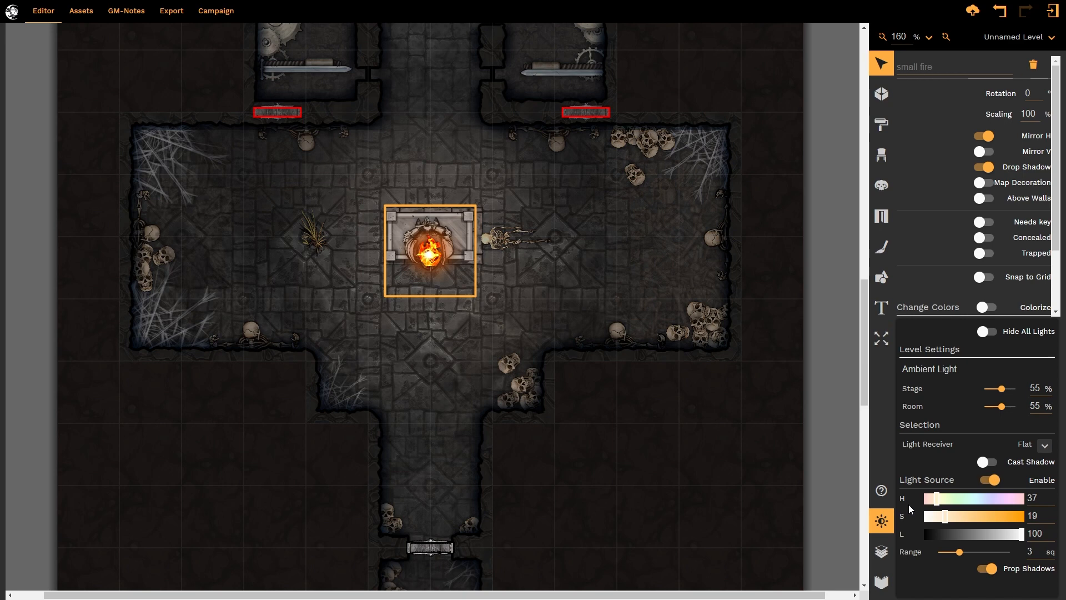
mouse_move(913, 511)
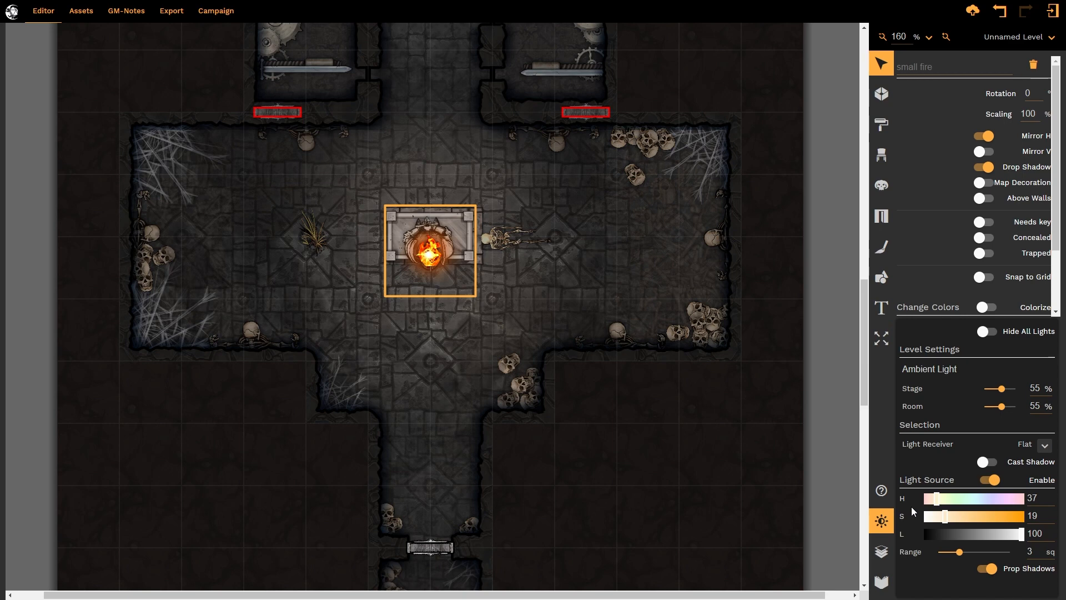
mouse_move(951, 527)
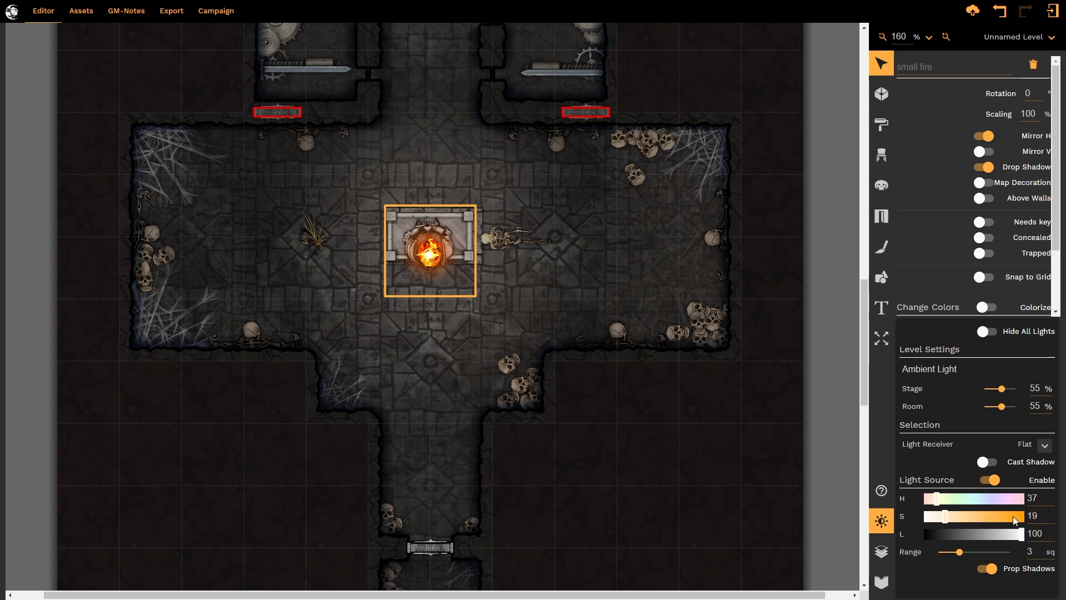
mouse_move(977, 536)
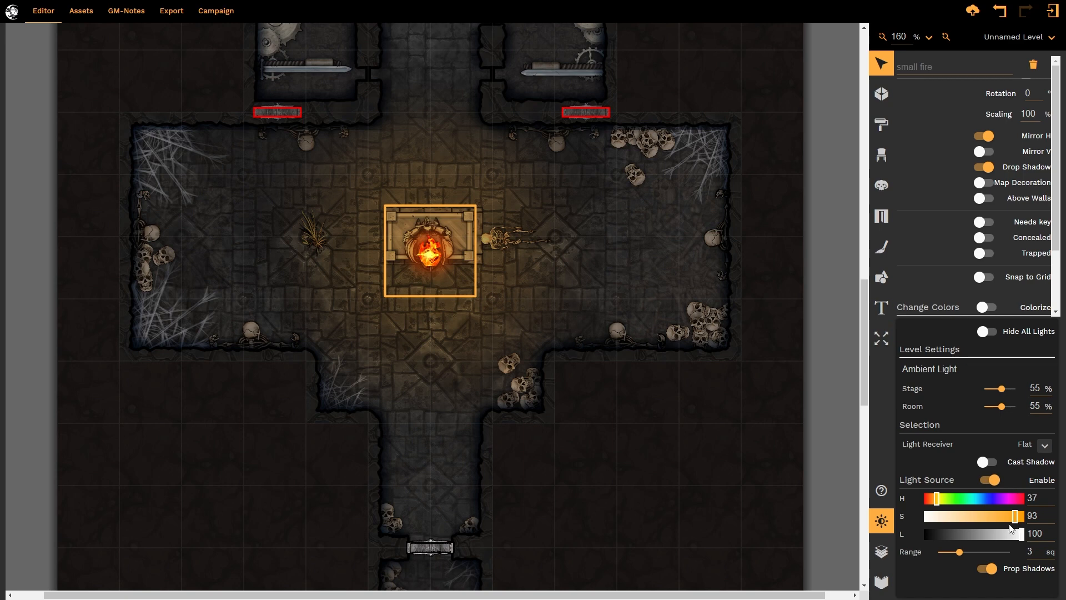
mouse_move(967, 523)
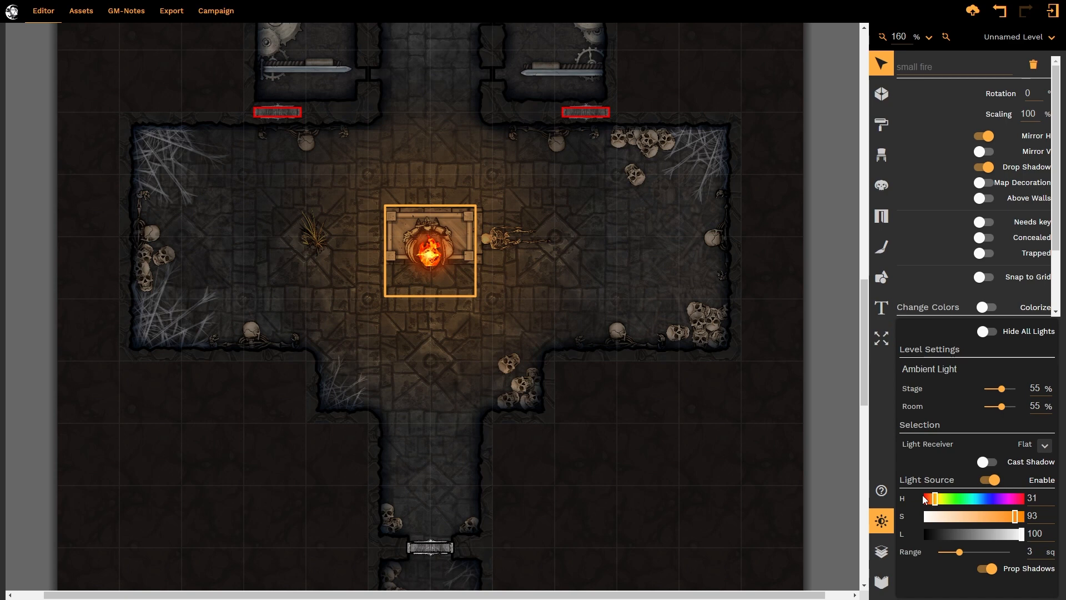
mouse_move(993, 524)
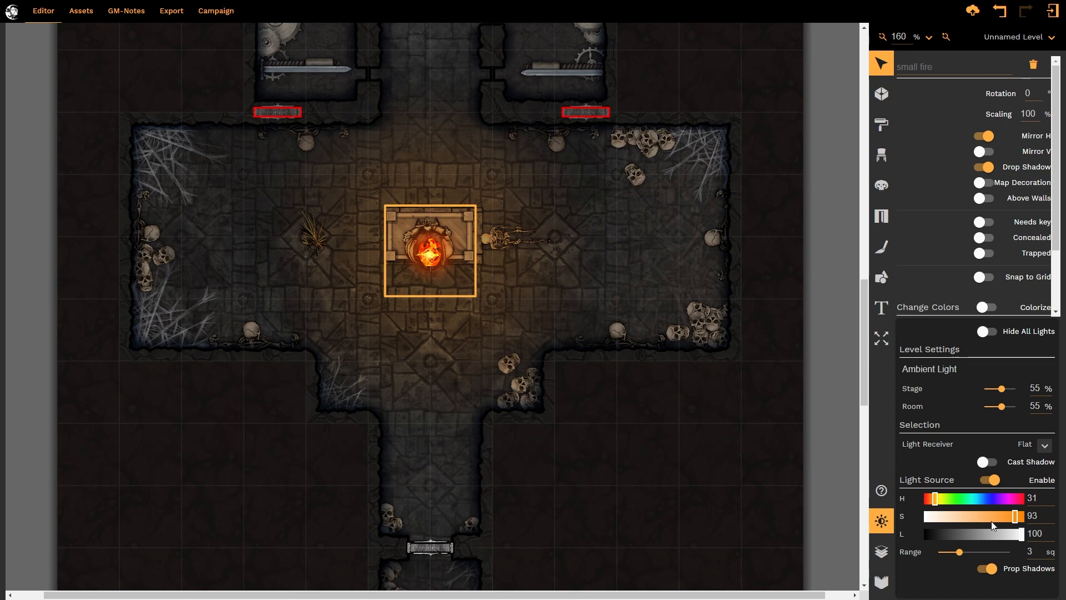
mouse_move(972, 539)
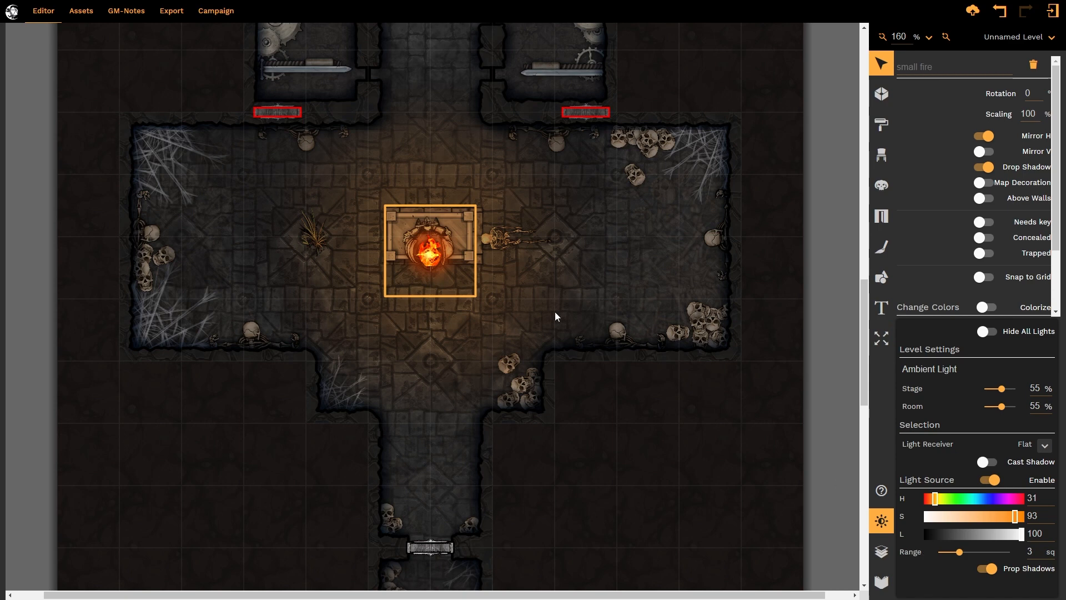
mouse_move(586, 278)
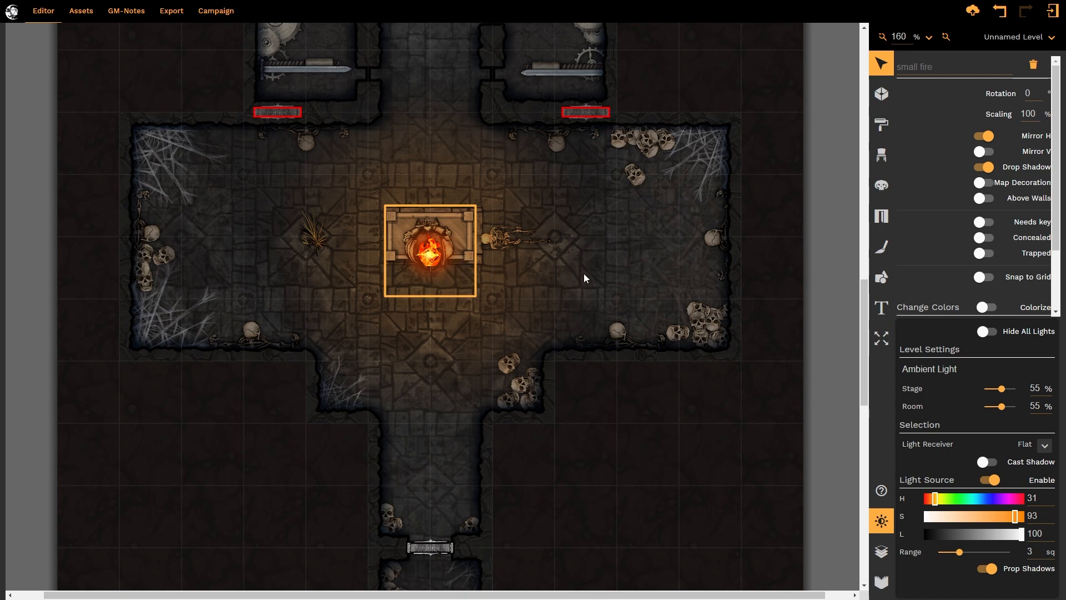
mouse_move(403, 327)
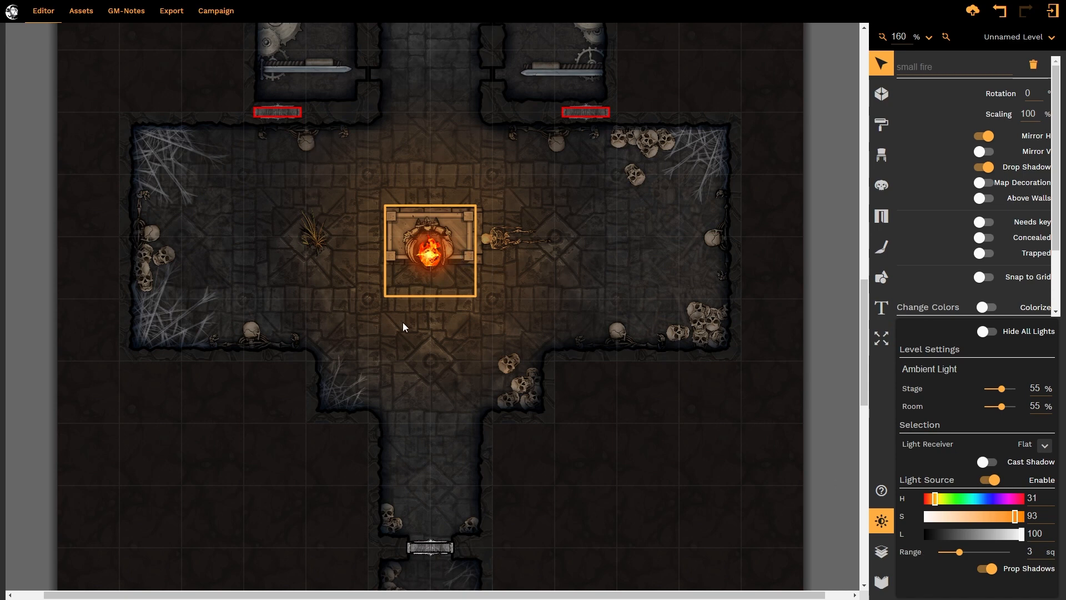
mouse_move(1018, 533)
text(1.3)
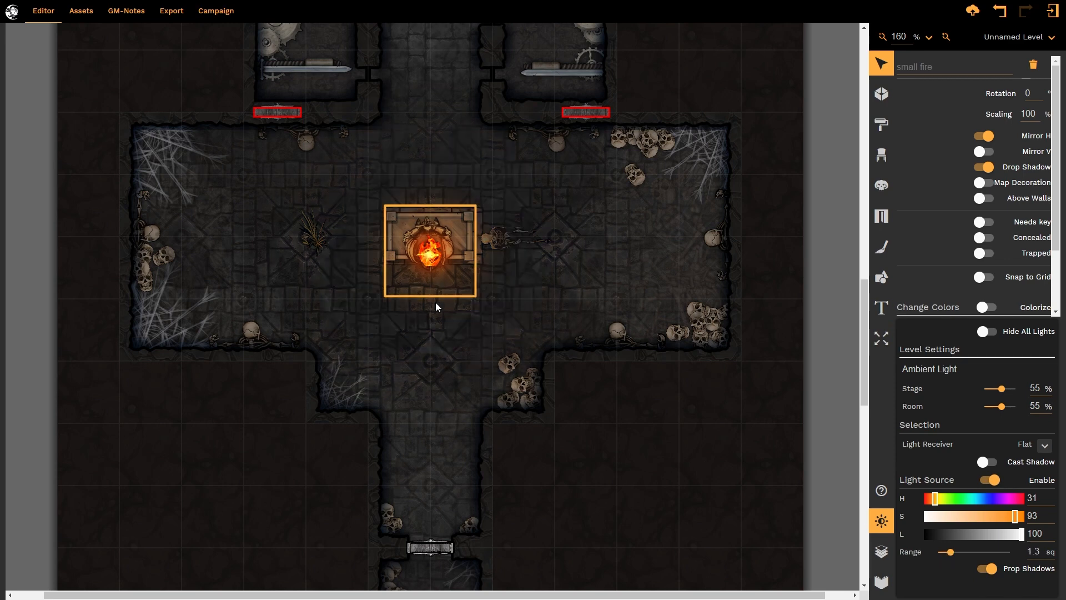
mouse_move(487, 294)
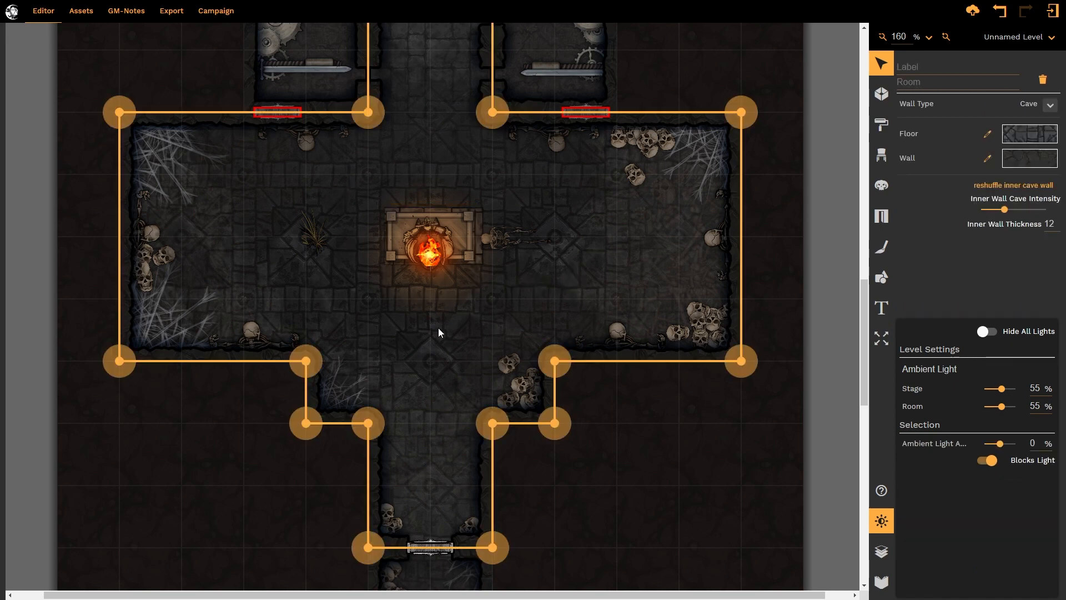
Step: Reselect the small fire after trimming its light range to 1.3 squares
click(442, 312)
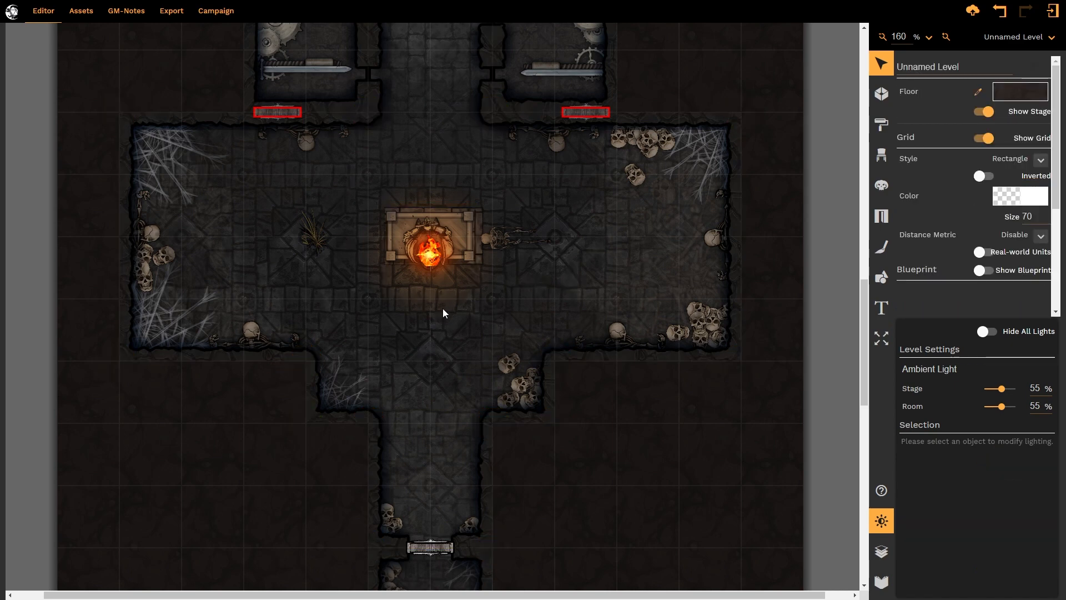
click(430, 263)
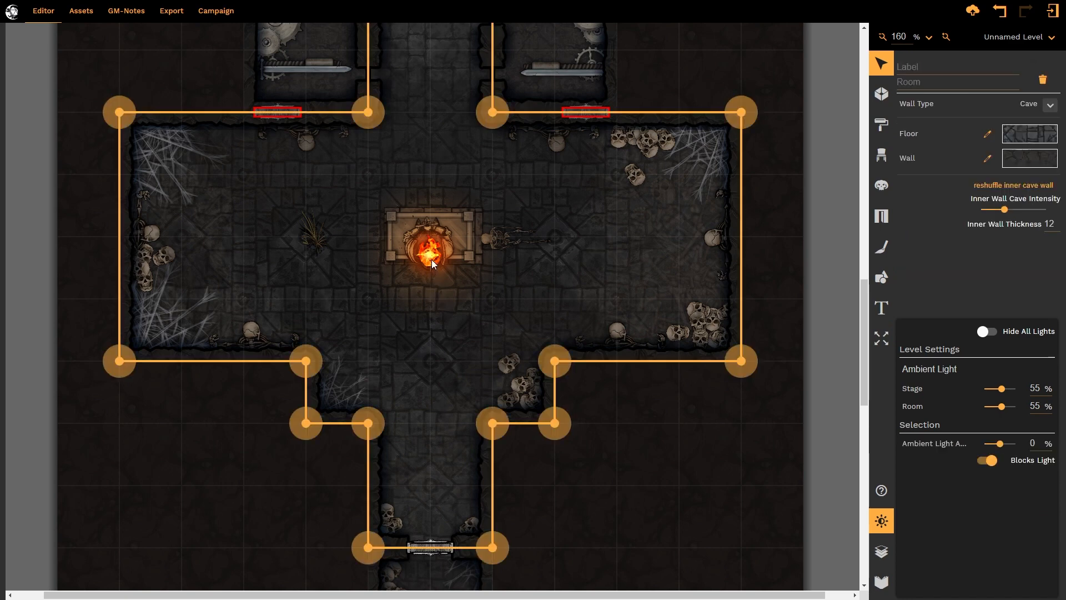
click(429, 249)
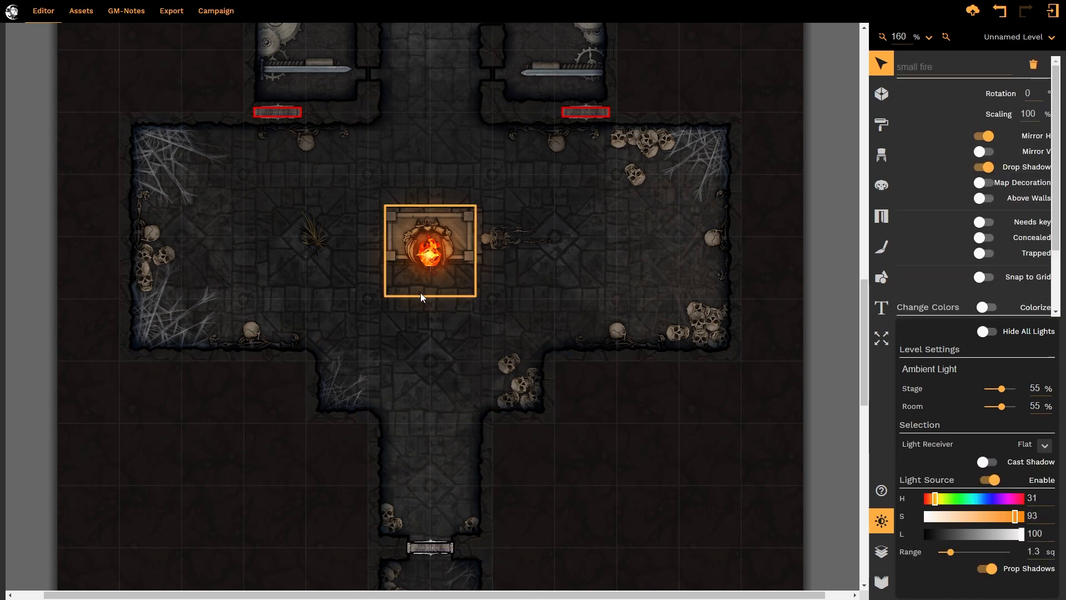
mouse_move(436, 265)
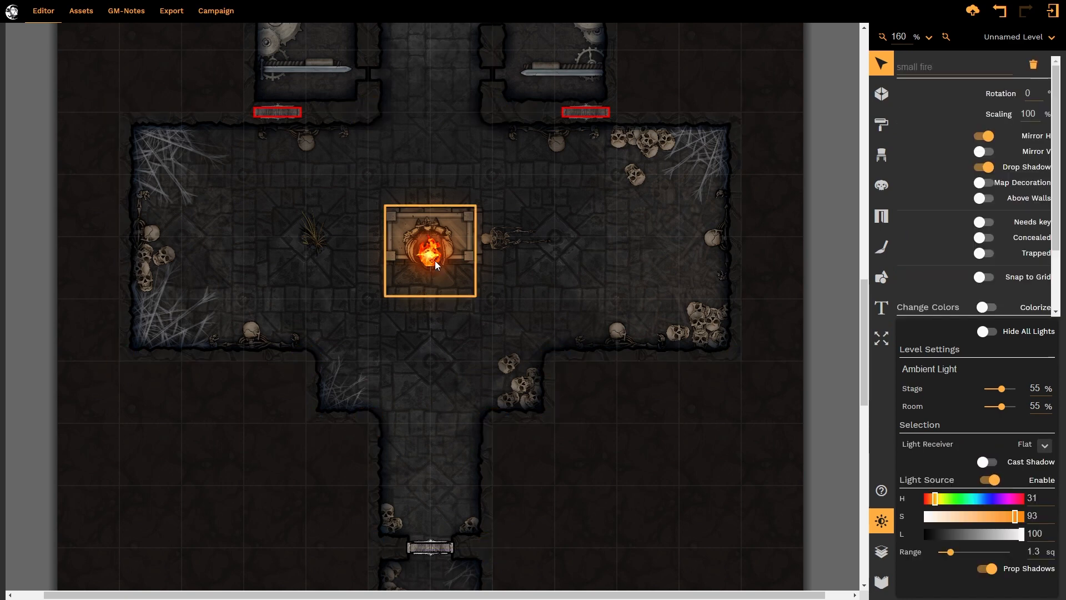
mouse_move(428, 233)
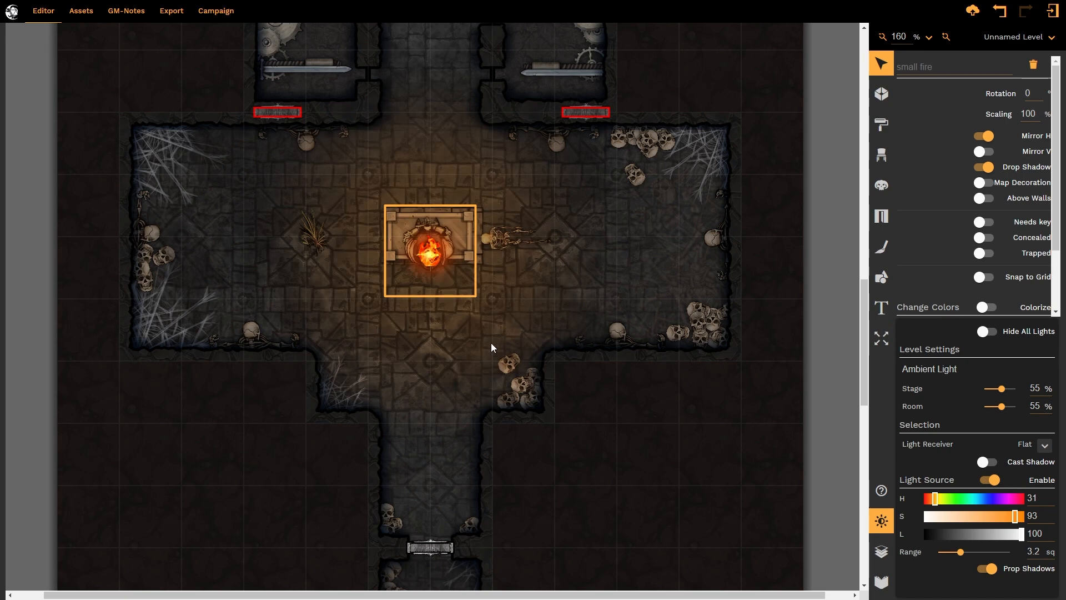
mouse_move(430, 276)
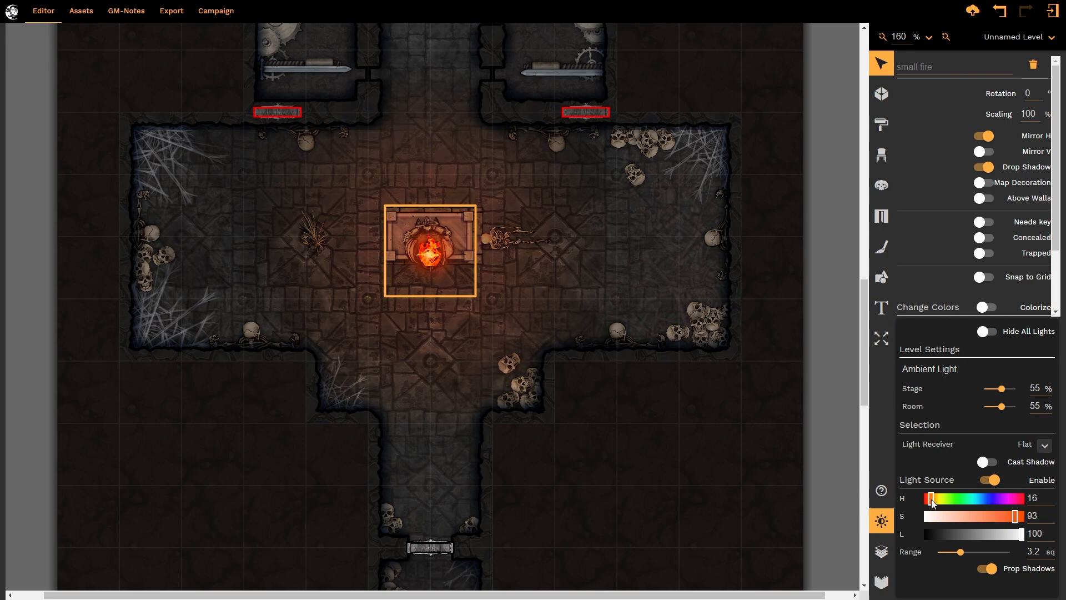
mouse_move(545, 277)
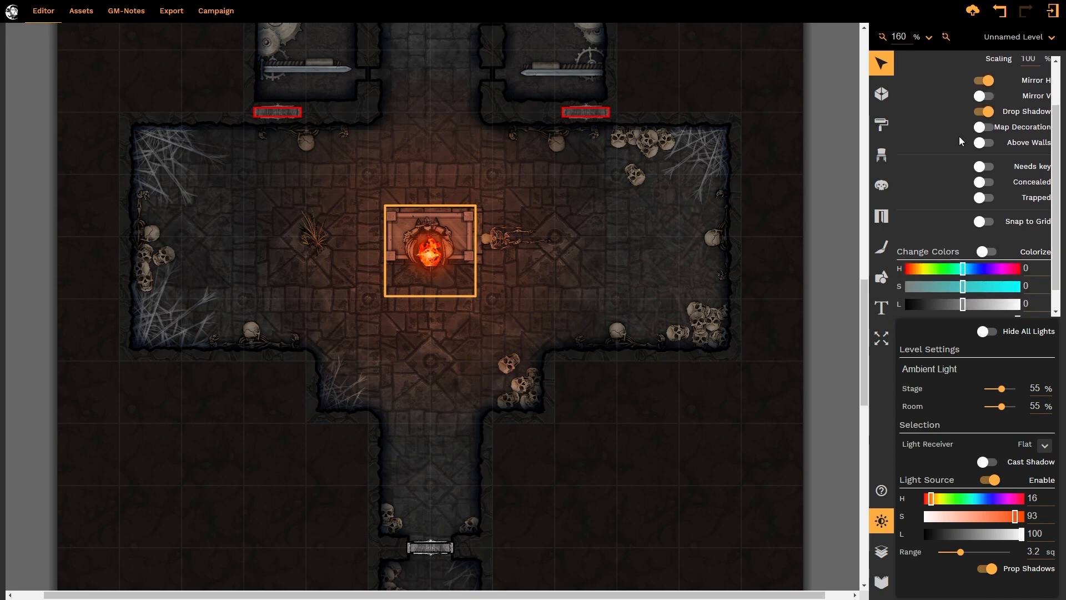
mouse_move(949, 125)
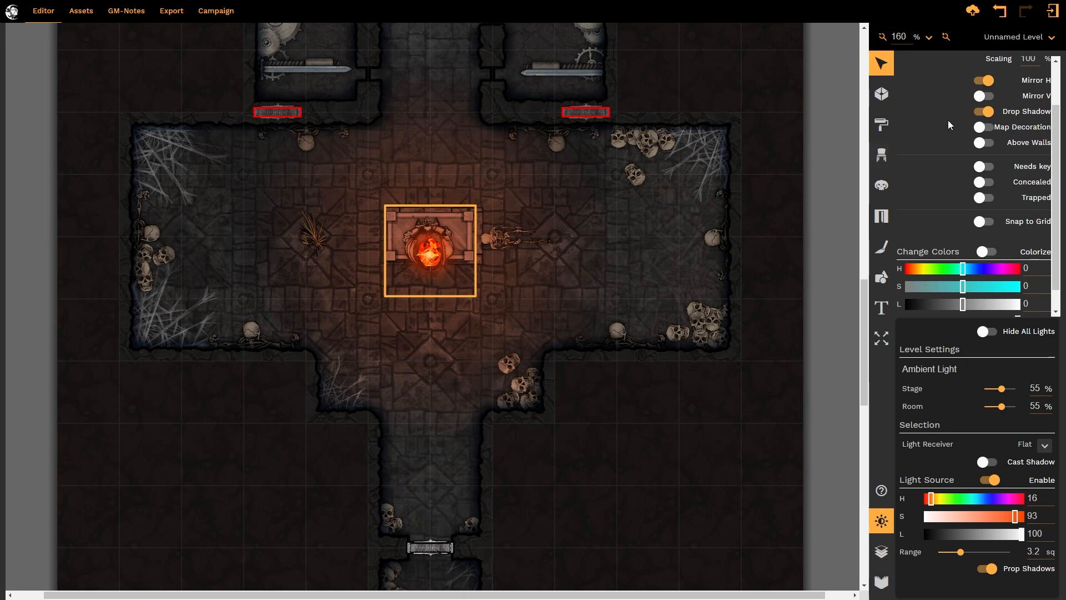
Step: Scroll the fire's properties down to the Change Colors section
scroll(down, 3)
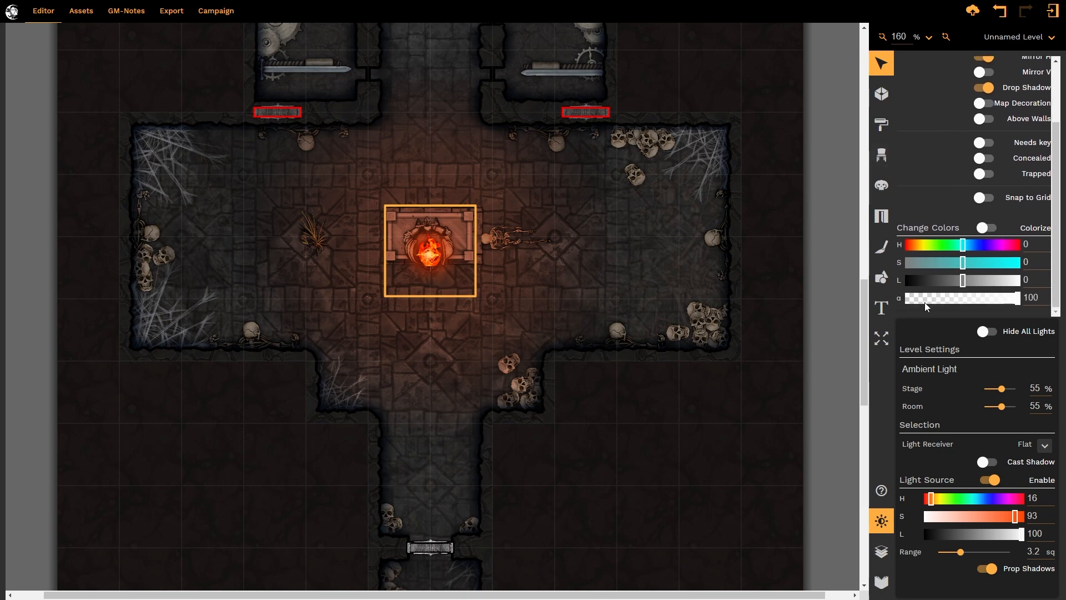
mouse_move(1018, 305)
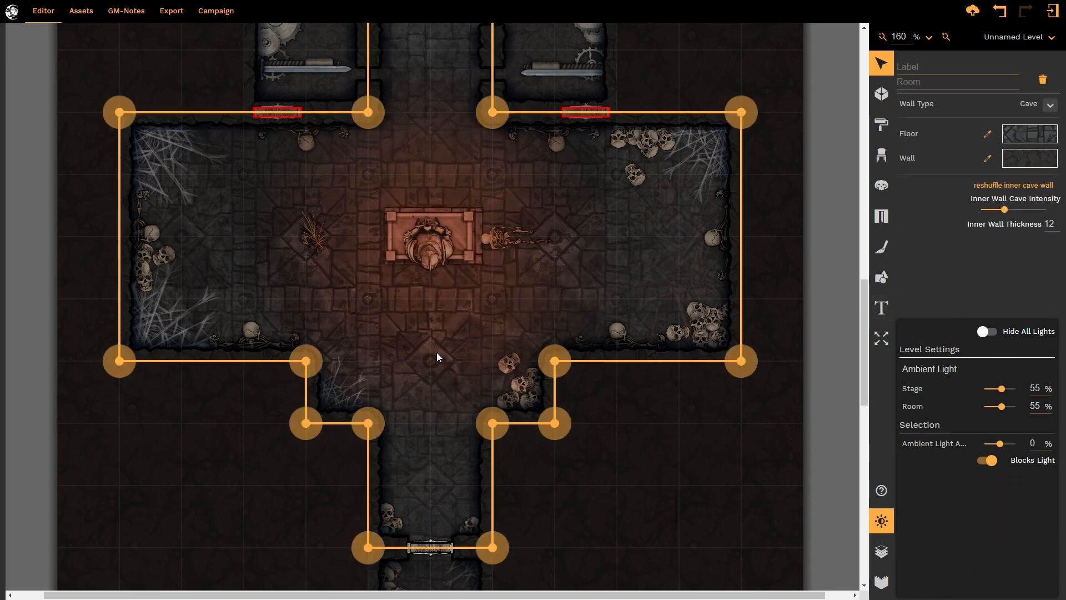
mouse_move(358, 305)
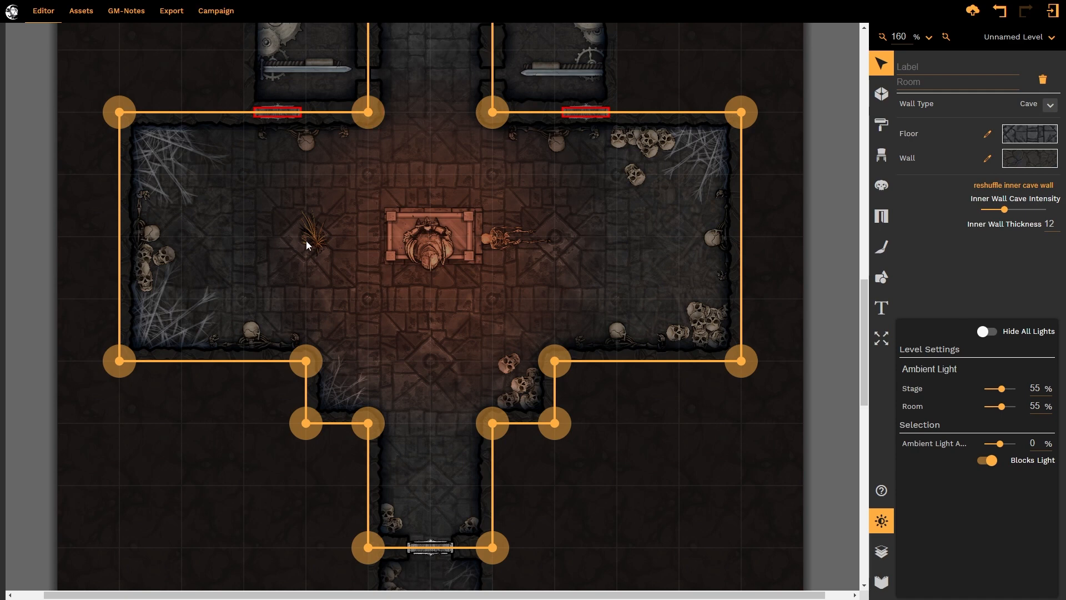
Step: Select the dried grass and enable its Light Source for a white 7-square glow
click(312, 235)
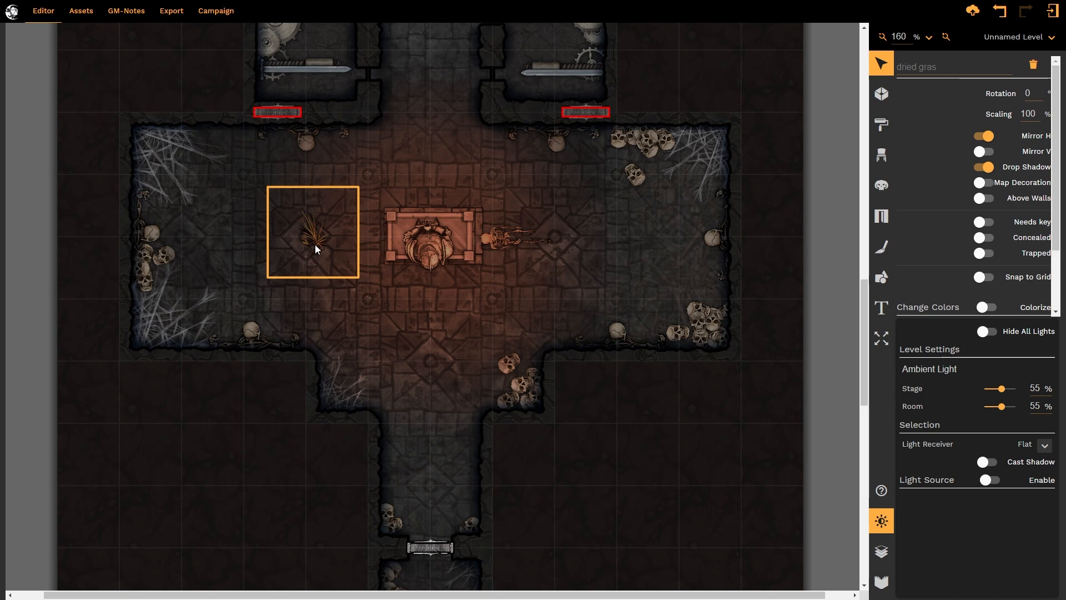
mouse_move(823, 403)
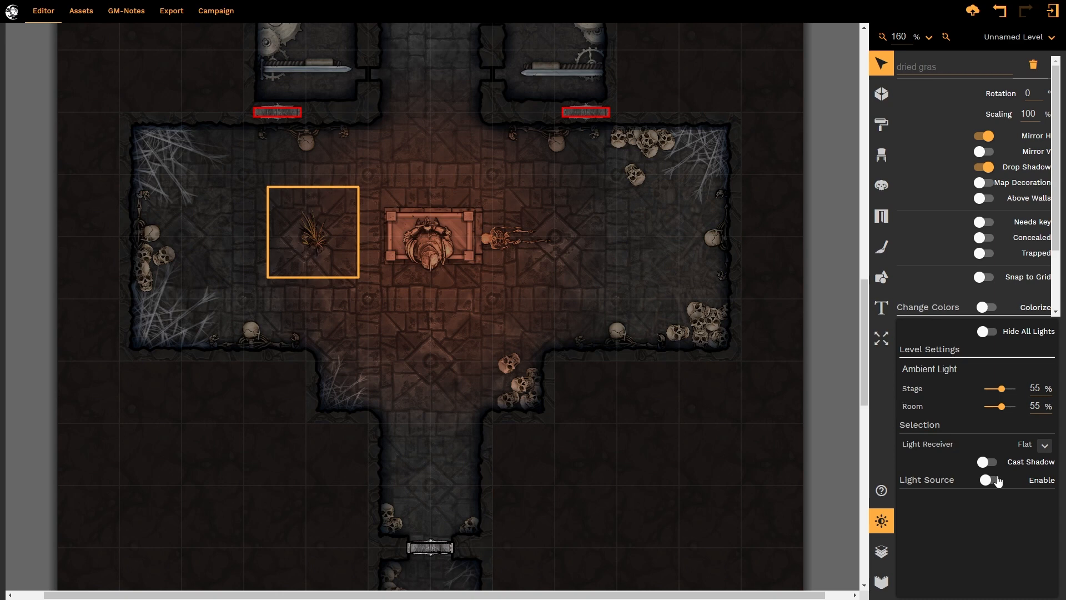
click(988, 480)
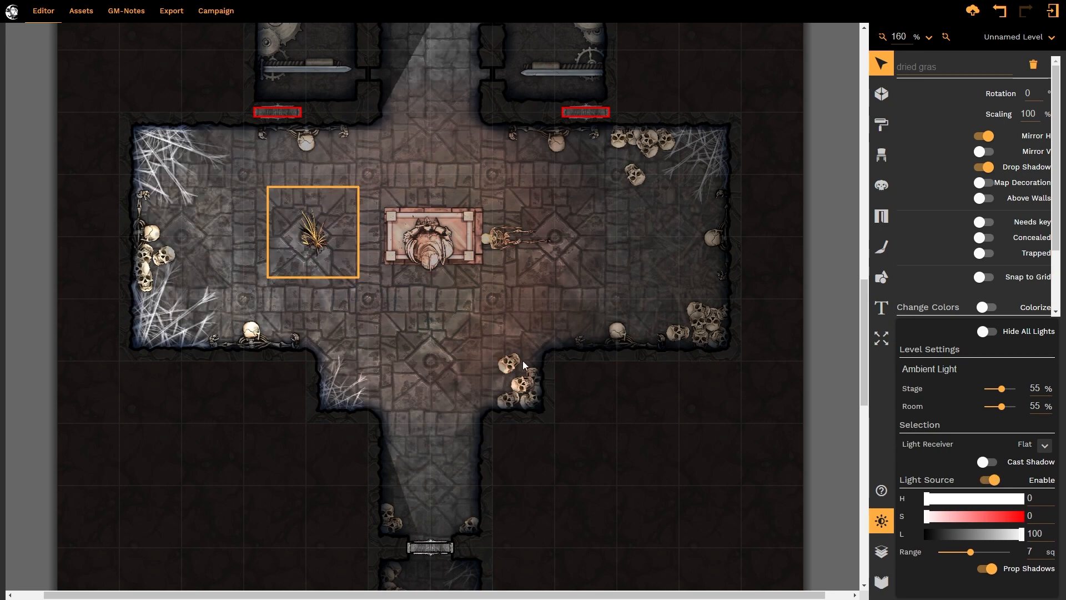
mouse_move(454, 86)
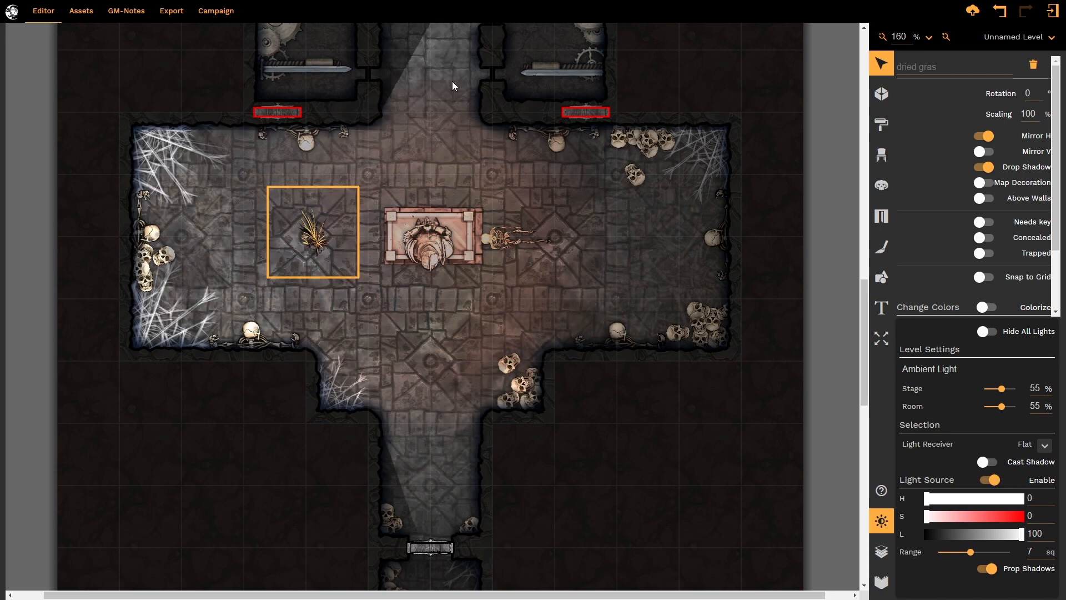
mouse_move(444, 216)
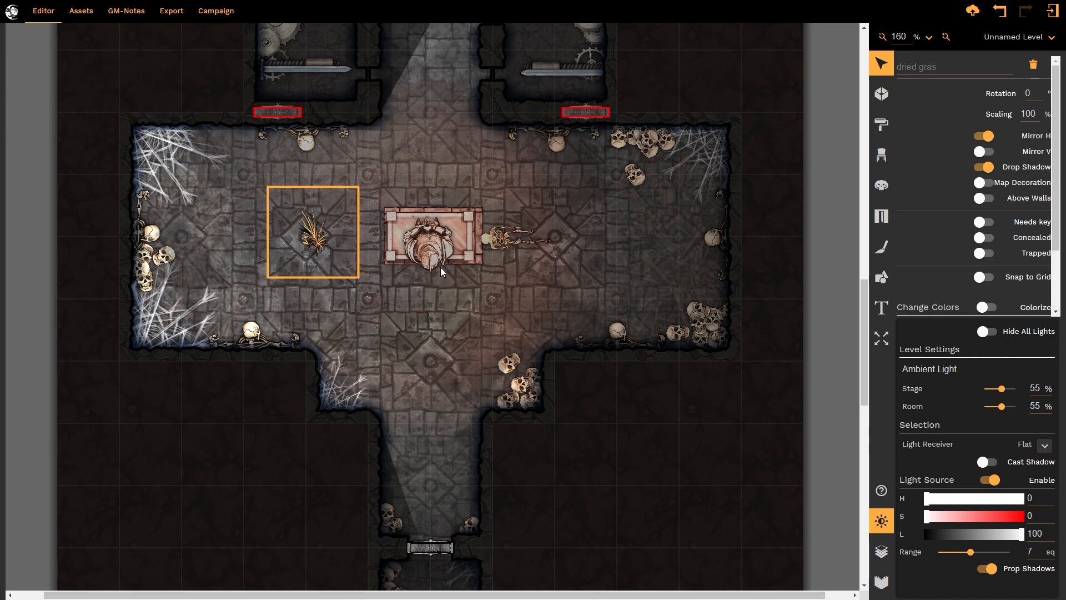
mouse_move(403, 261)
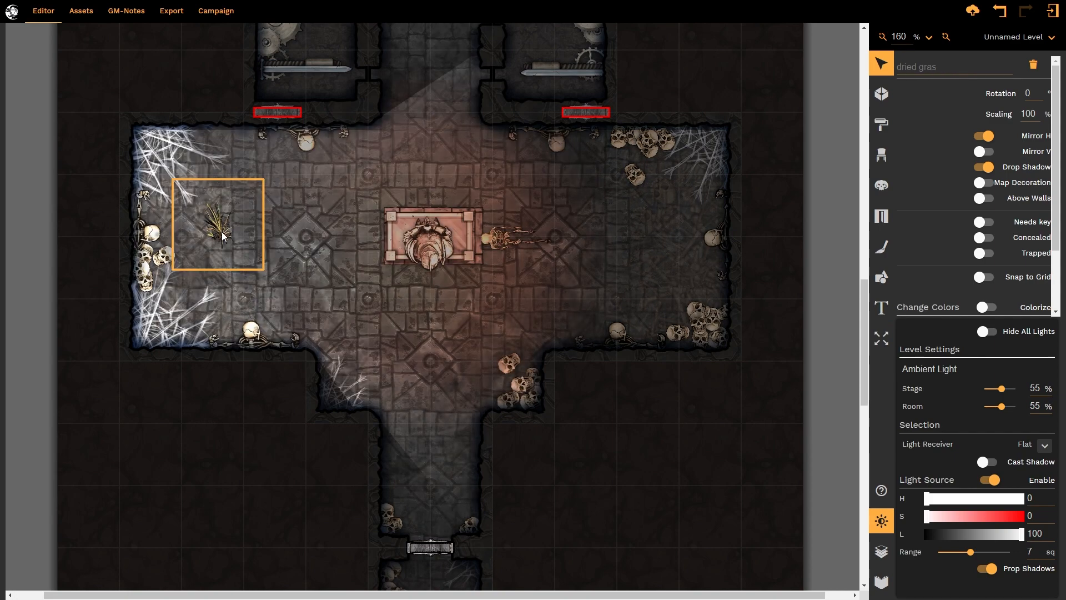
mouse_move(547, 180)
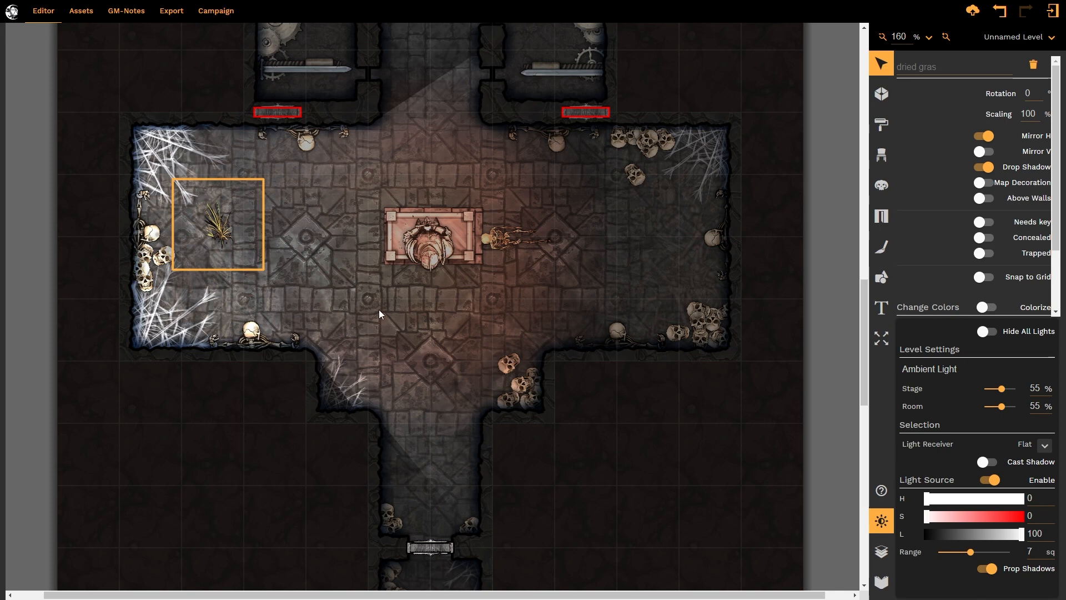
mouse_move(439, 288)
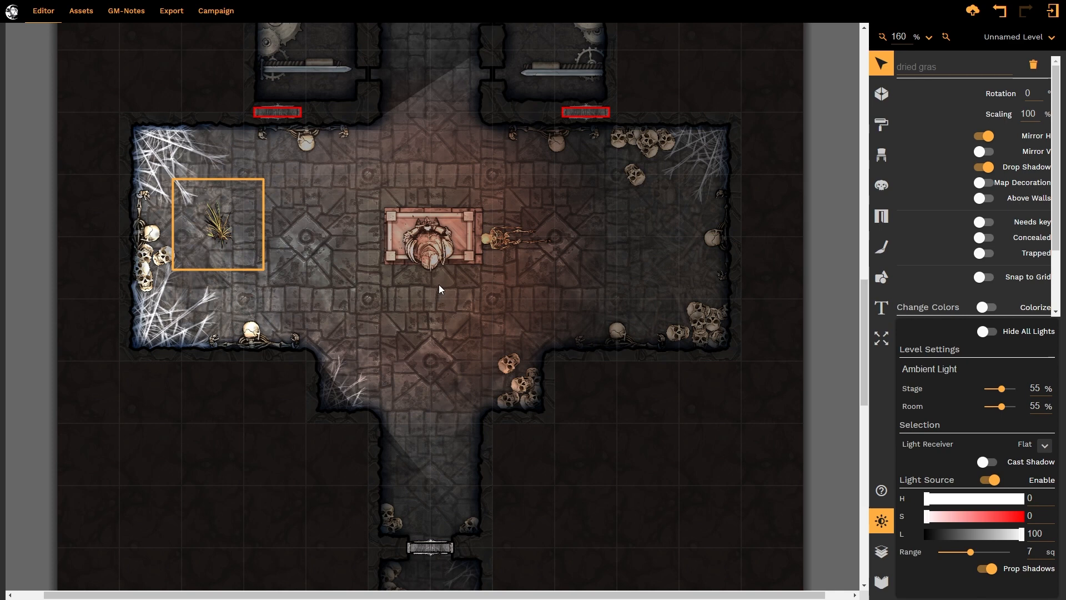
mouse_move(436, 272)
text(100)
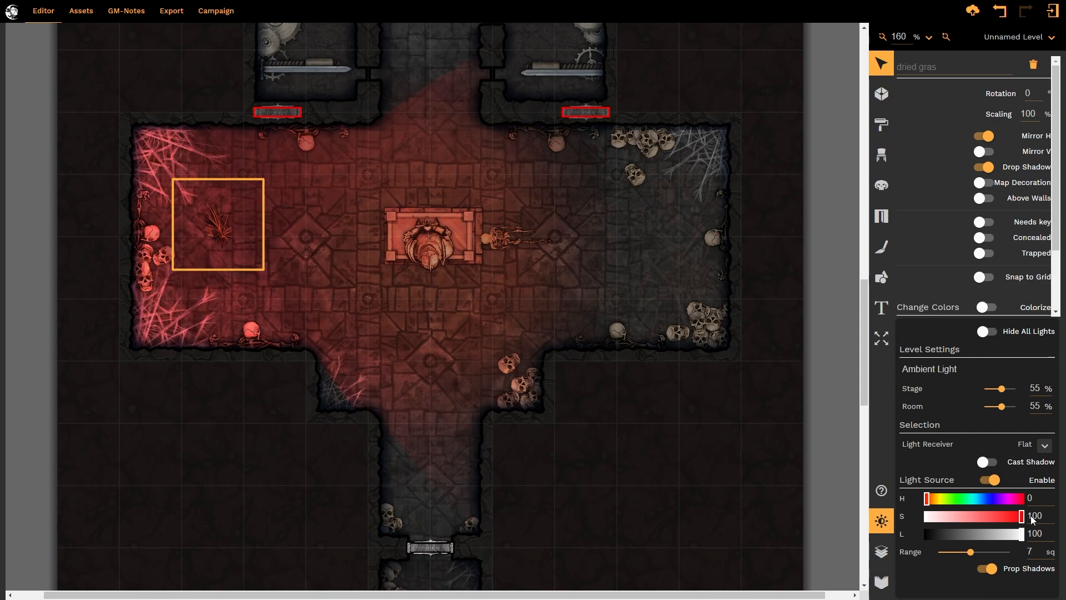
mouse_move(964, 507)
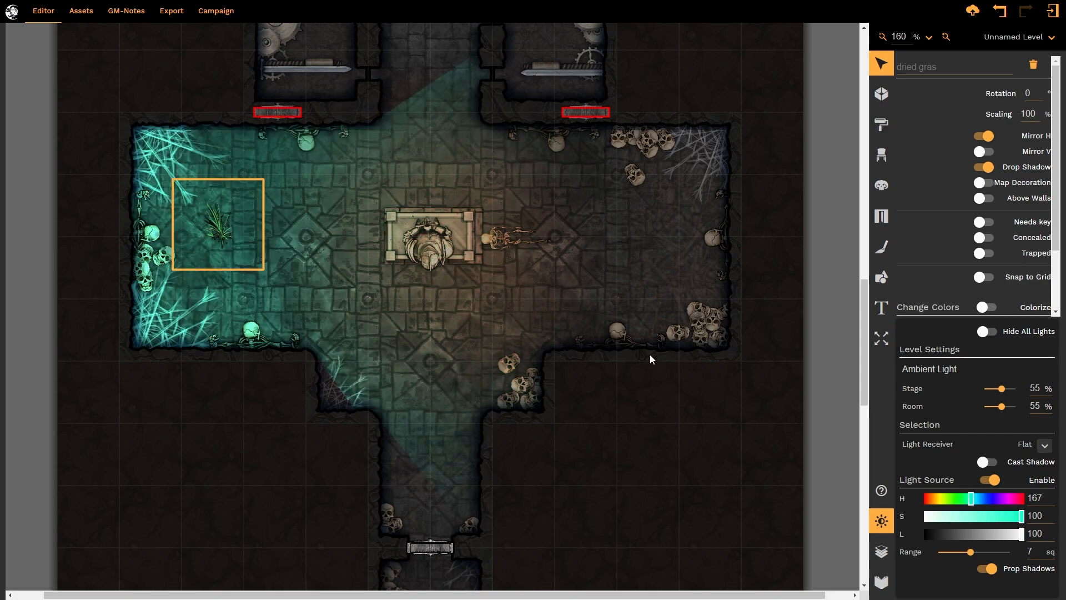
mouse_move(419, 224)
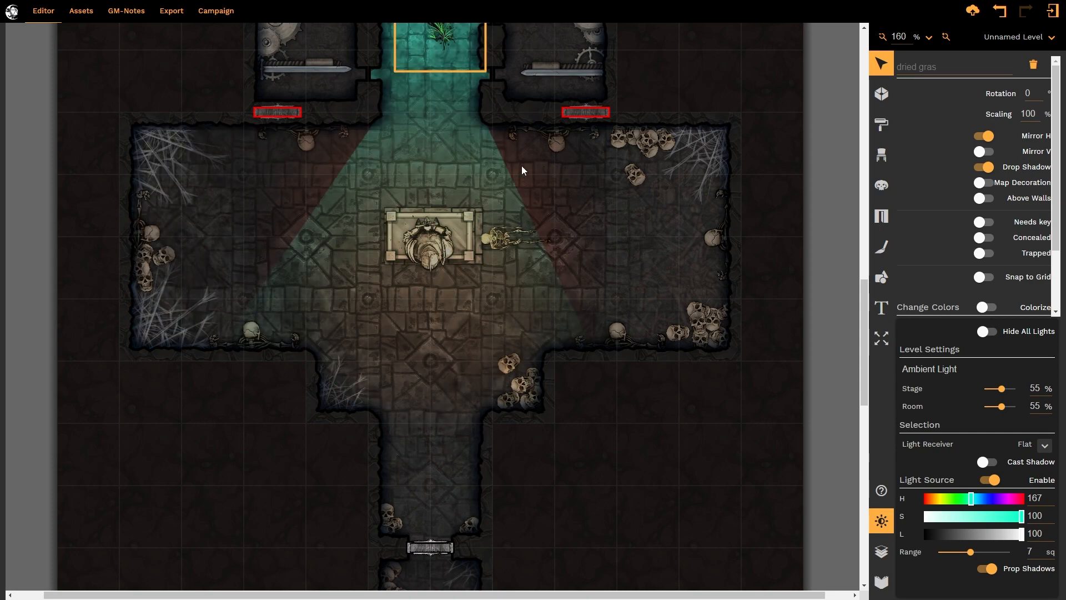
mouse_move(525, 185)
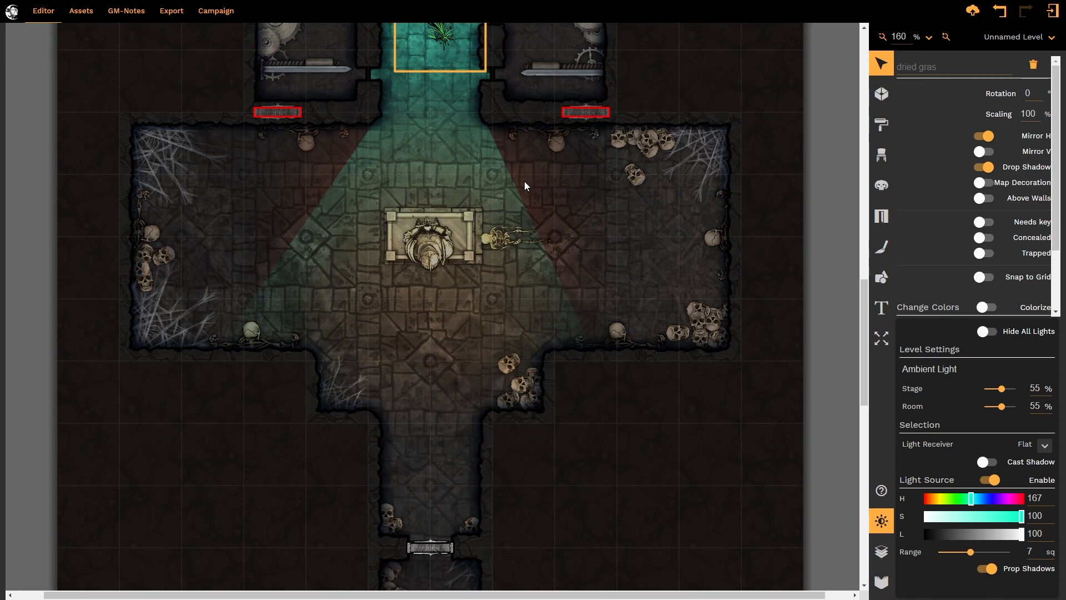
mouse_move(408, 295)
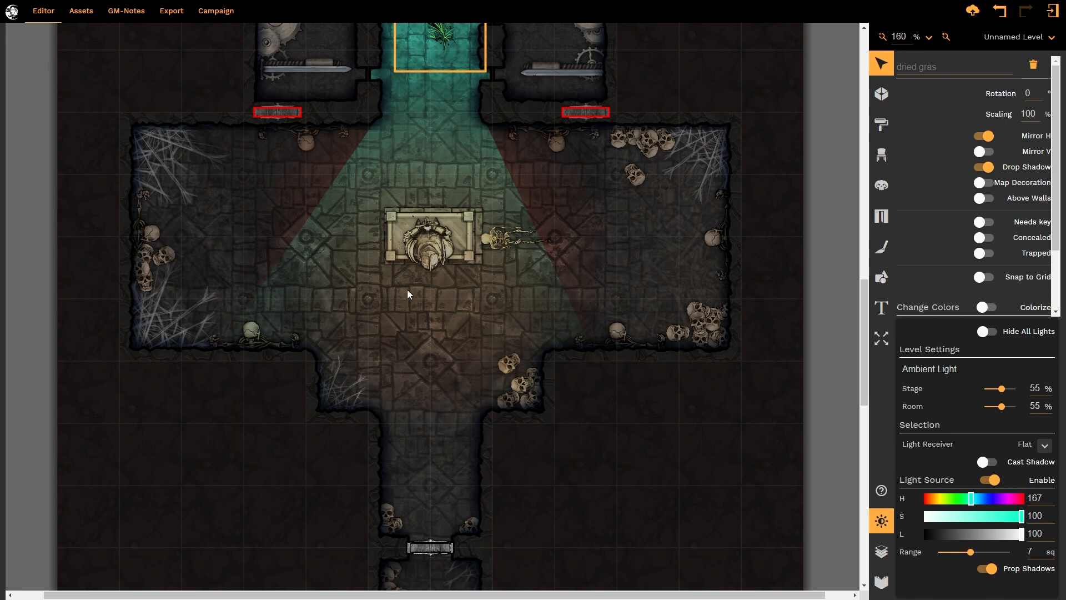
mouse_move(590, 260)
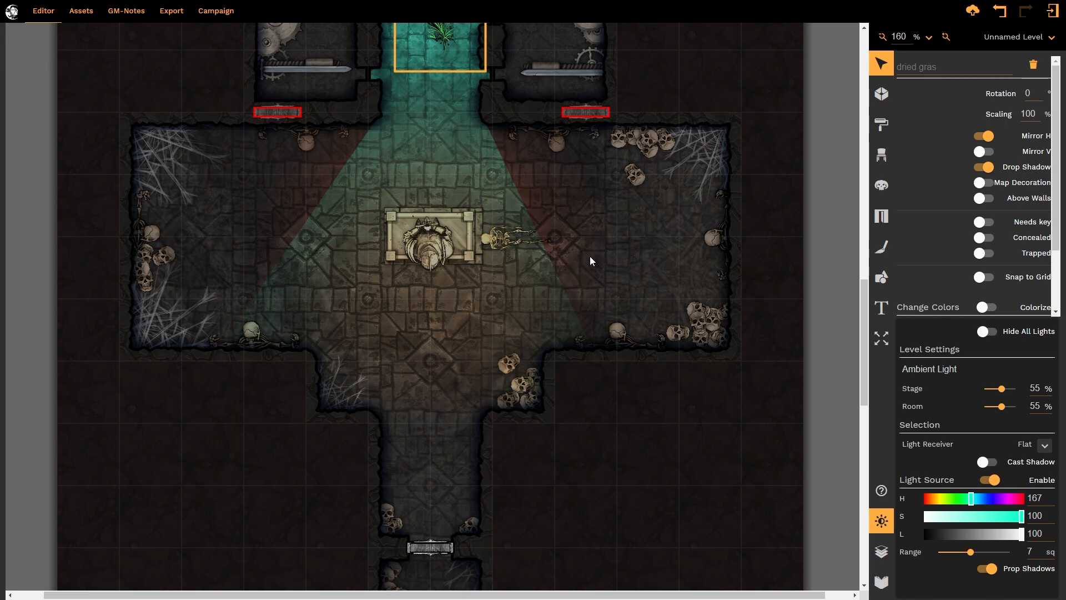
Step: Scroll the map up to the corridor lit by the teal grass light
scroll(up, 3)
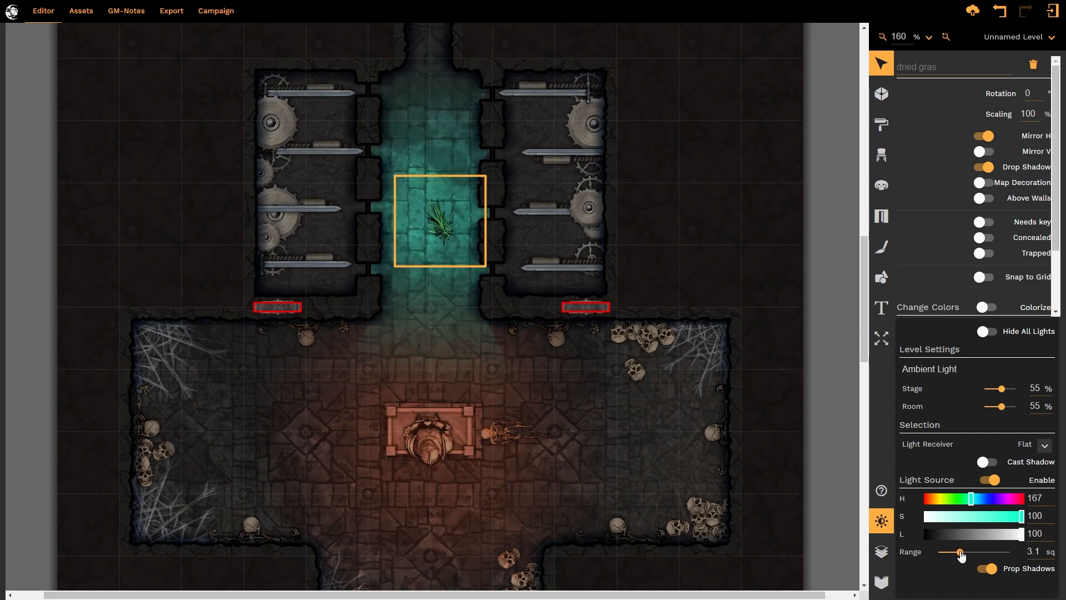
mouse_move(457, 158)
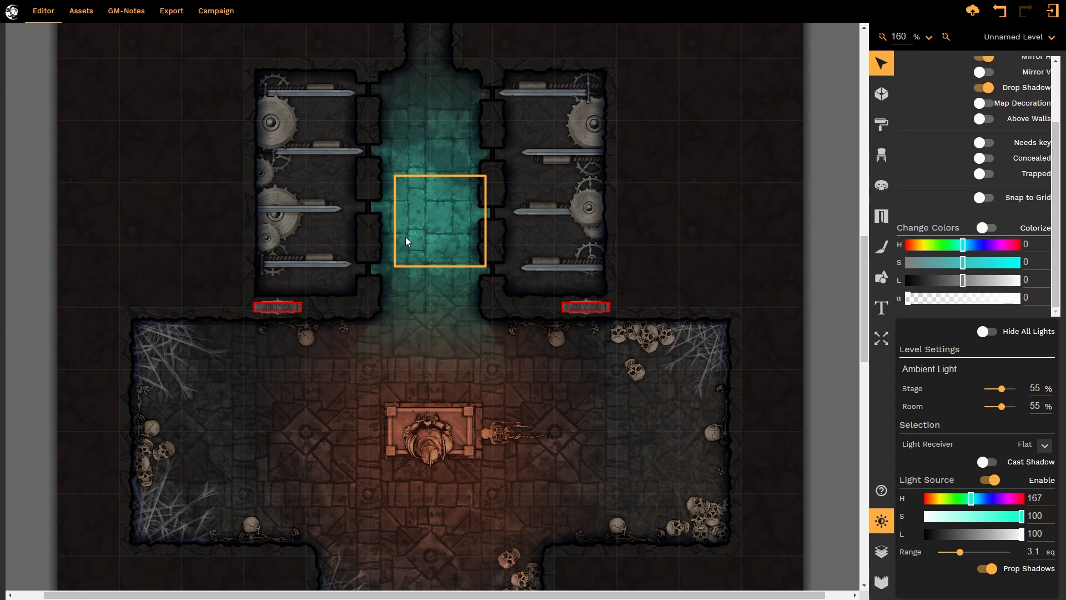
mouse_move(402, 73)
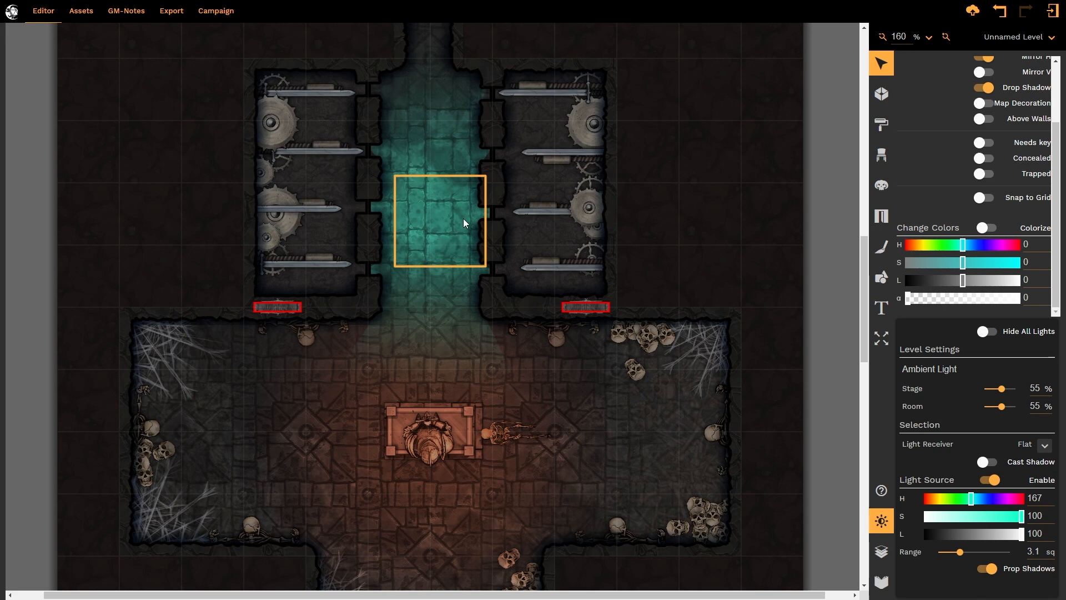
mouse_move(467, 246)
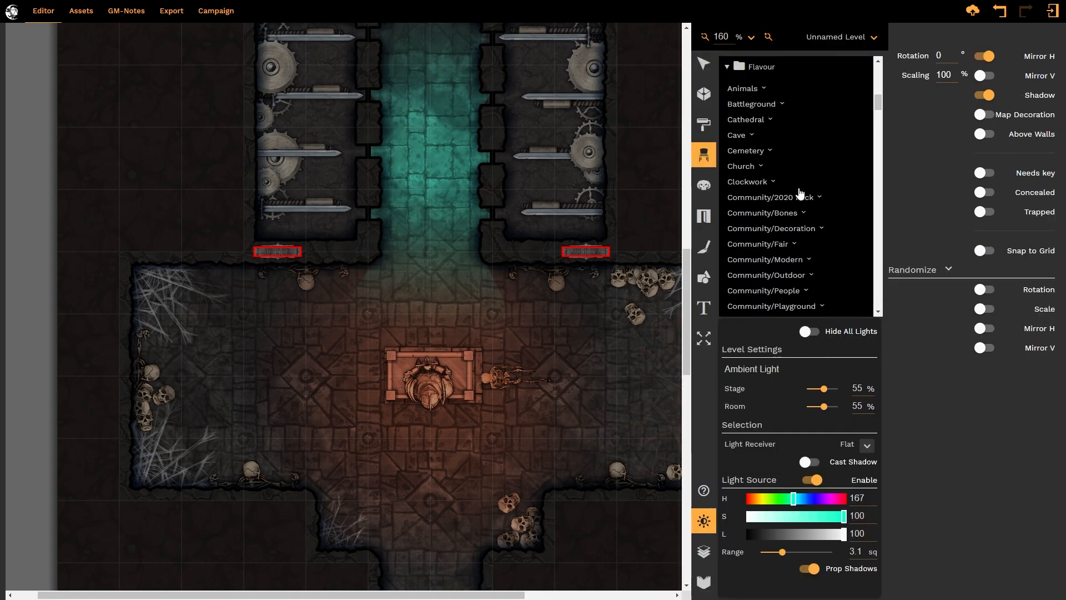
Step: Pick the flame wall prop from Flavour > Dragons and place it across the southern corridor
scroll(up, 3)
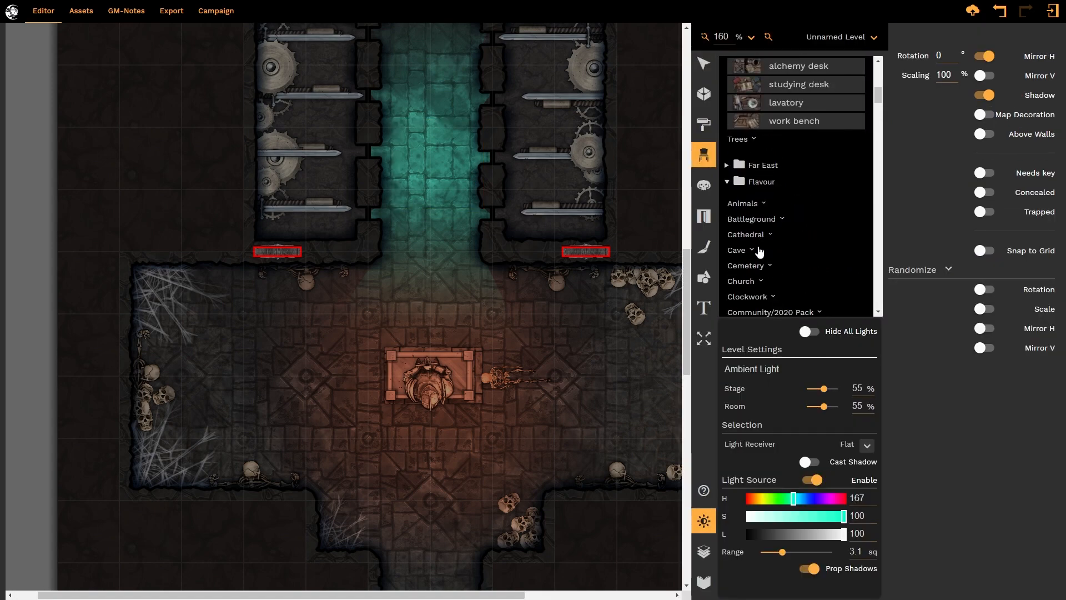
scroll(down, 3)
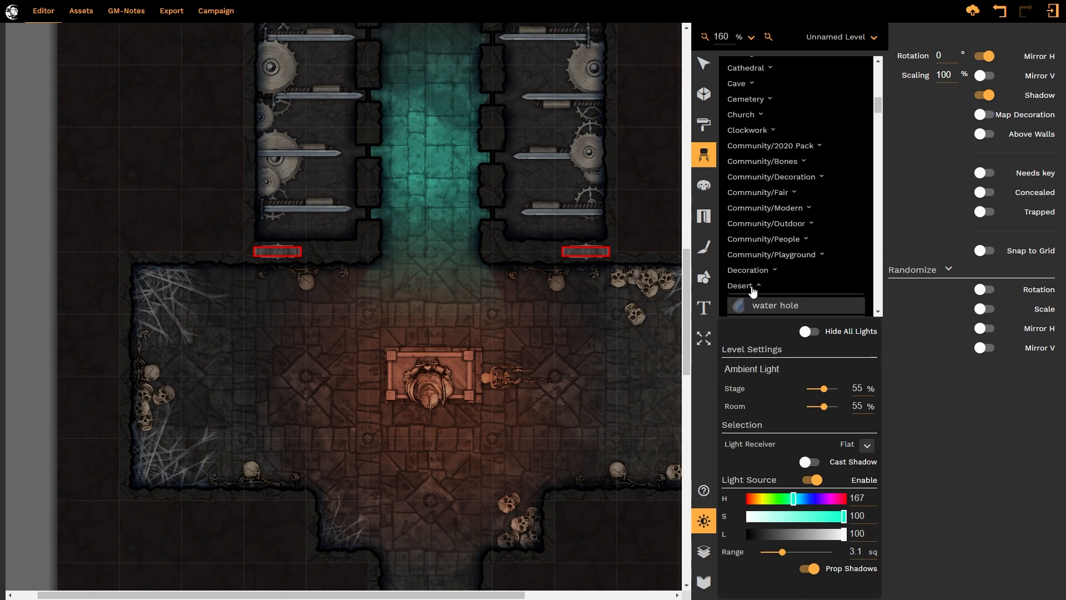
click(745, 79)
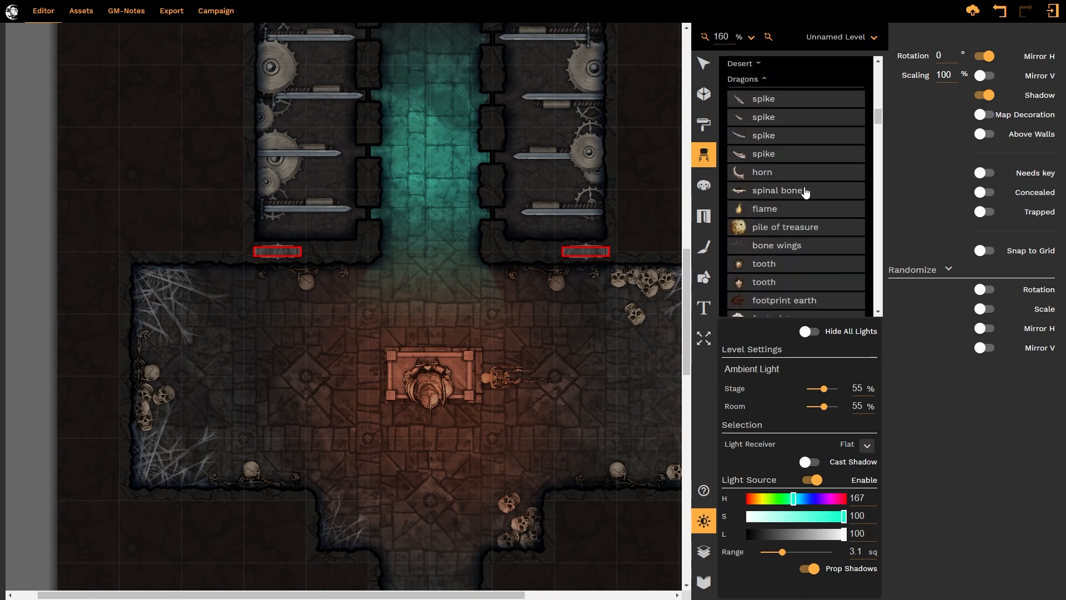
scroll(down, 3)
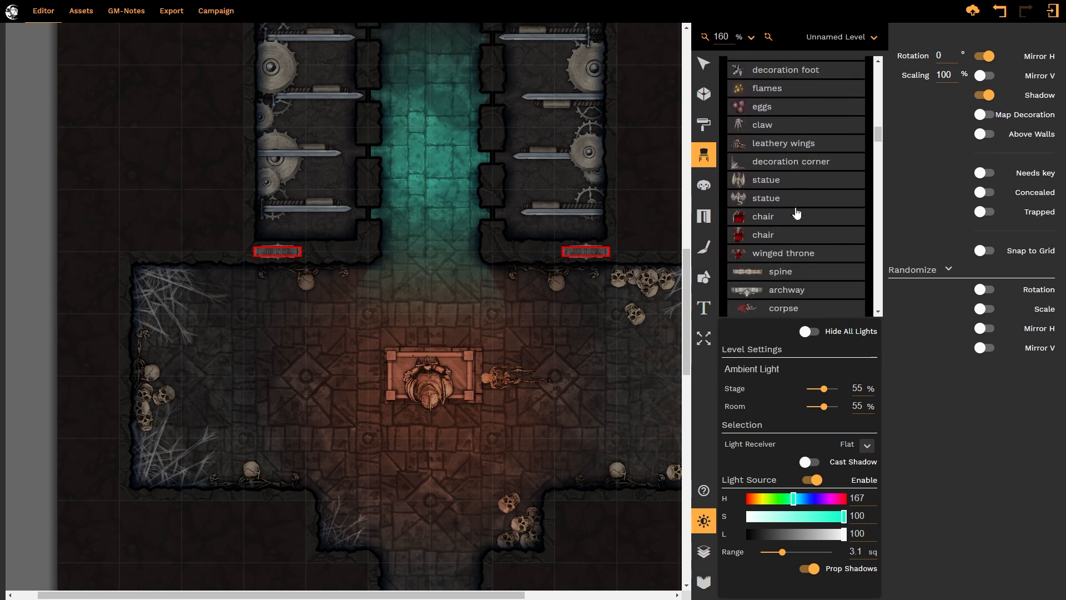
click(793, 259)
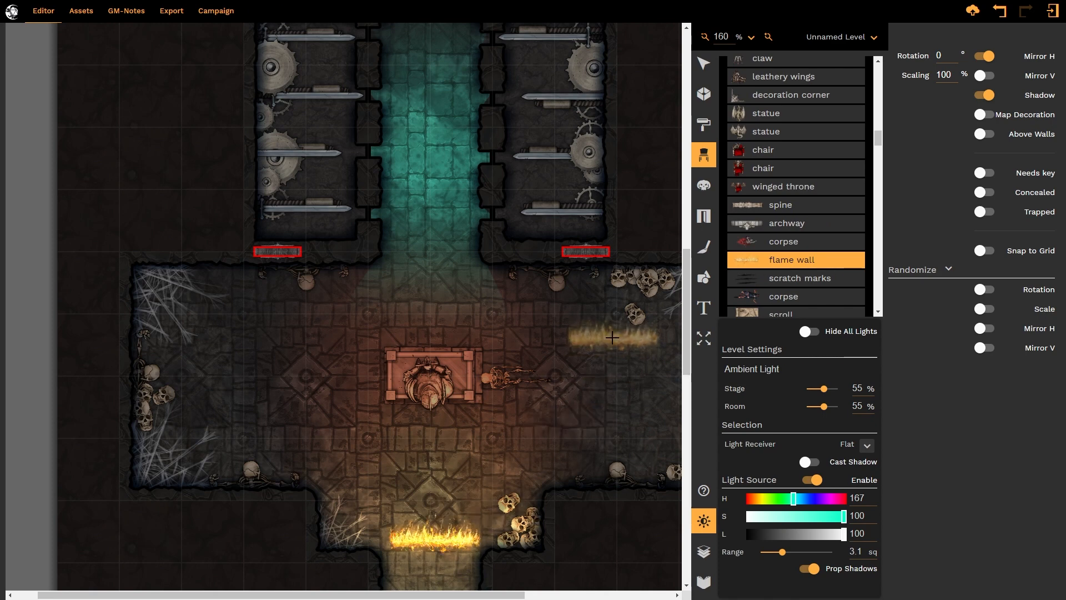
Step: Give the flame wall a Light Source of H 41, S 89, L 60 with Range 2.9
scroll(down, 3)
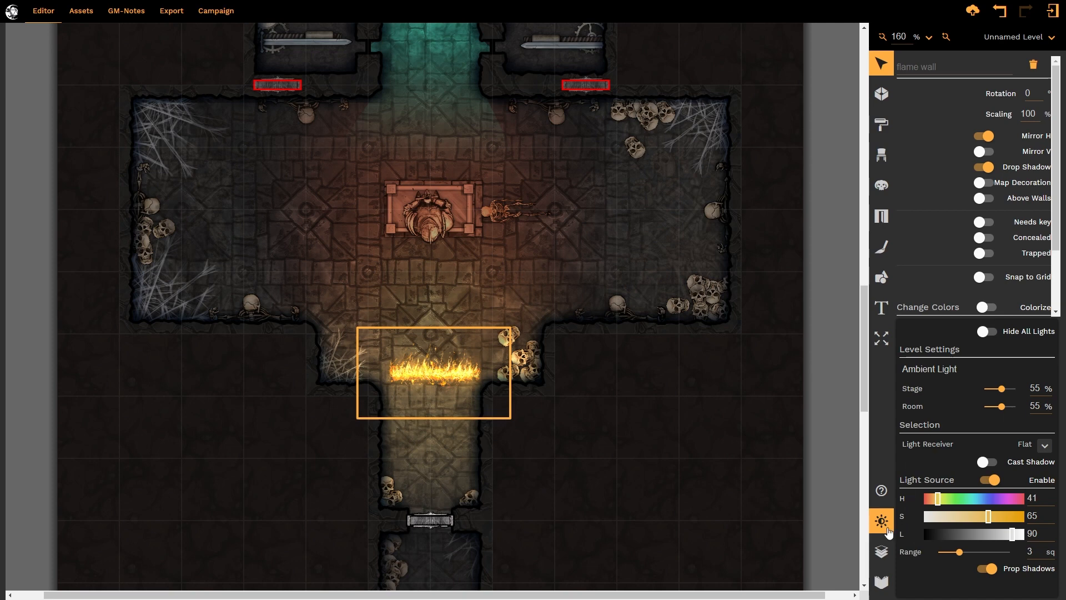
mouse_move(1009, 557)
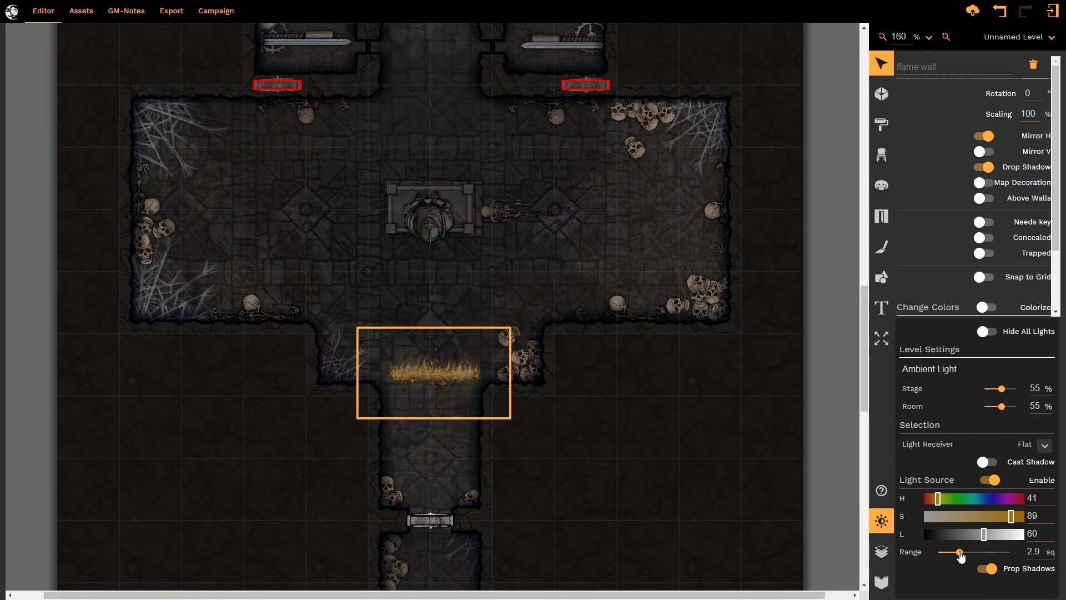
scroll(down, 3)
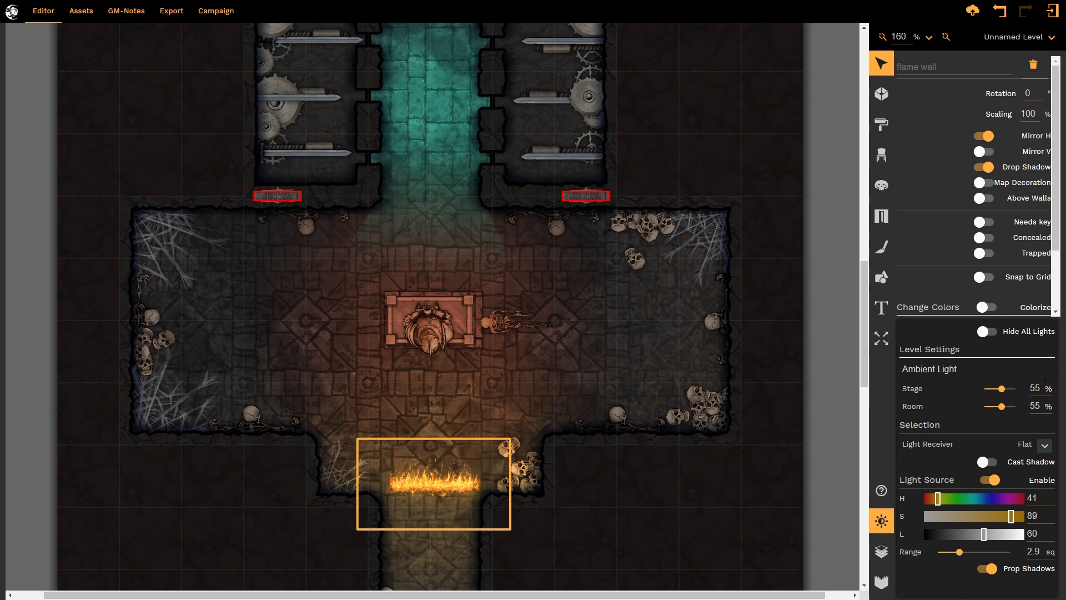
mouse_move(1003, 415)
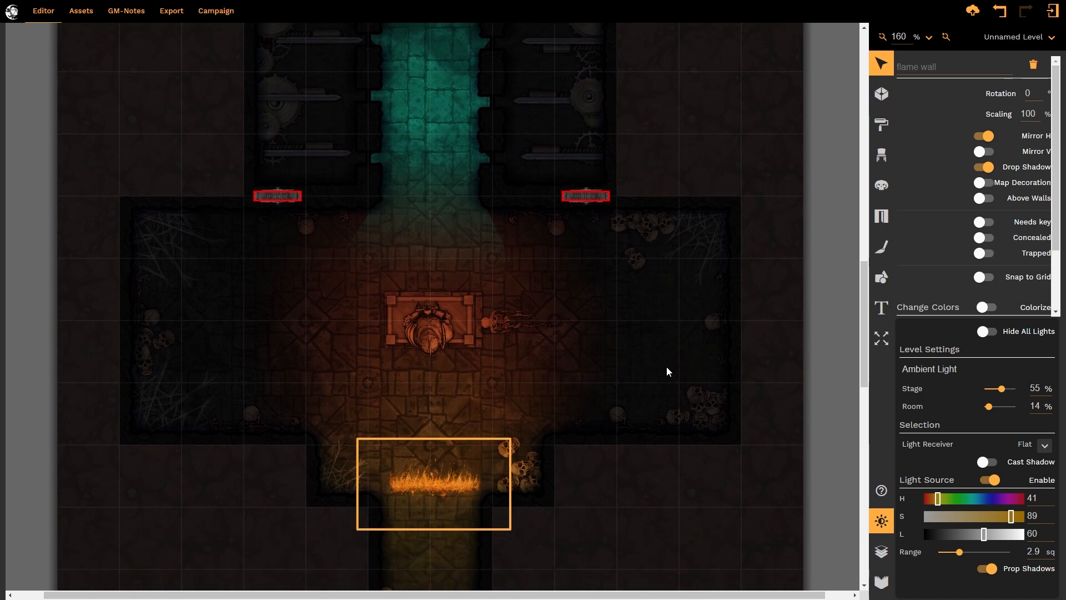
mouse_move(680, 326)
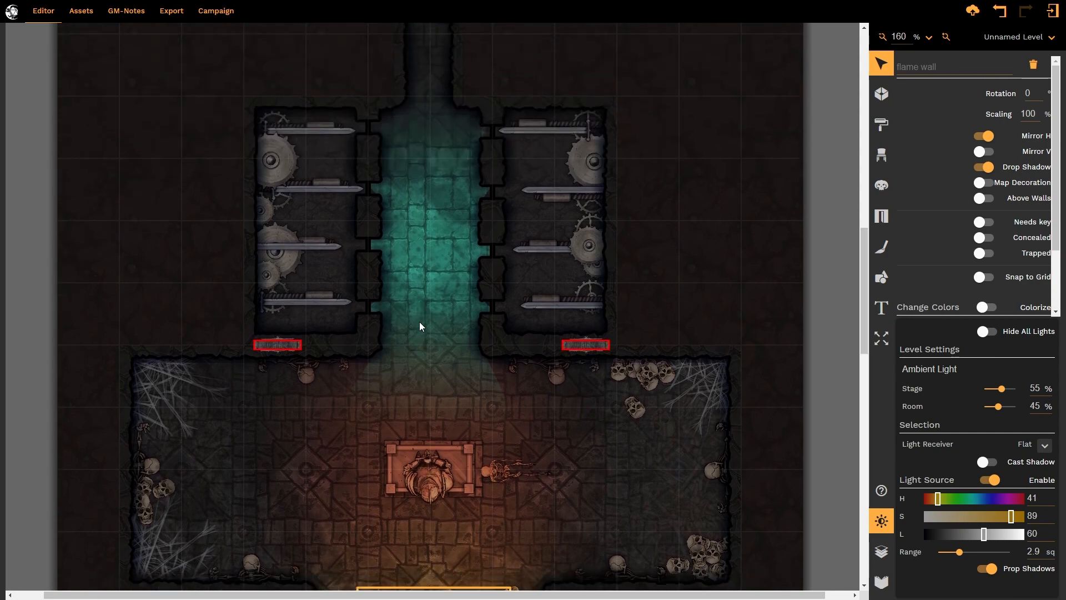
scroll(down, 3)
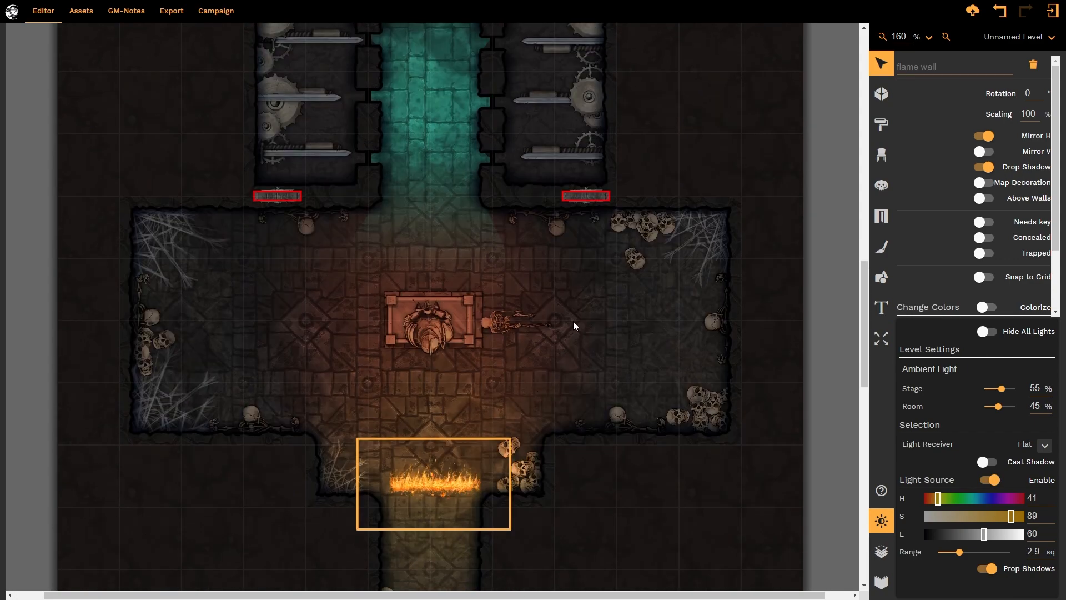
click(436, 377)
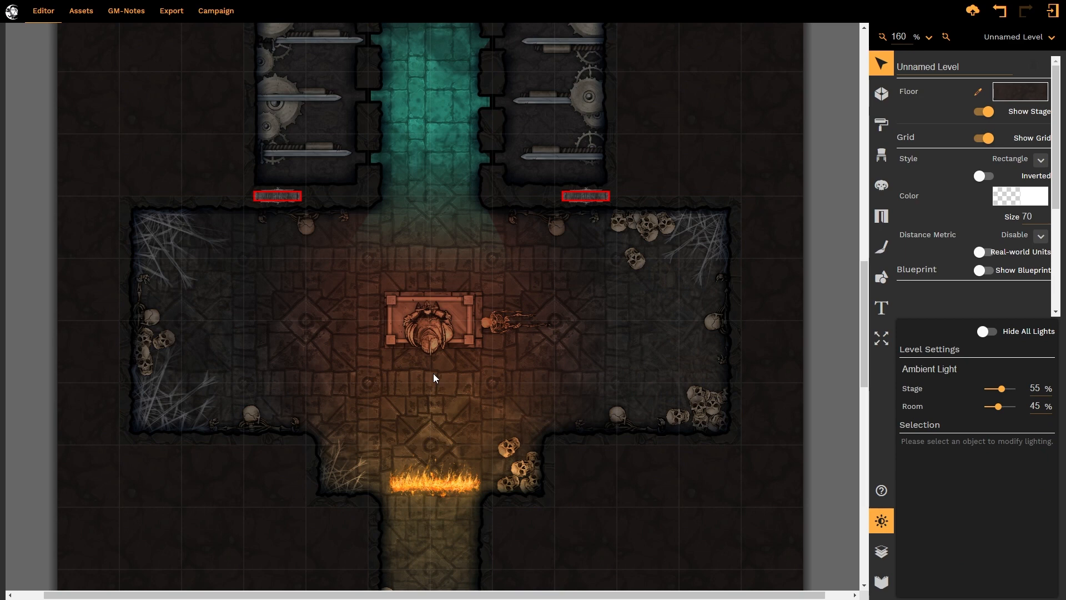
click(434, 340)
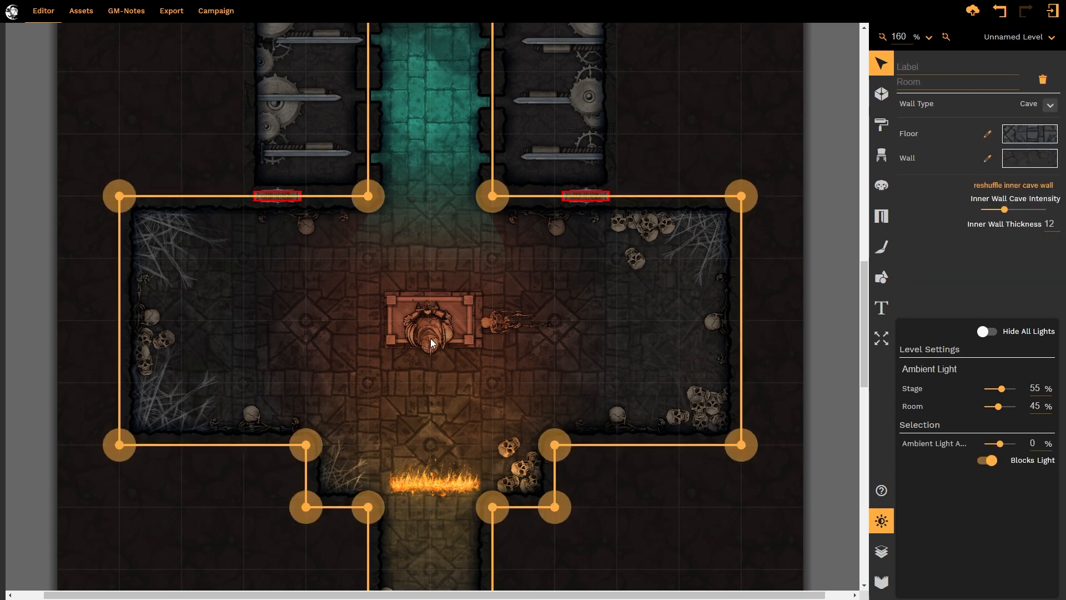
click(429, 337)
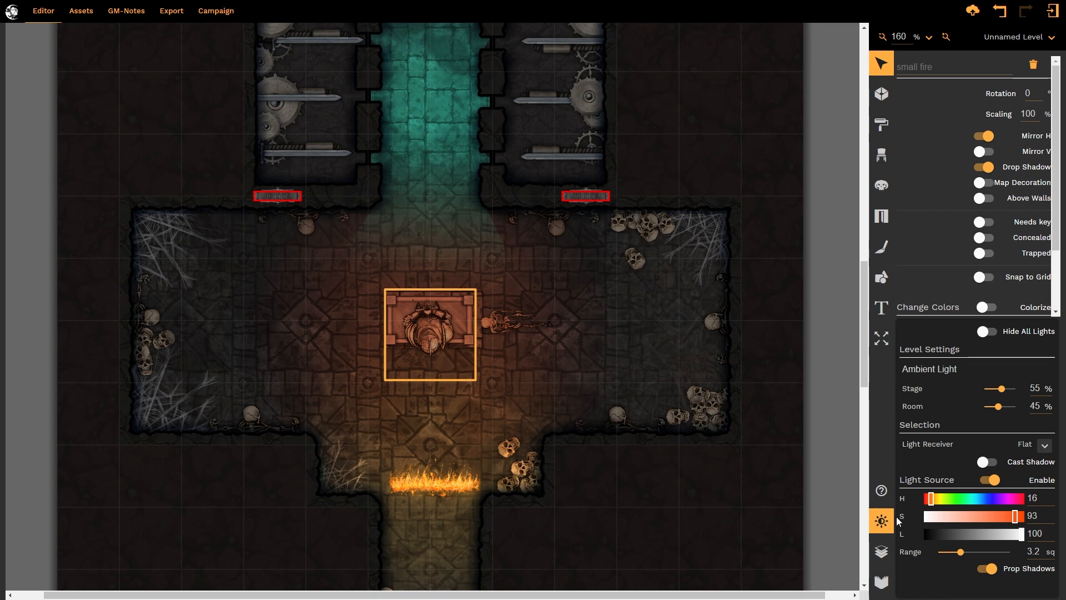
mouse_move(928, 454)
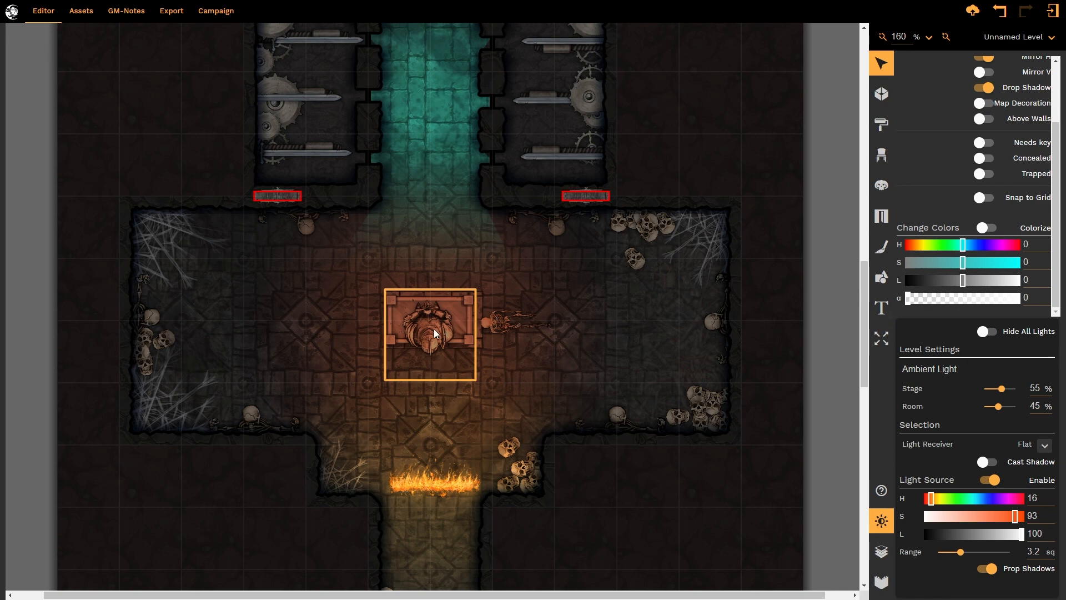
Step: Select the armored statue on the altar and switch on Cast Shadow at full length
click(987, 479)
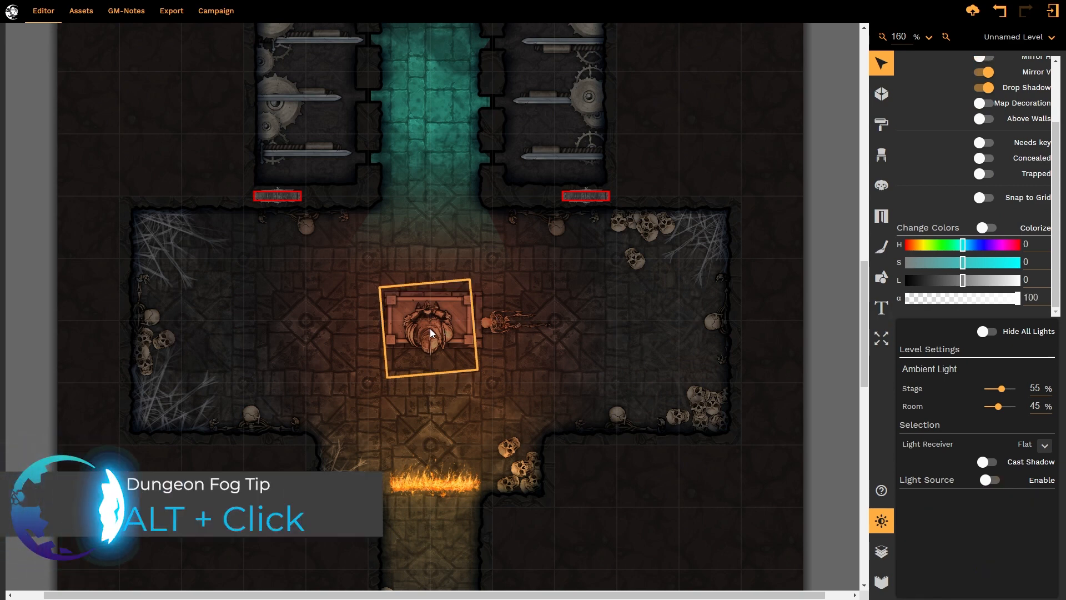
mouse_move(576, 325)
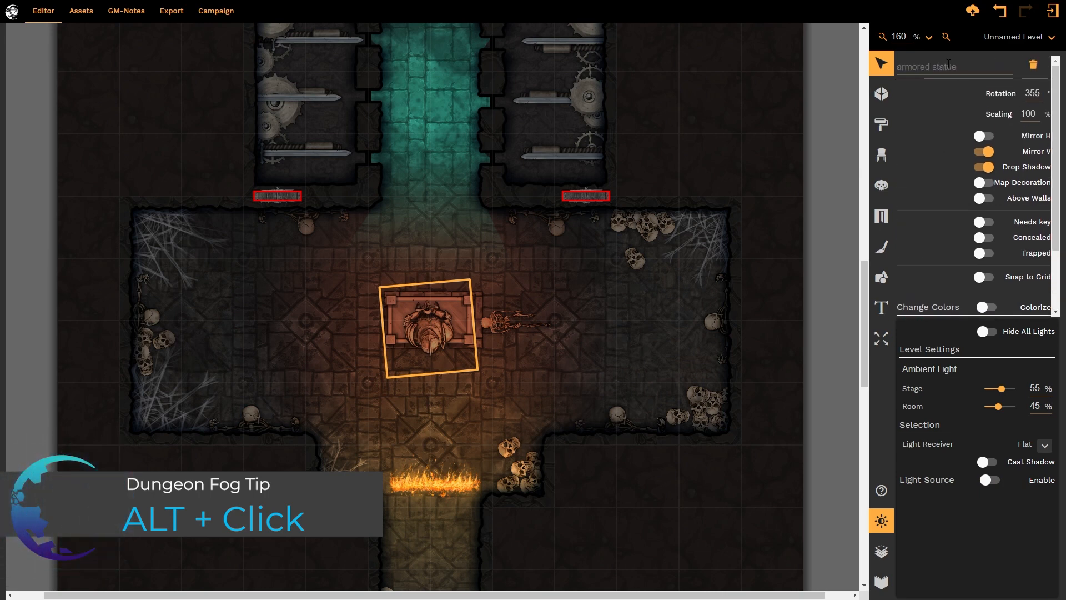
click(985, 306)
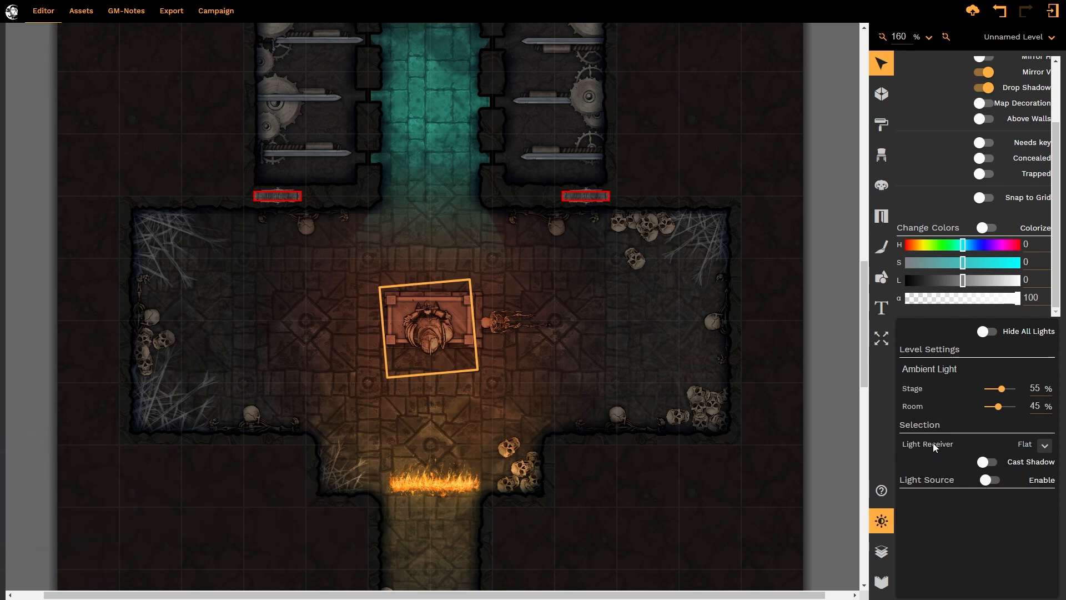
mouse_move(1009, 503)
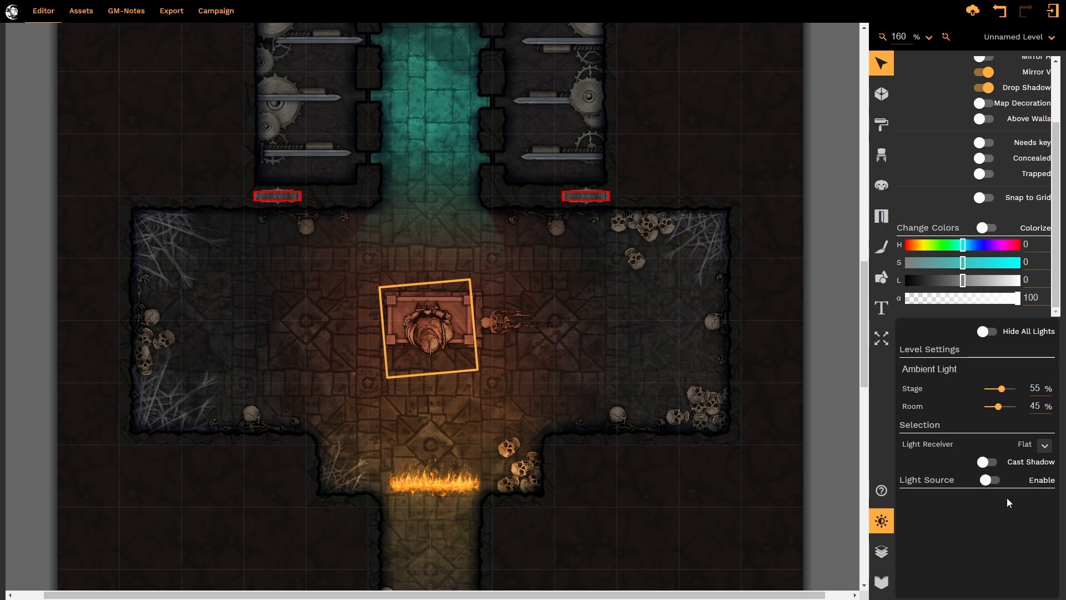
mouse_move(997, 470)
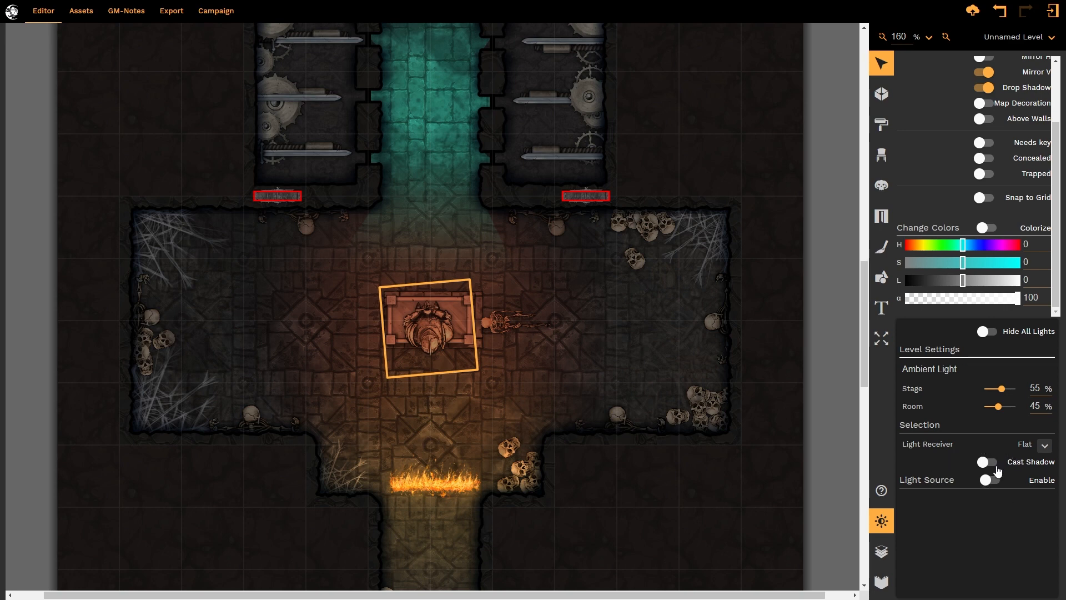
click(987, 462)
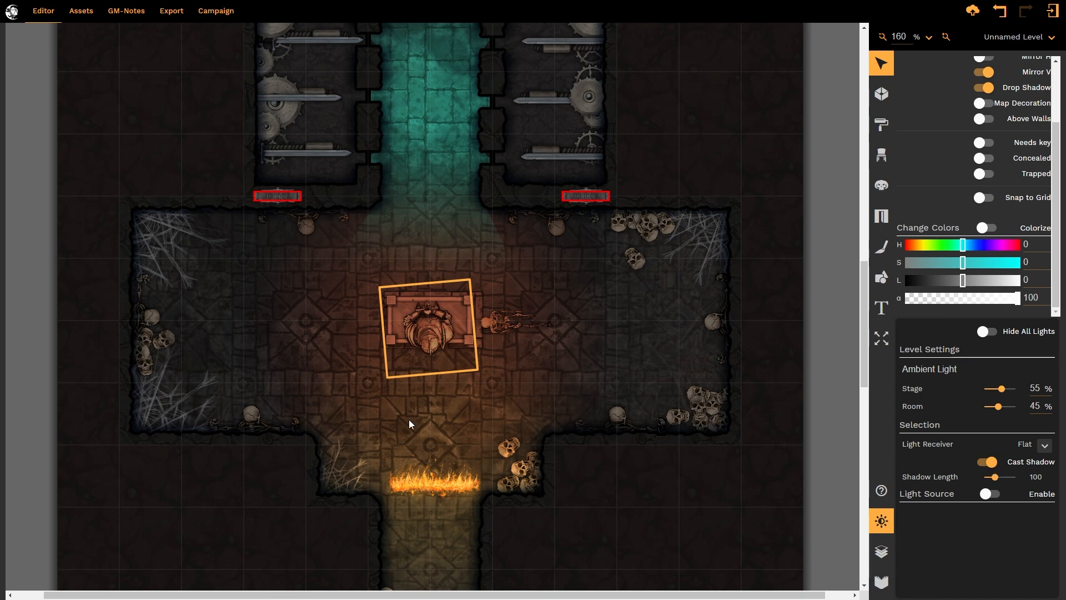
mouse_move(427, 333)
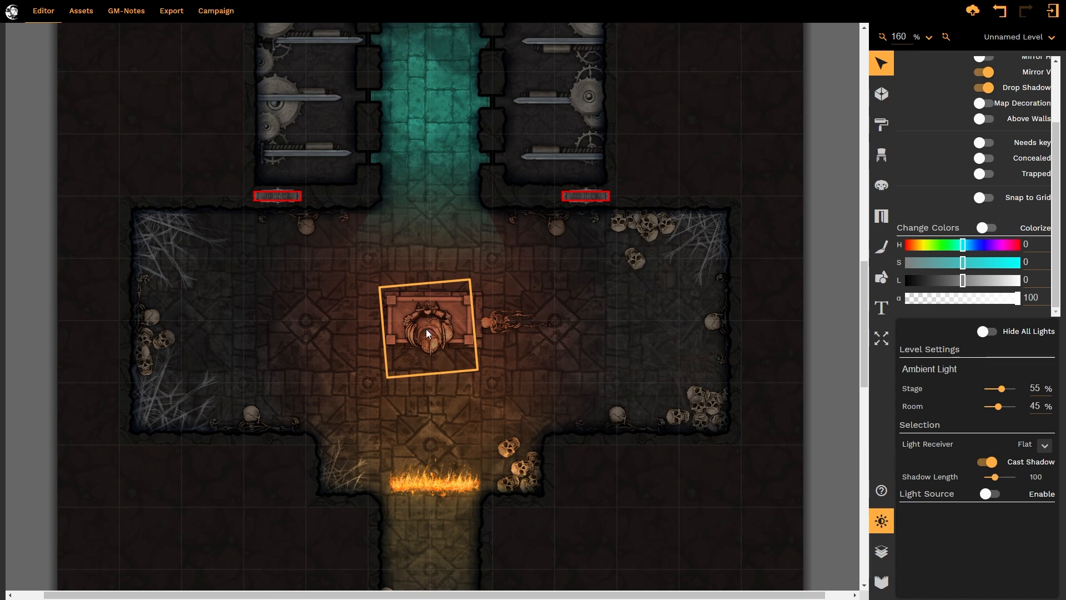
mouse_move(379, 276)
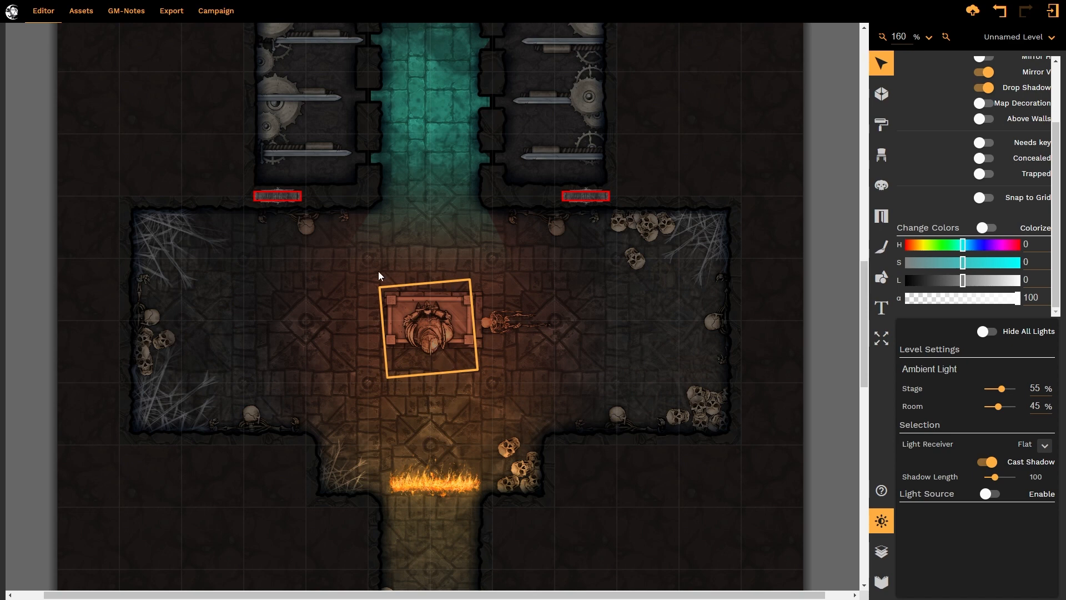
mouse_move(435, 340)
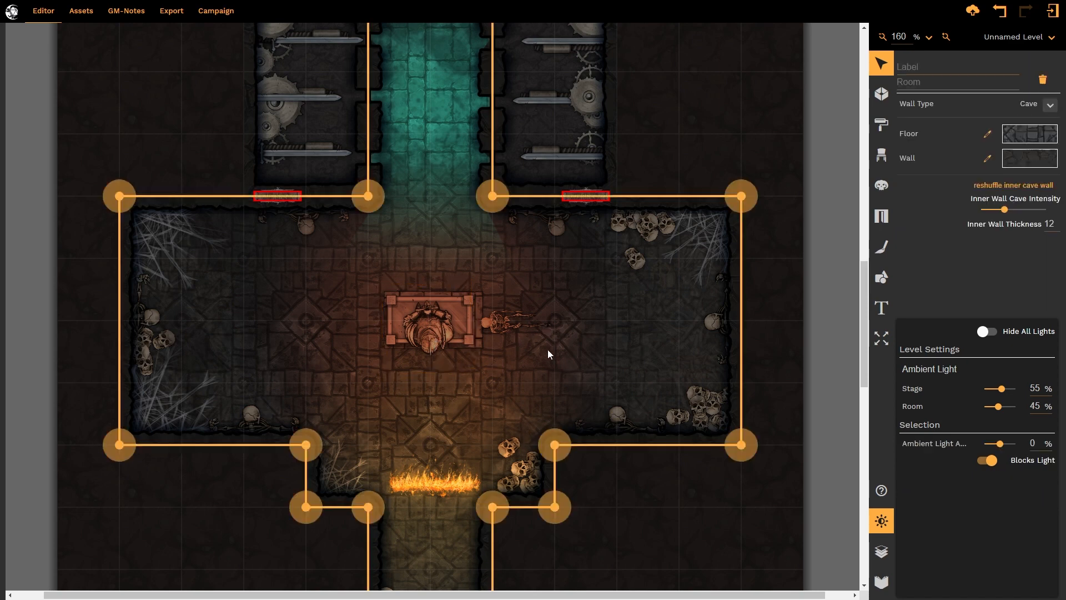
Step: Drag the small fire light around the statue to rest below-right of it
click(430, 333)
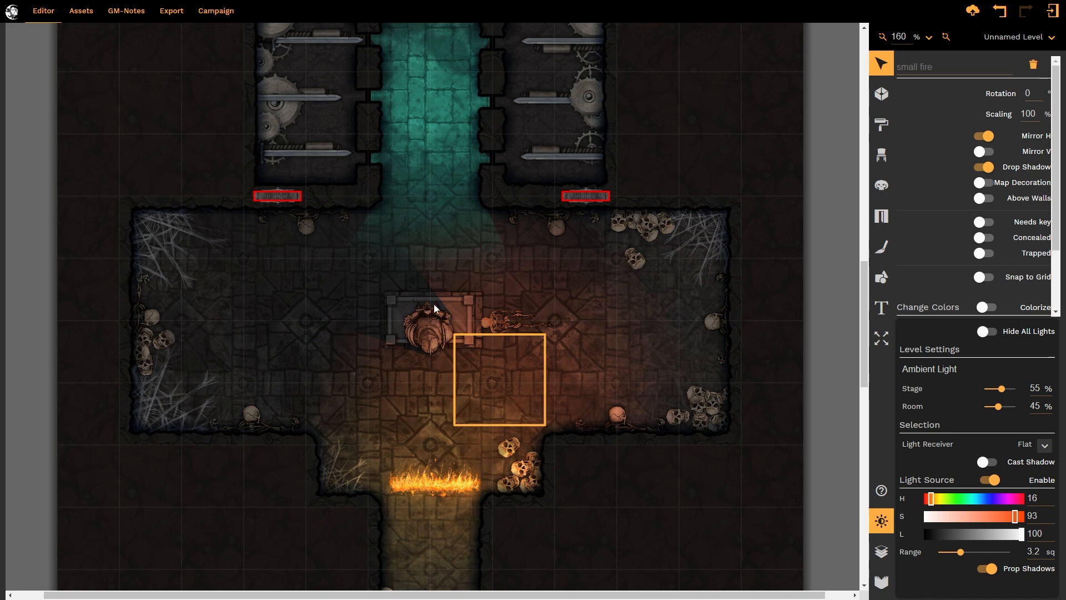
mouse_move(563, 394)
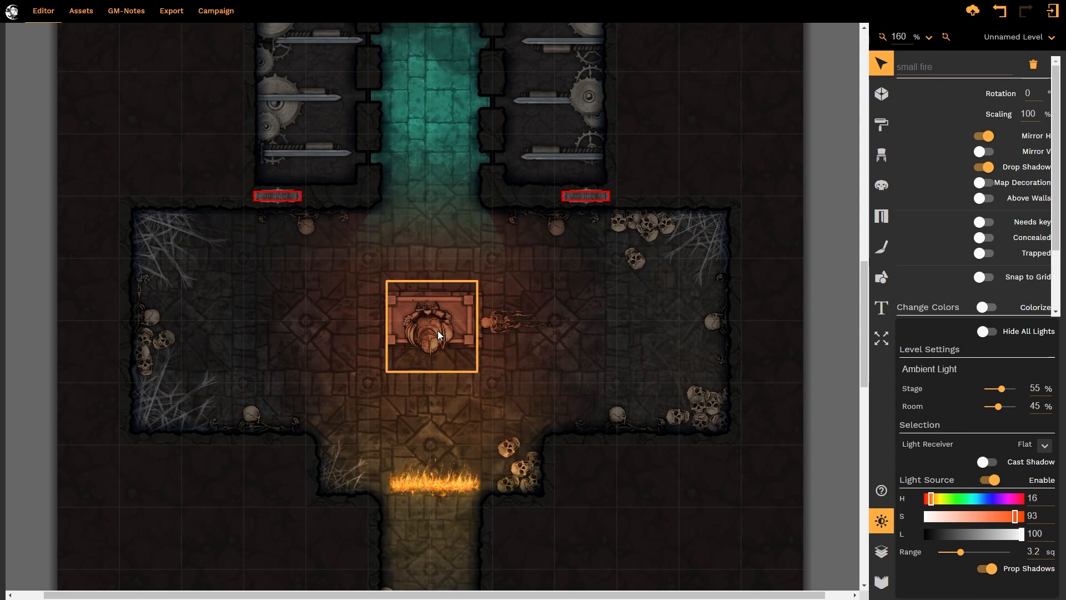
mouse_move(466, 346)
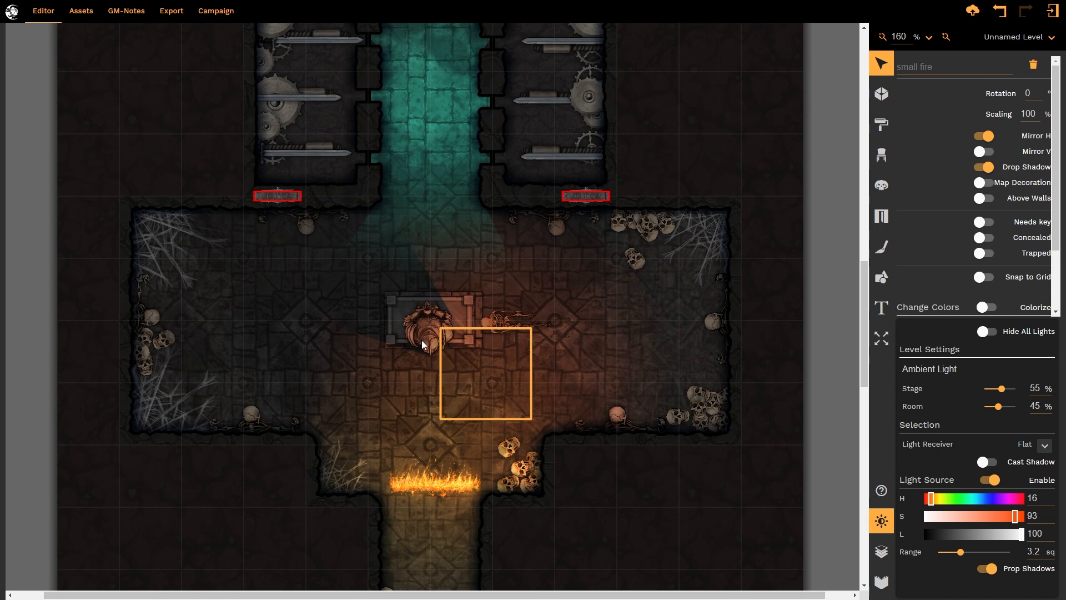
Step: Select the armored statue and raise its Shadow Length to 250
click(425, 327)
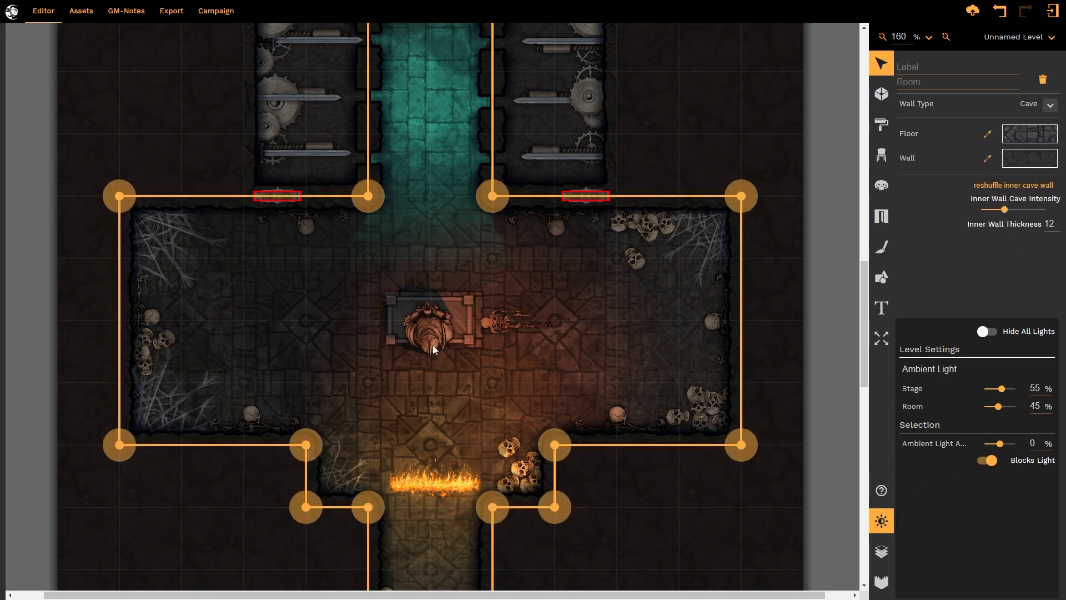
click(428, 326)
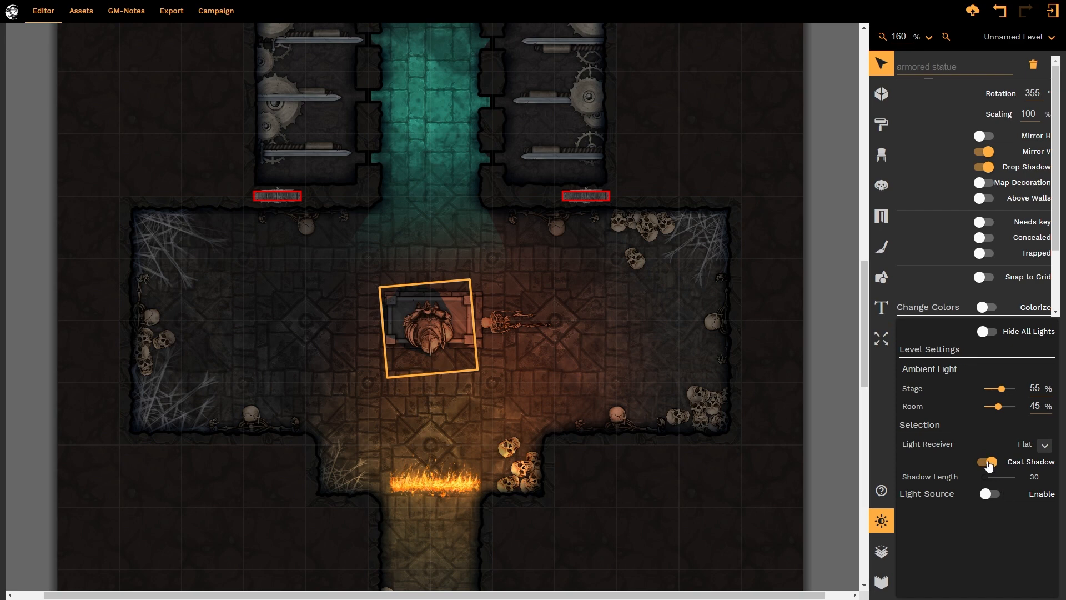
click(435, 320)
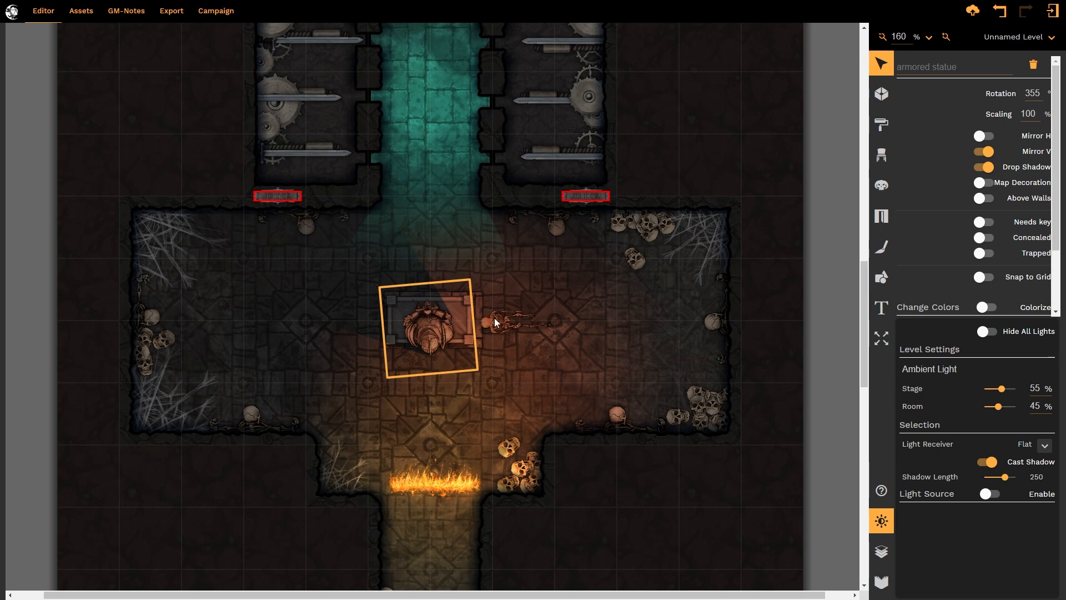
click(506, 320)
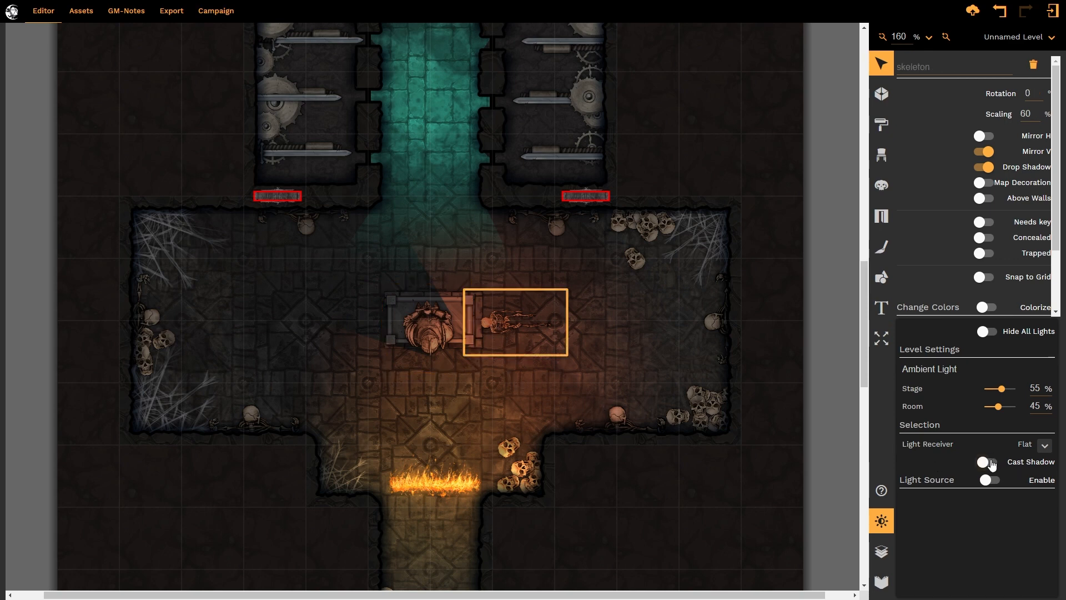
click(985, 462)
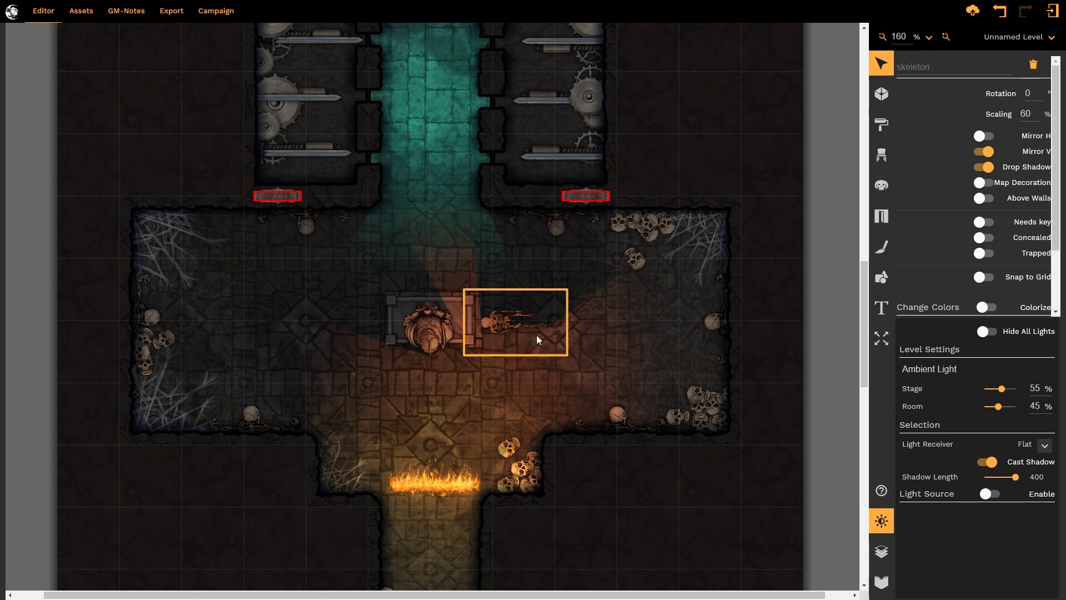
mouse_move(900, 453)
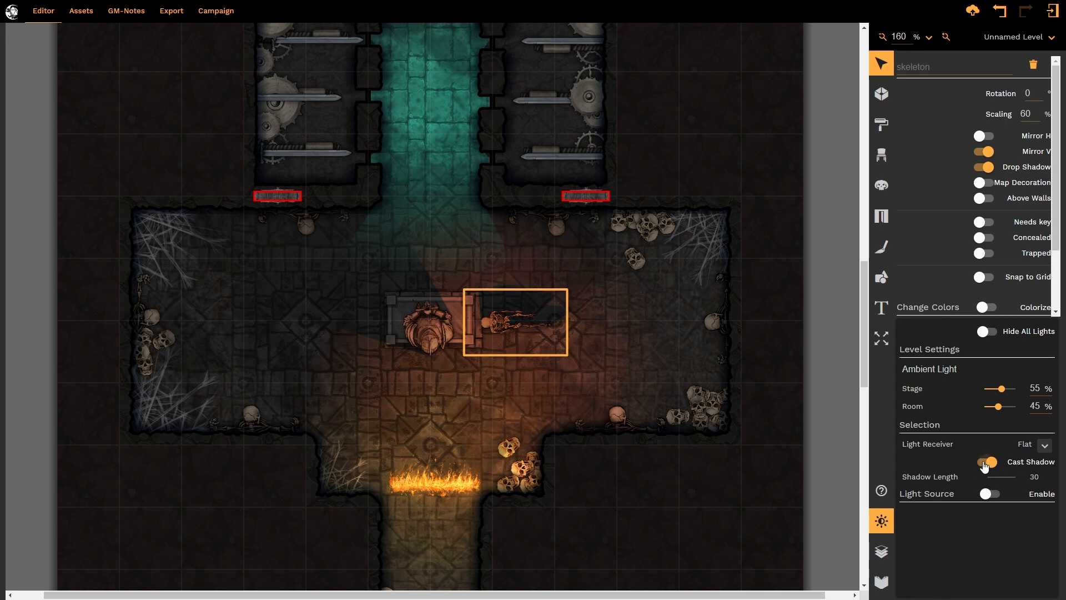
click(987, 462)
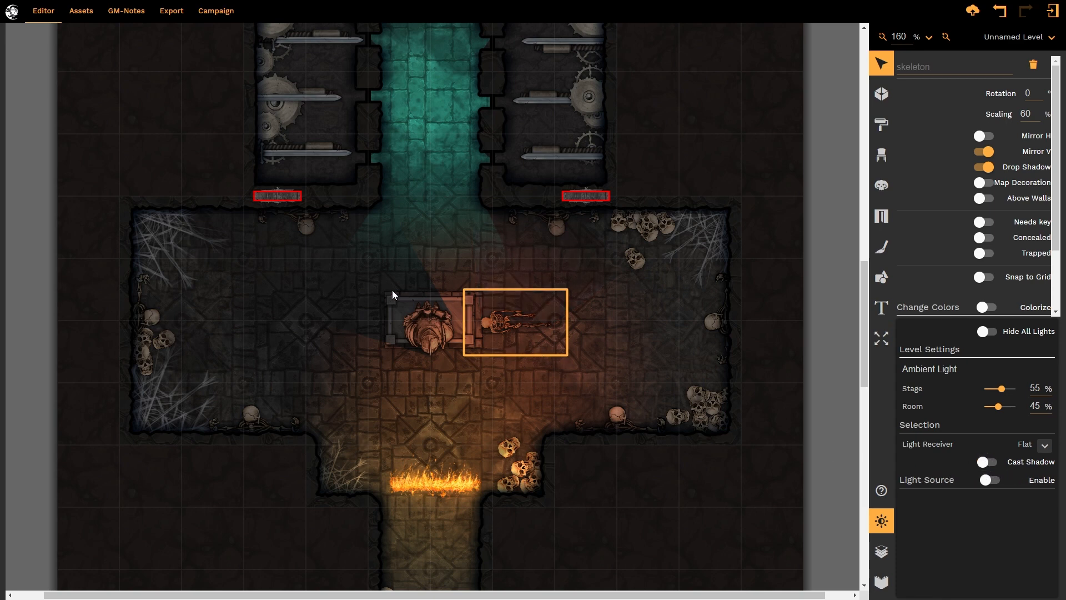
click(394, 332)
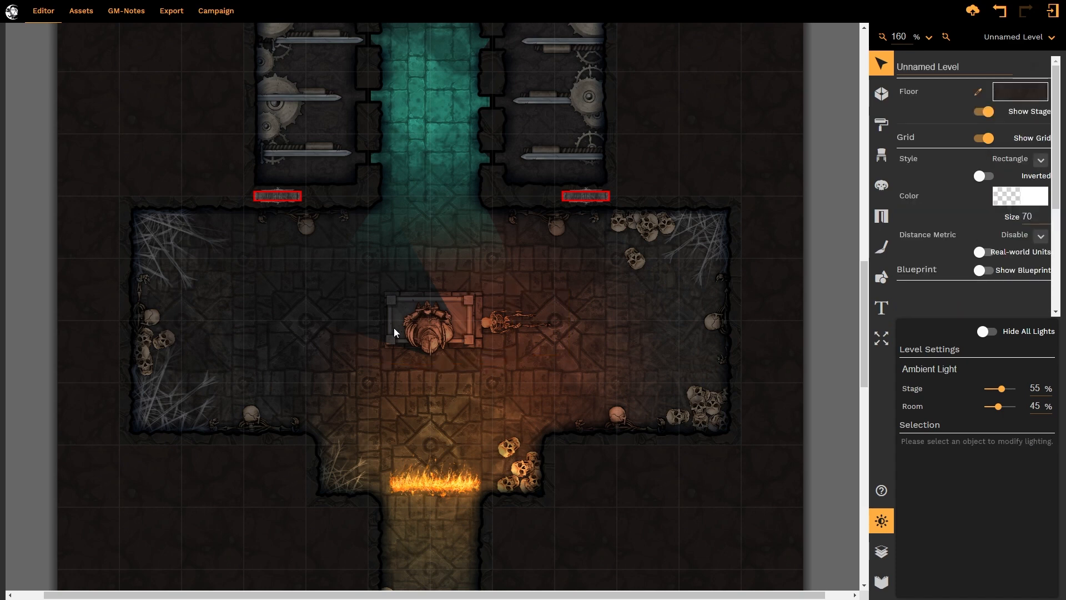
Step: Select the grave under the statue and enable Cast Shadow with length 250
click(422, 327)
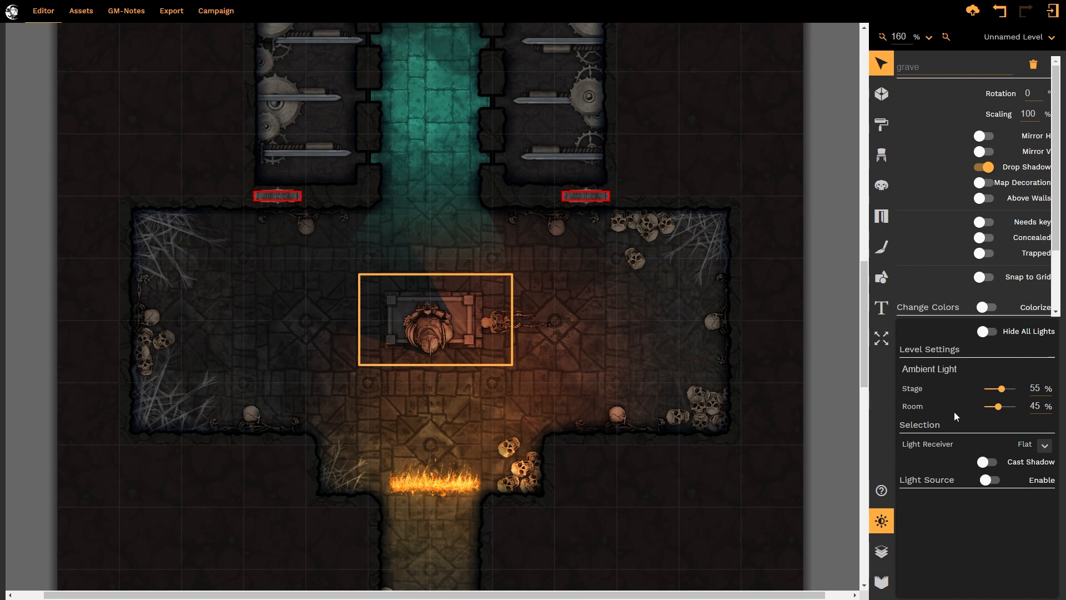
click(986, 462)
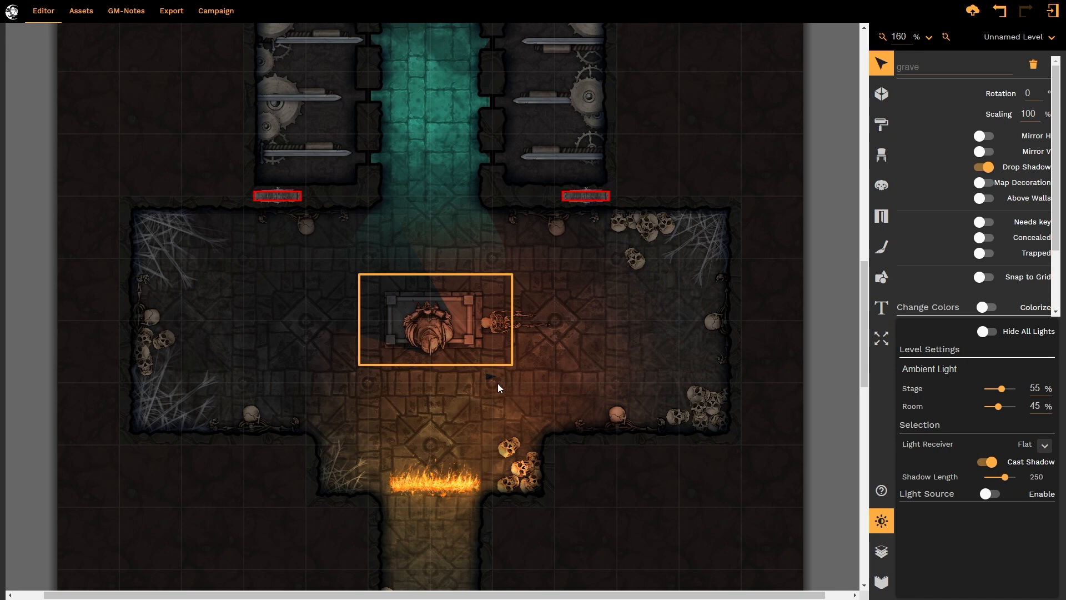
mouse_move(491, 369)
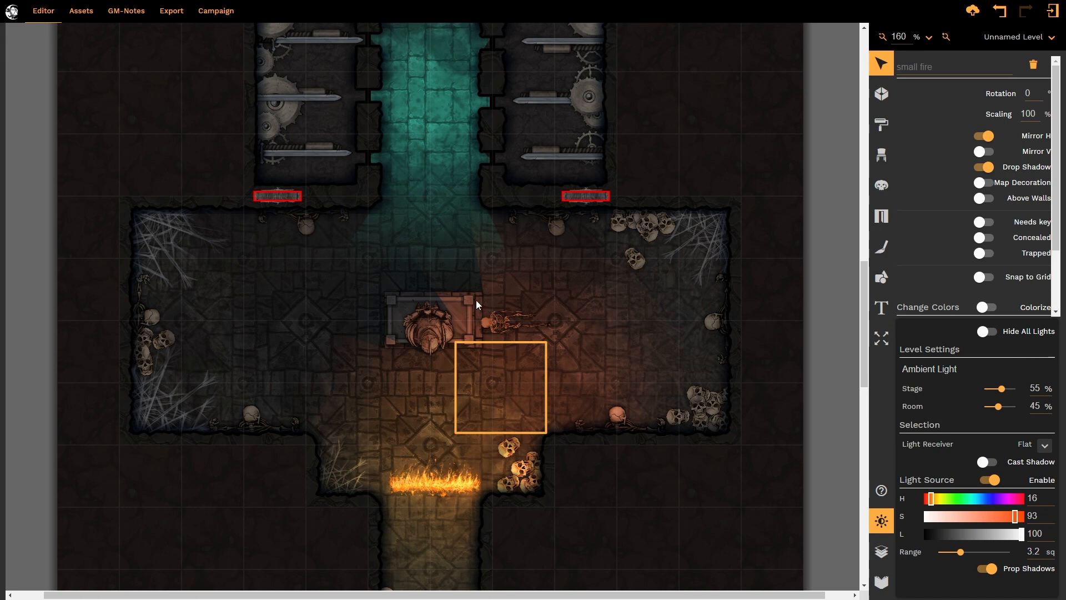
mouse_move(457, 231)
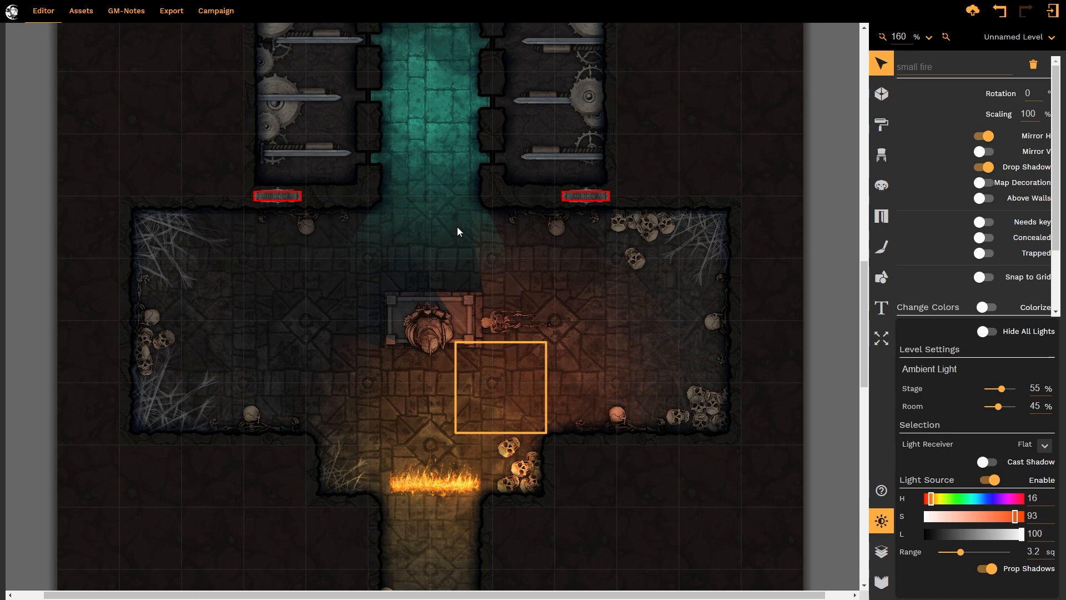
mouse_move(447, 254)
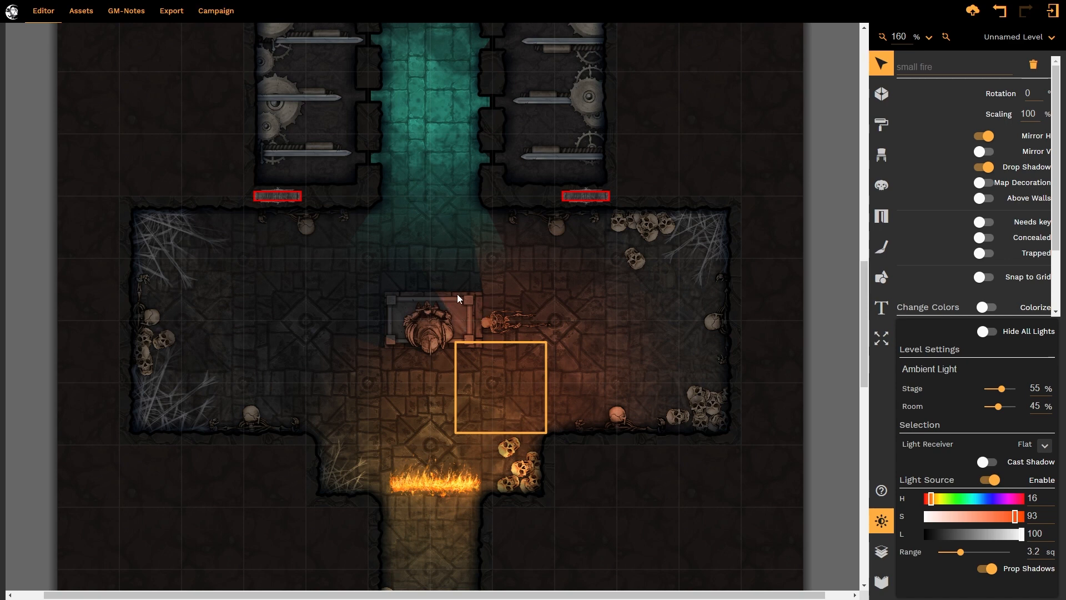
mouse_move(500, 393)
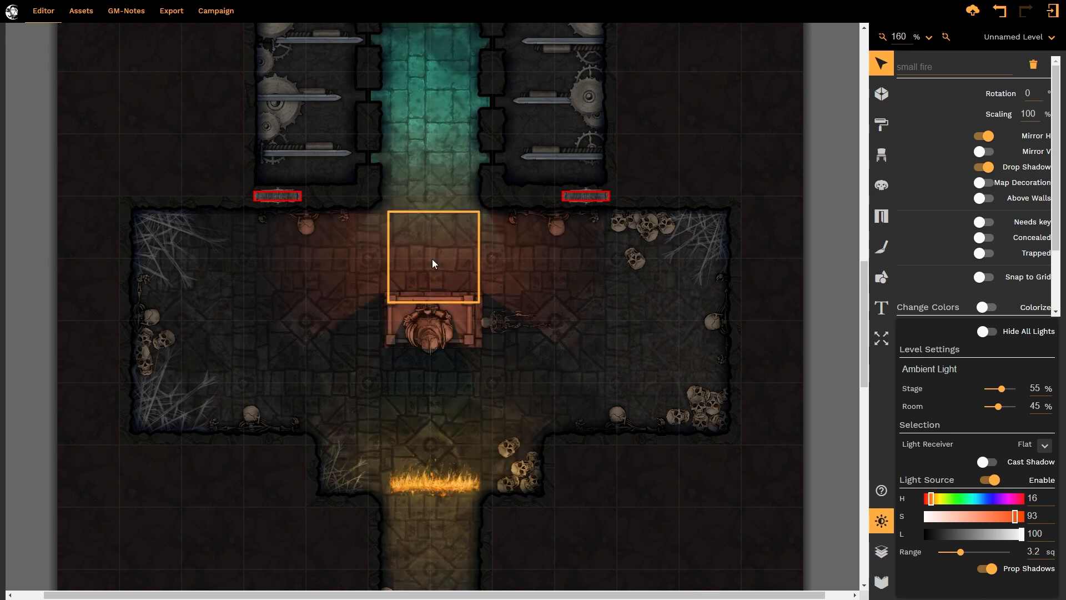
mouse_move(455, 391)
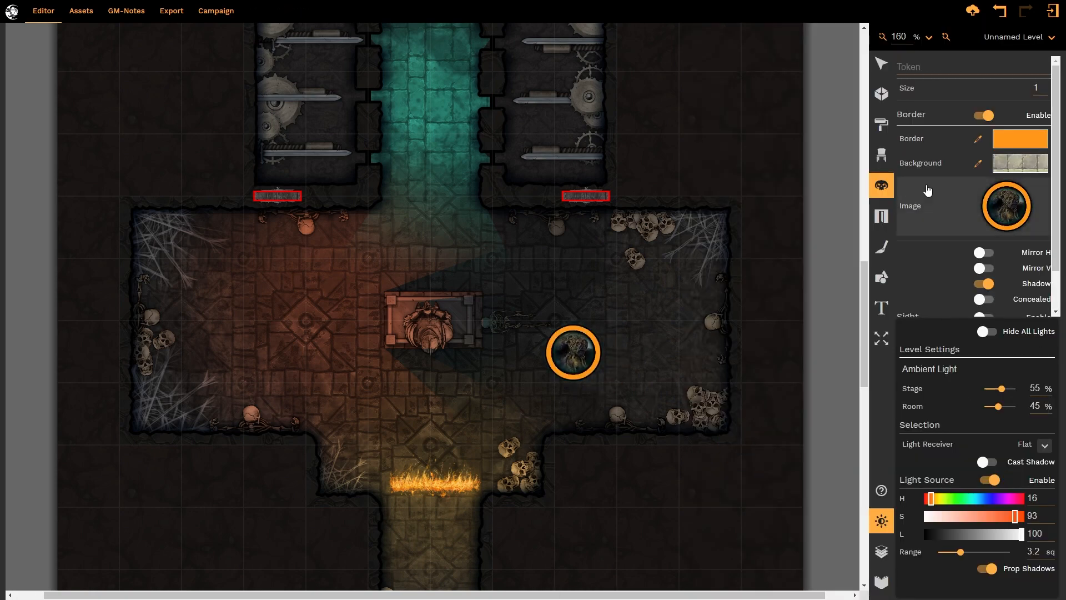
Step: Make the character token a Light Source with H 37, S 100 and edit its Range
click(338, 308)
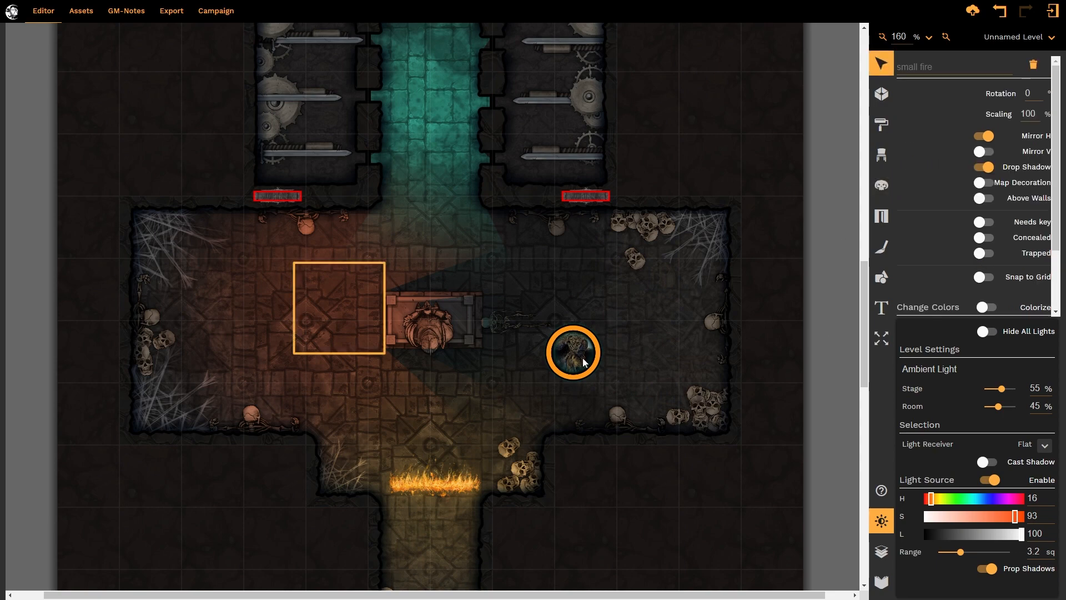
click(573, 352)
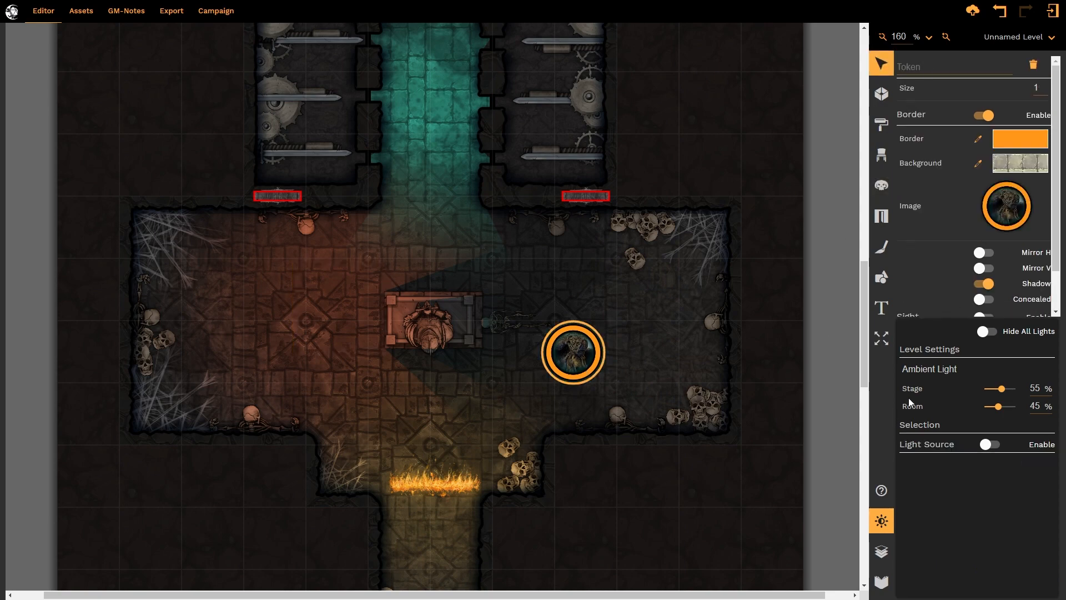
click(989, 444)
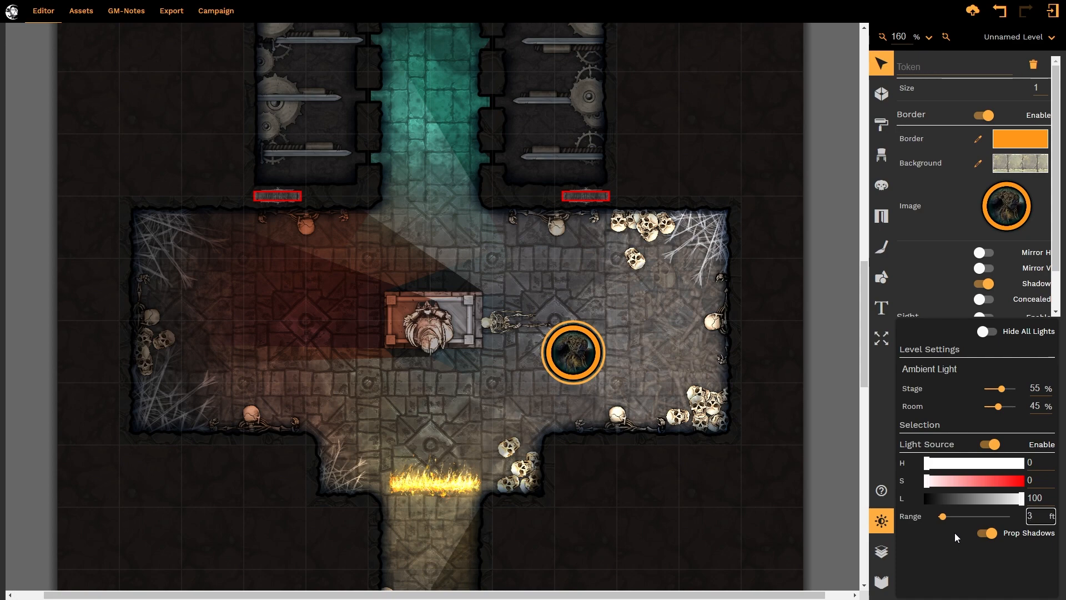
triple_click(1032, 515)
text(2)
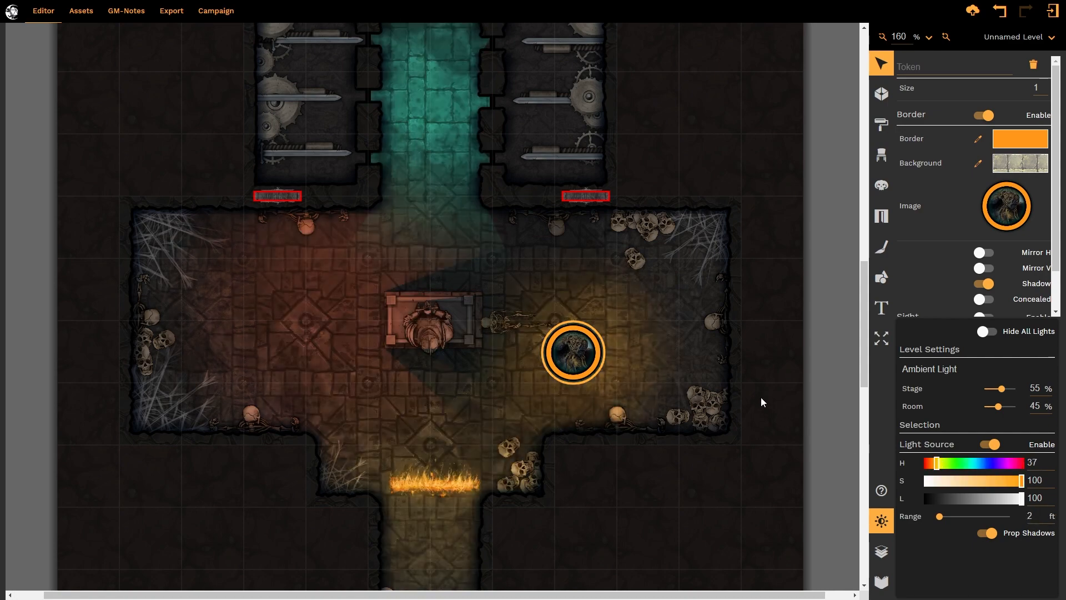
mouse_move(608, 337)
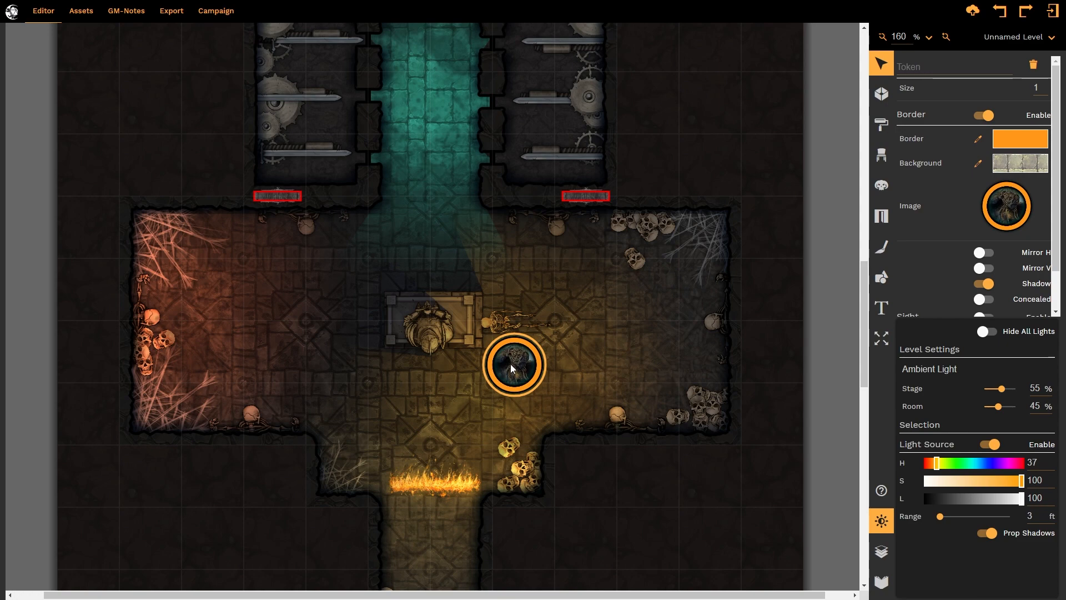
mouse_move(514, 379)
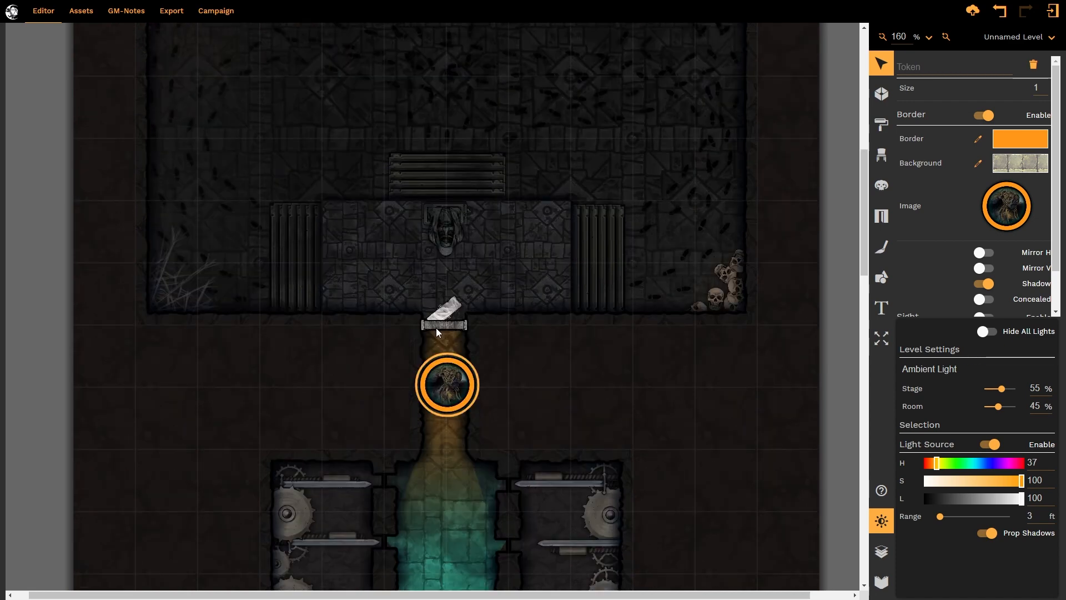
mouse_move(372, 313)
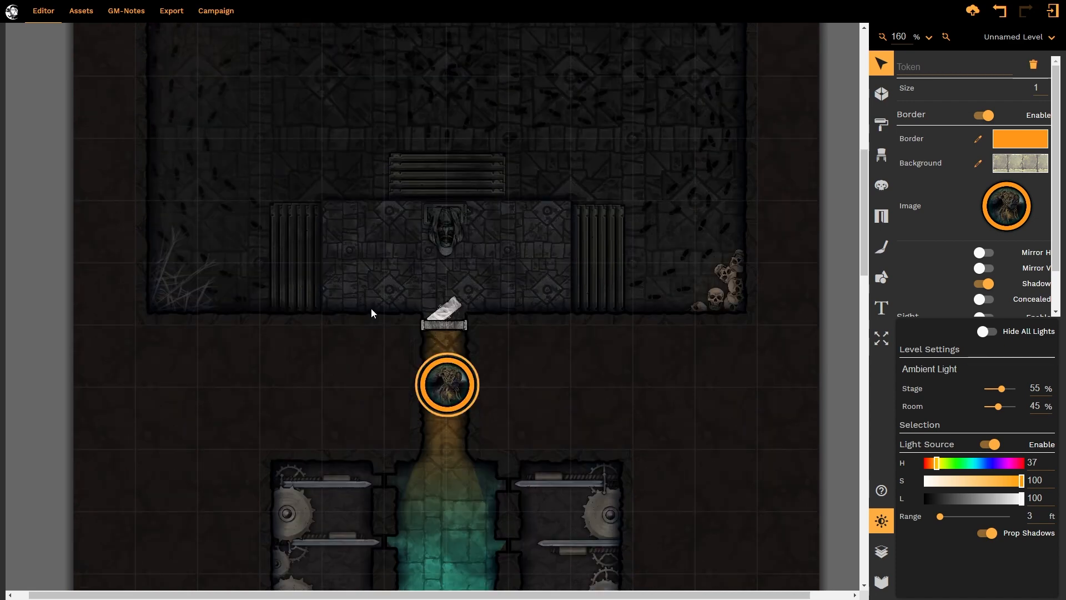
Step: Set the heavy stone door ajar to Transparent, then reselect the character token
click(443, 324)
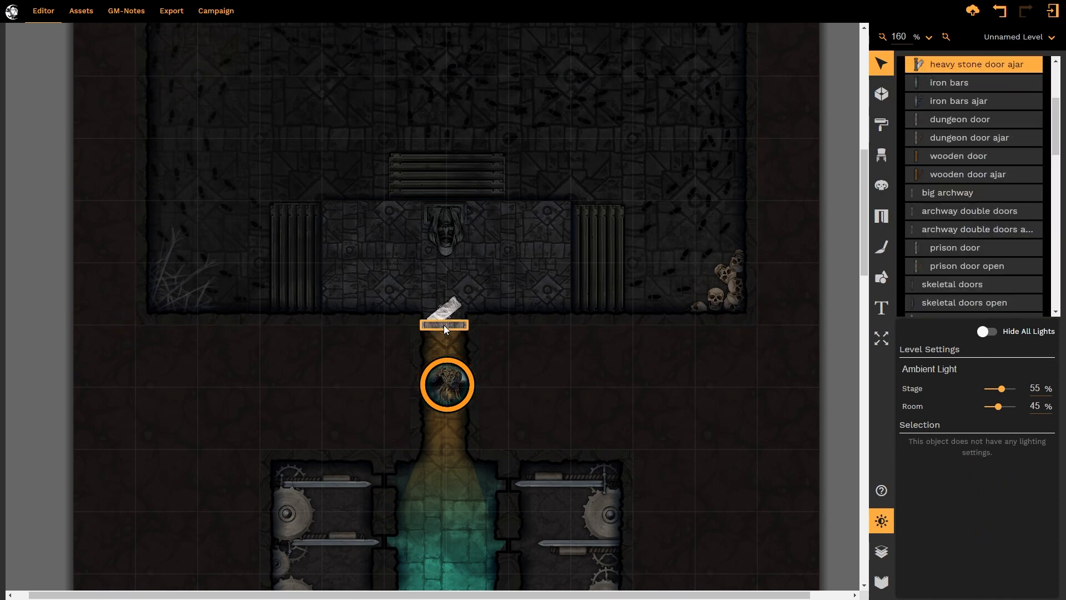
scroll(down, 3)
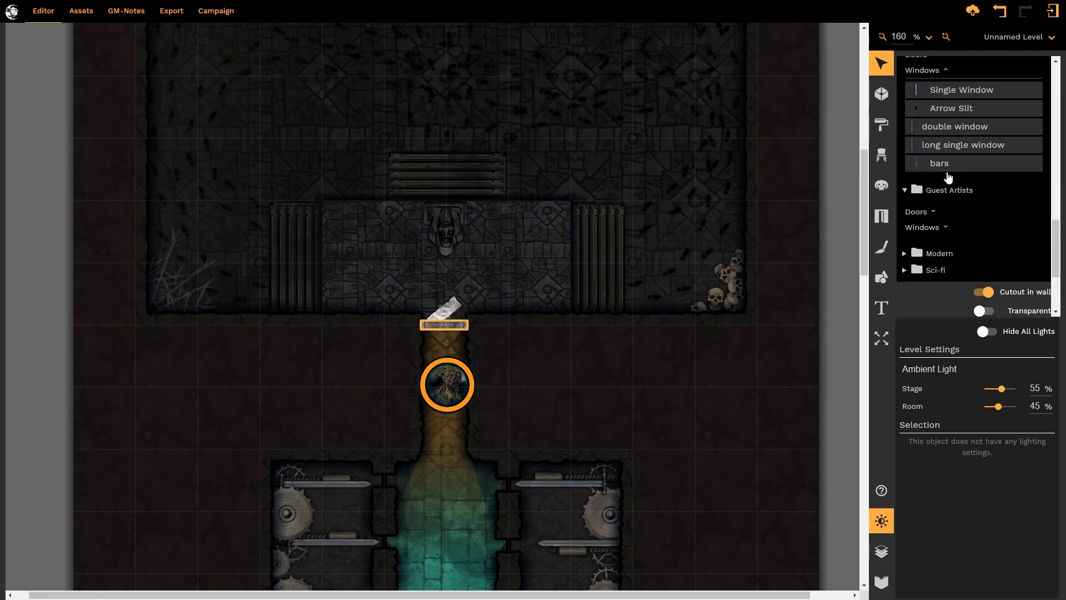
scroll(down, 3)
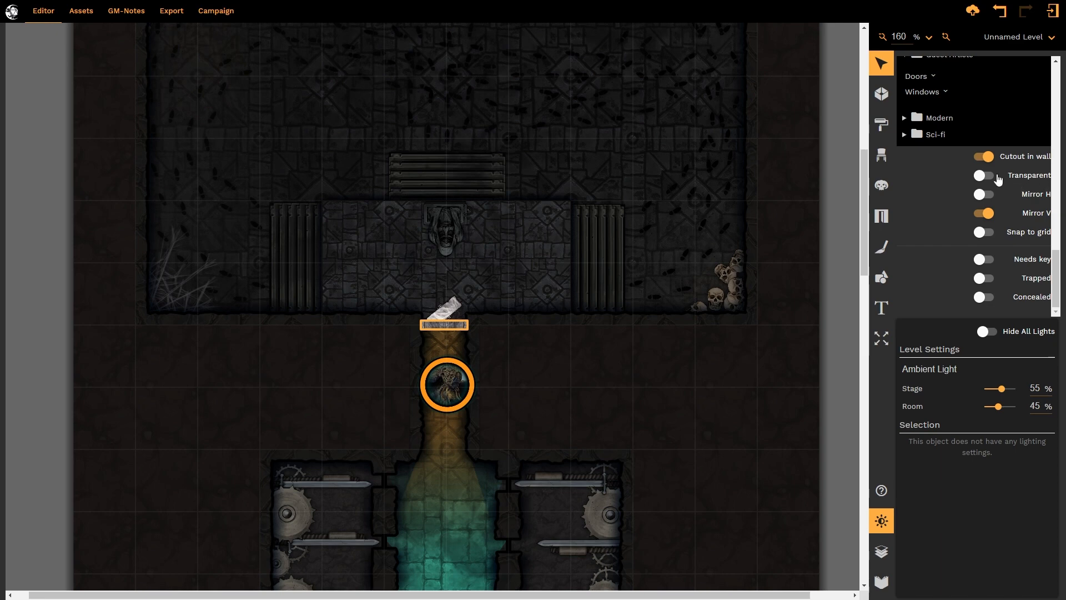
click(984, 175)
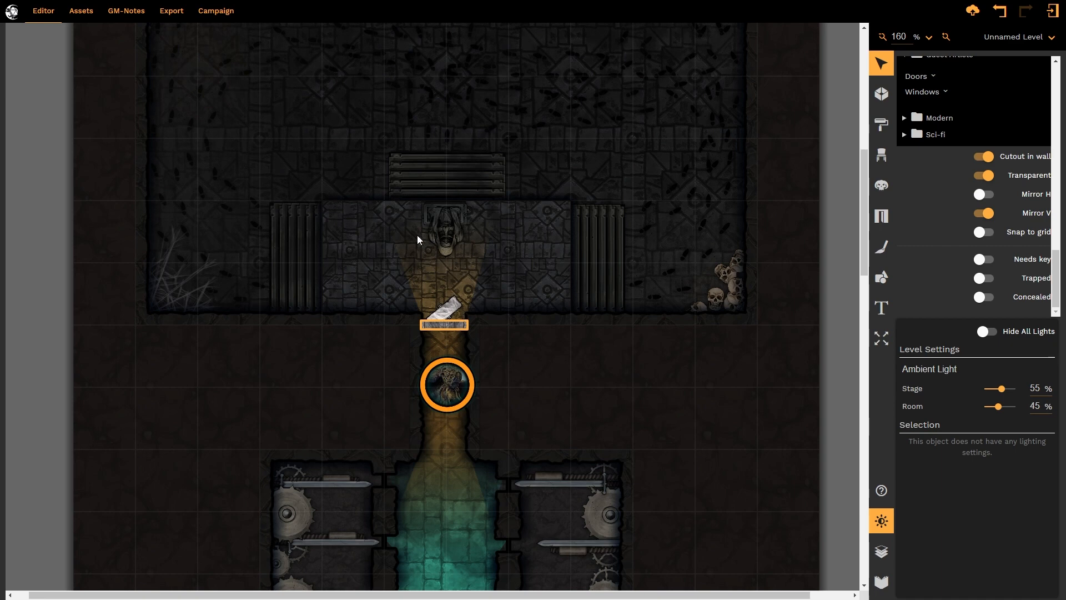
click(447, 385)
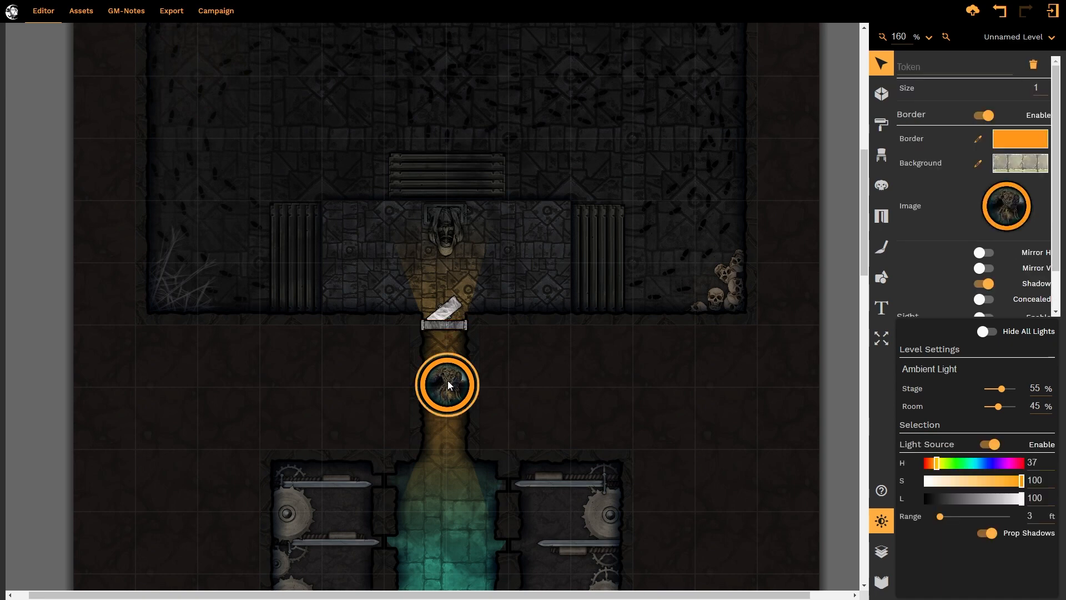
mouse_move(447, 348)
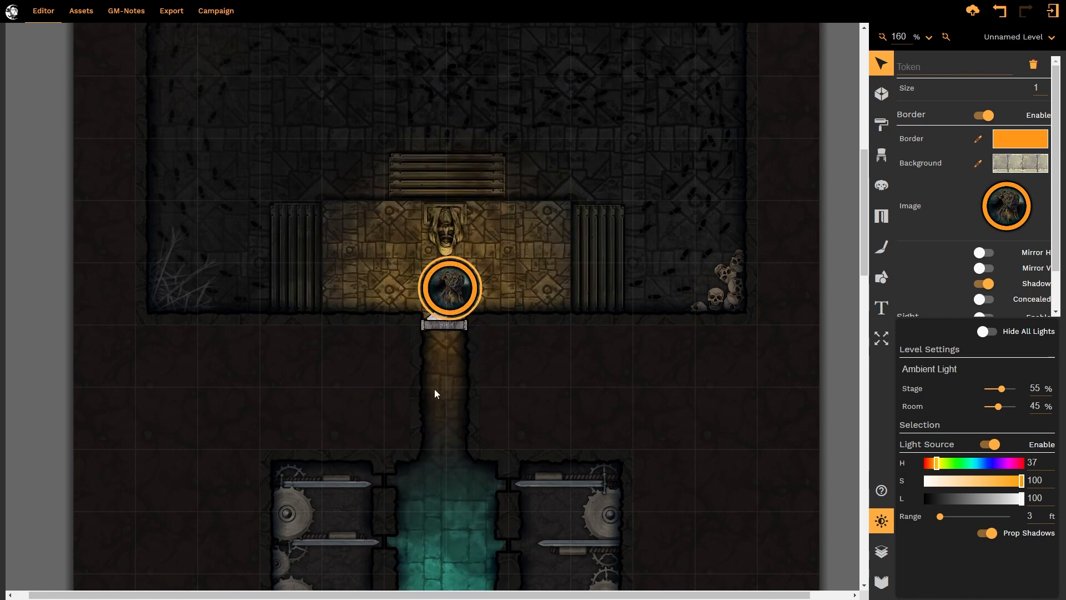
mouse_move(448, 406)
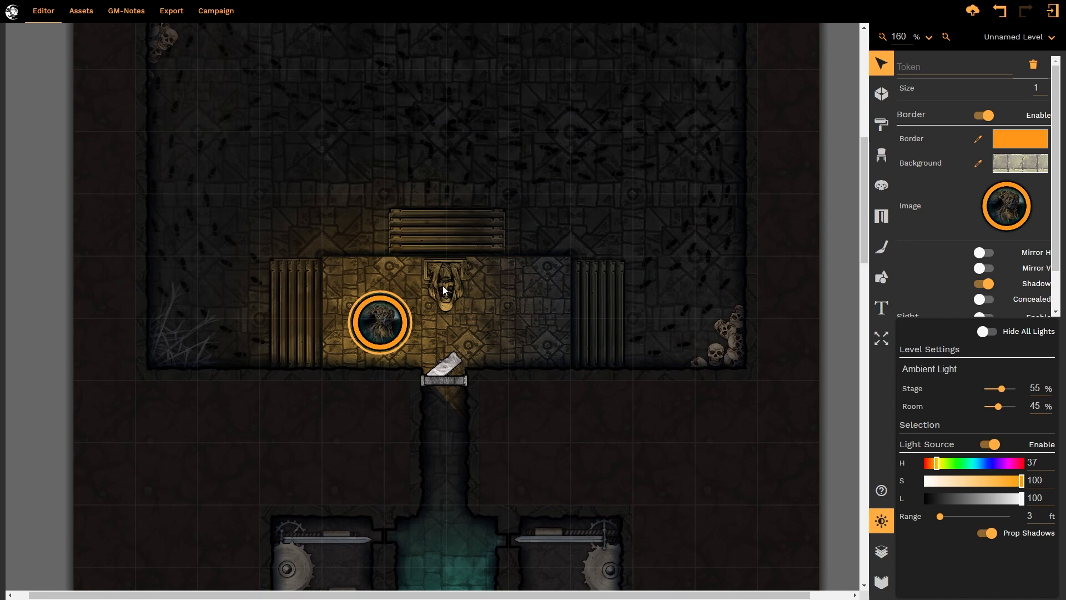
mouse_move(370, 325)
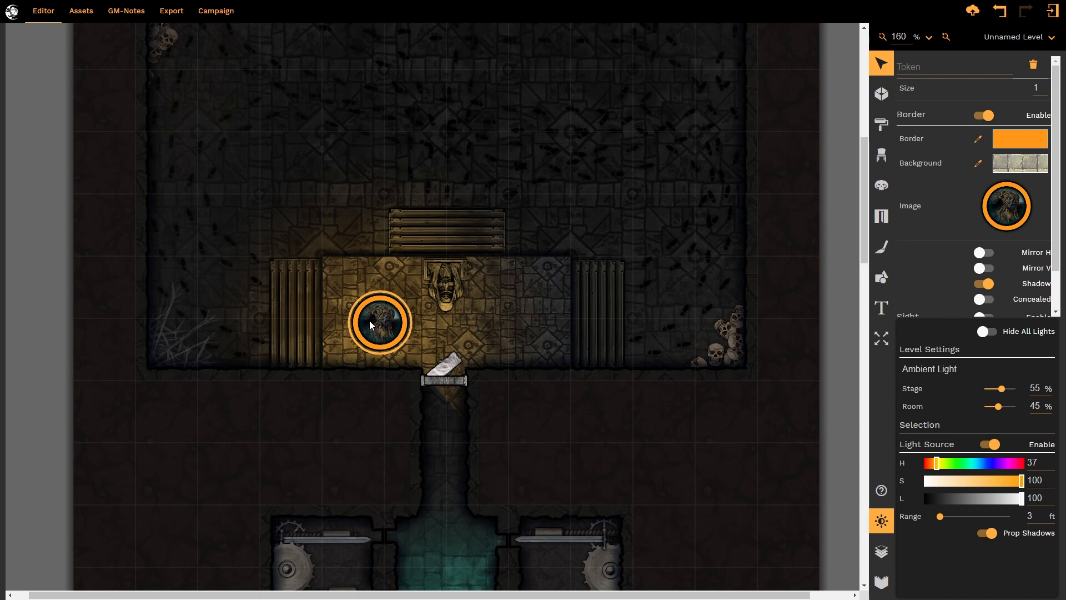
Step: Drag the glowing token through the upper room and down into the lower crypt above the grave
scroll(down, 3)
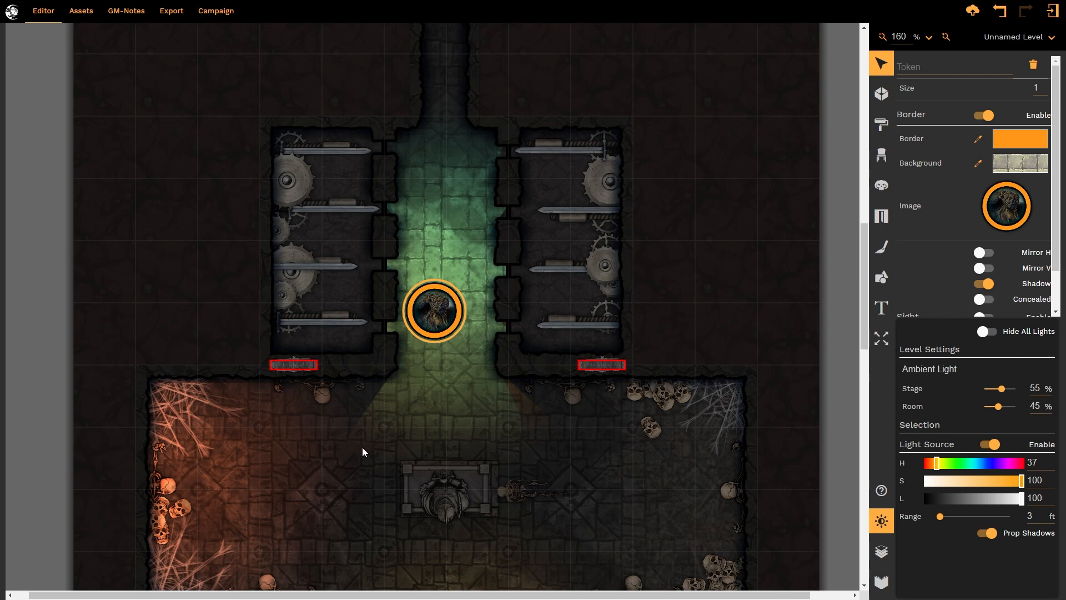
mouse_move(492, 382)
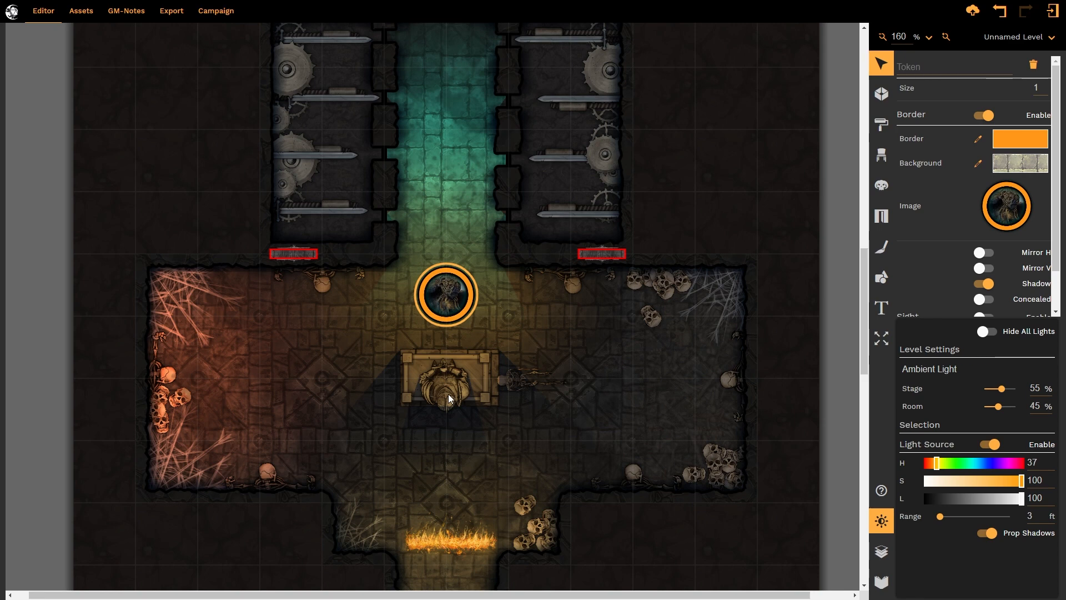
mouse_move(489, 395)
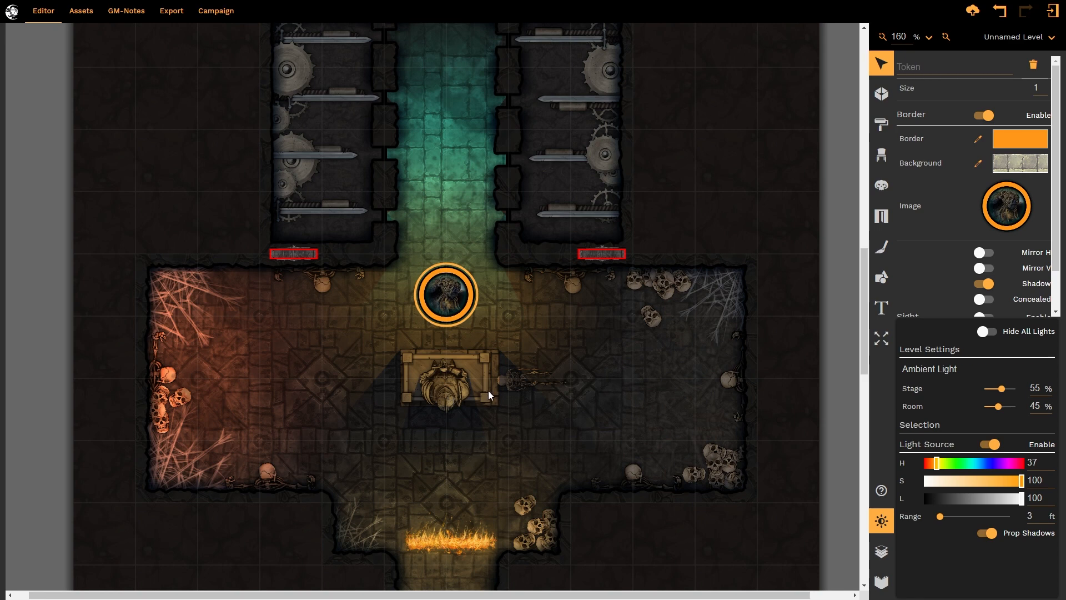
mouse_move(487, 367)
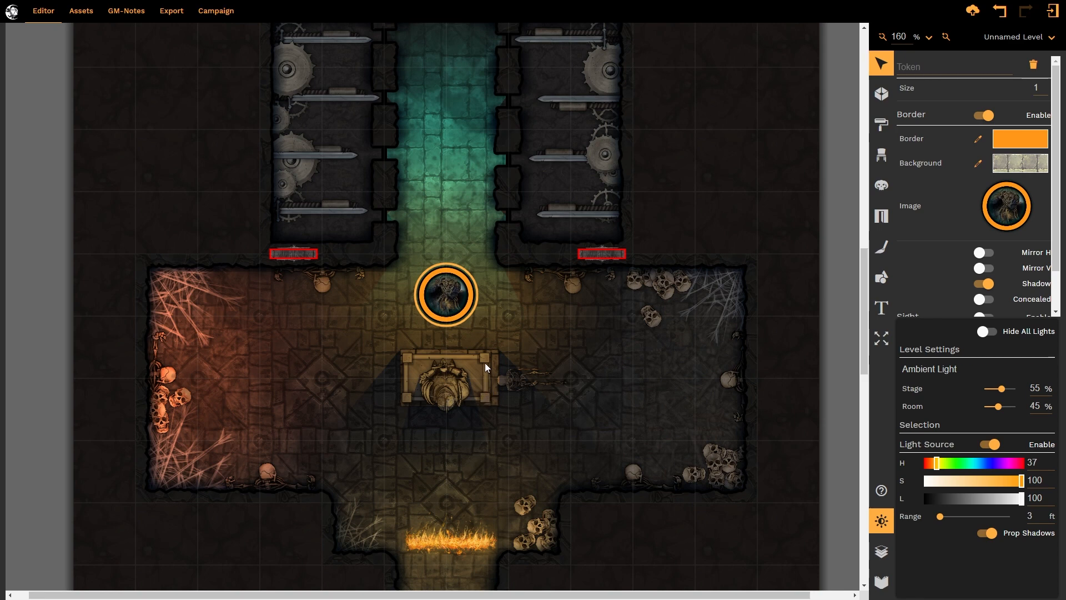
Step: Set the grave's Light Receiver to 'Flat, no prop shadows'
click(451, 377)
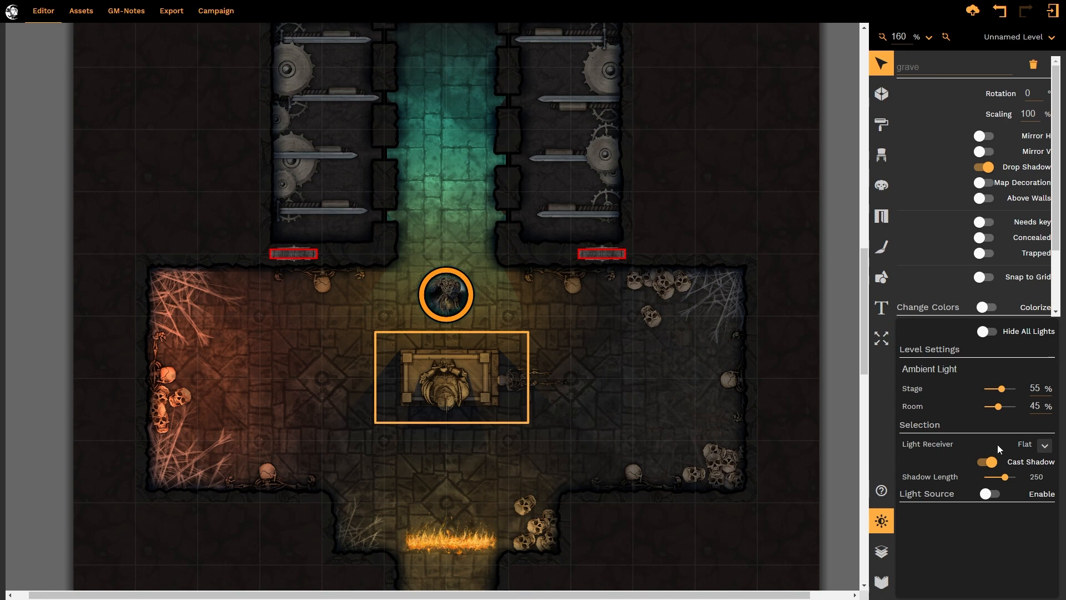
click(1045, 444)
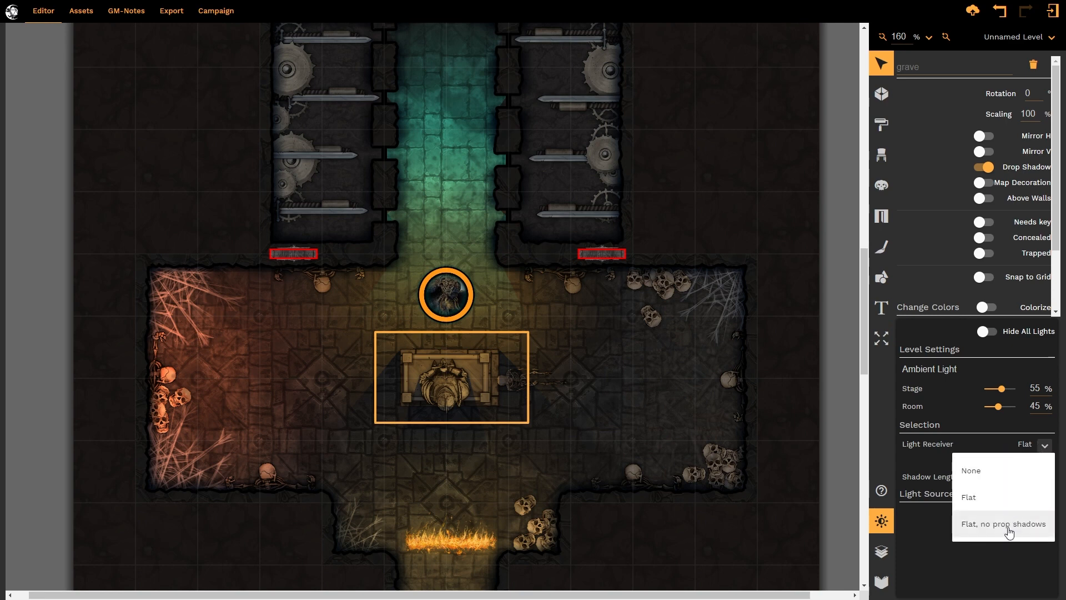
click(1003, 524)
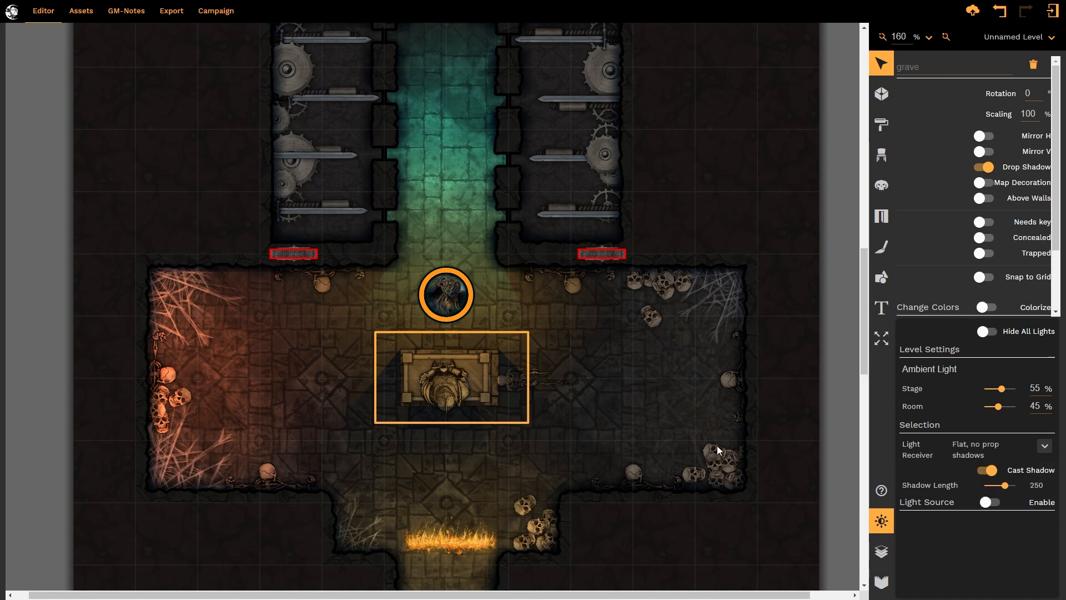
mouse_move(469, 397)
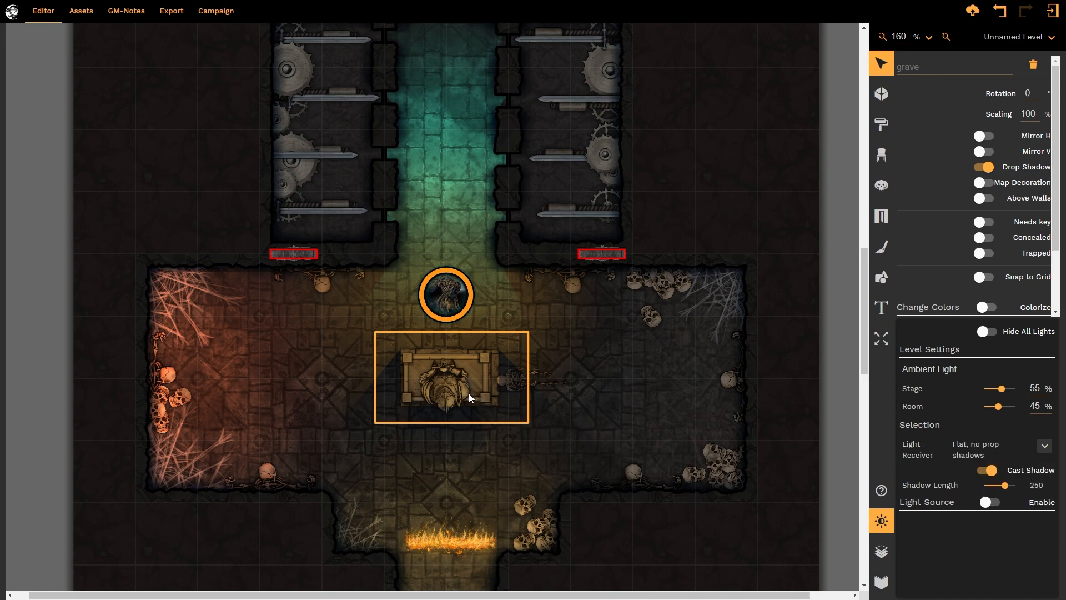
mouse_move(467, 402)
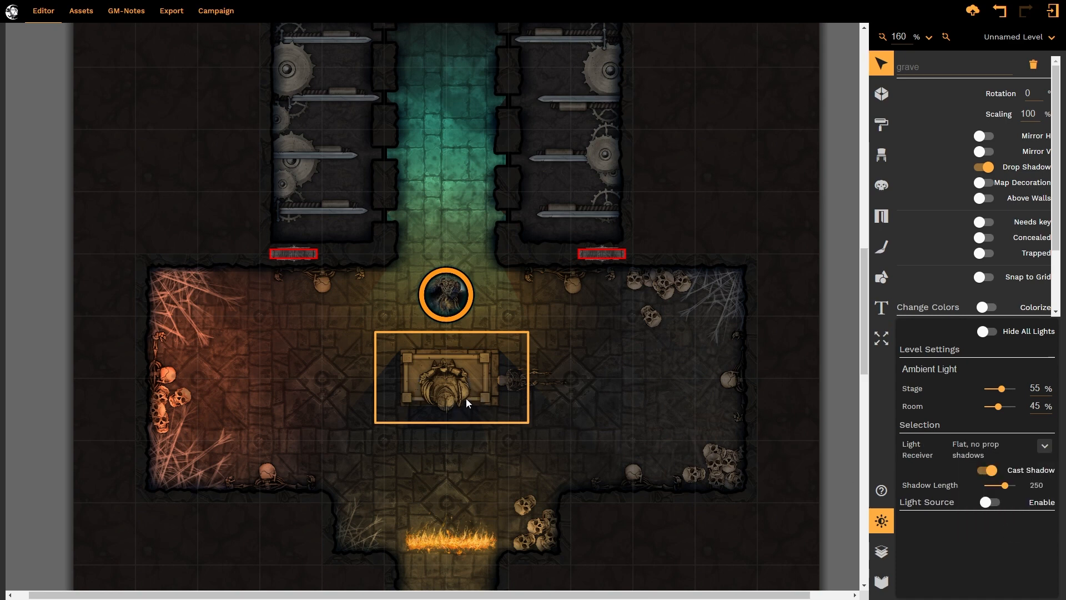
mouse_move(428, 412)
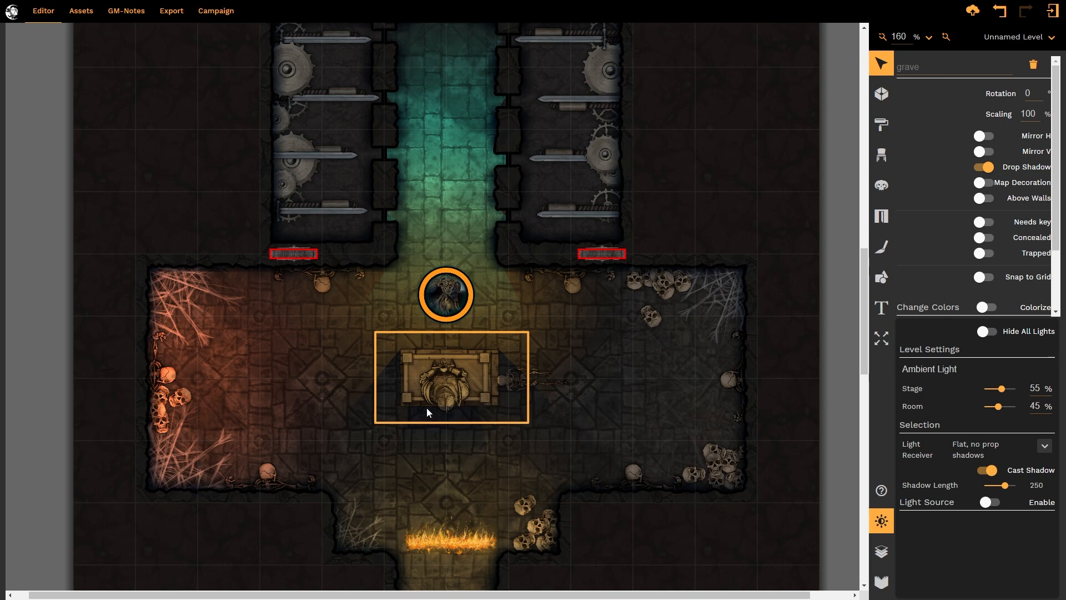
click(1043, 448)
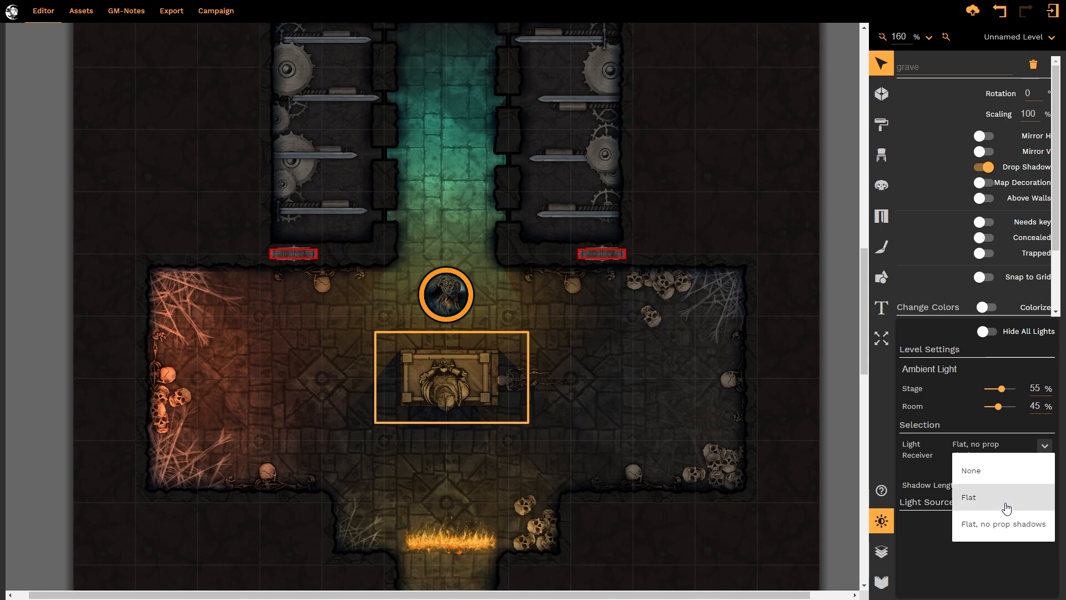
click(967, 497)
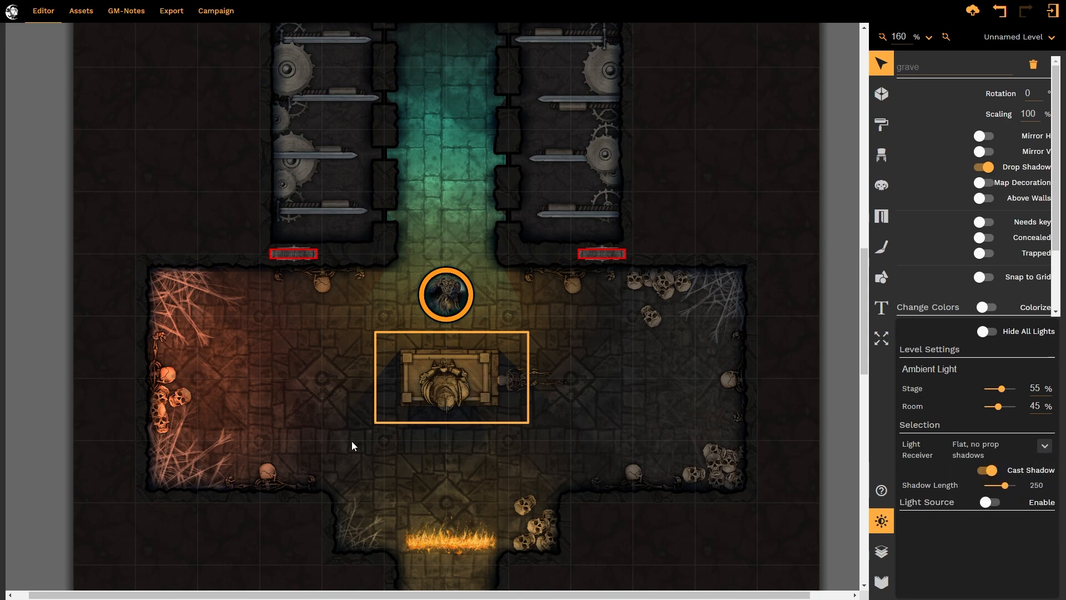
mouse_move(457, 398)
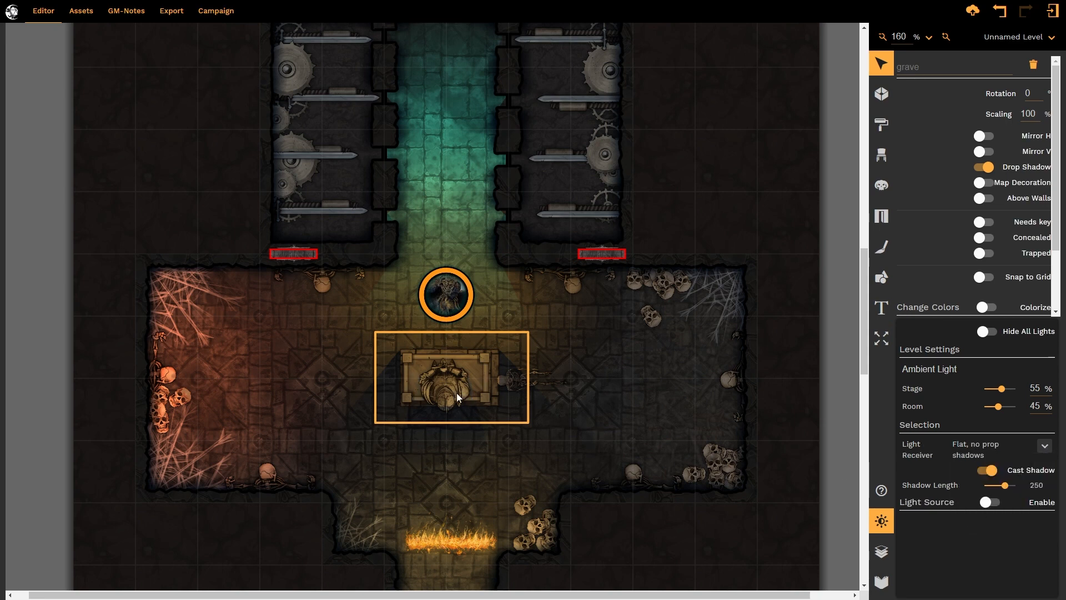
mouse_move(444, 406)
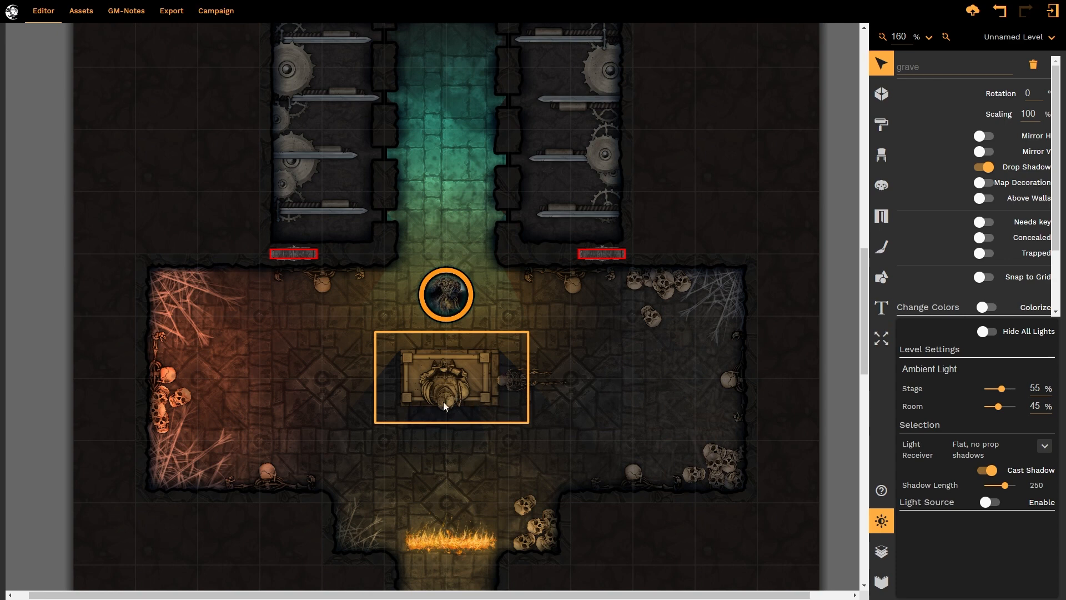
mouse_move(1034, 451)
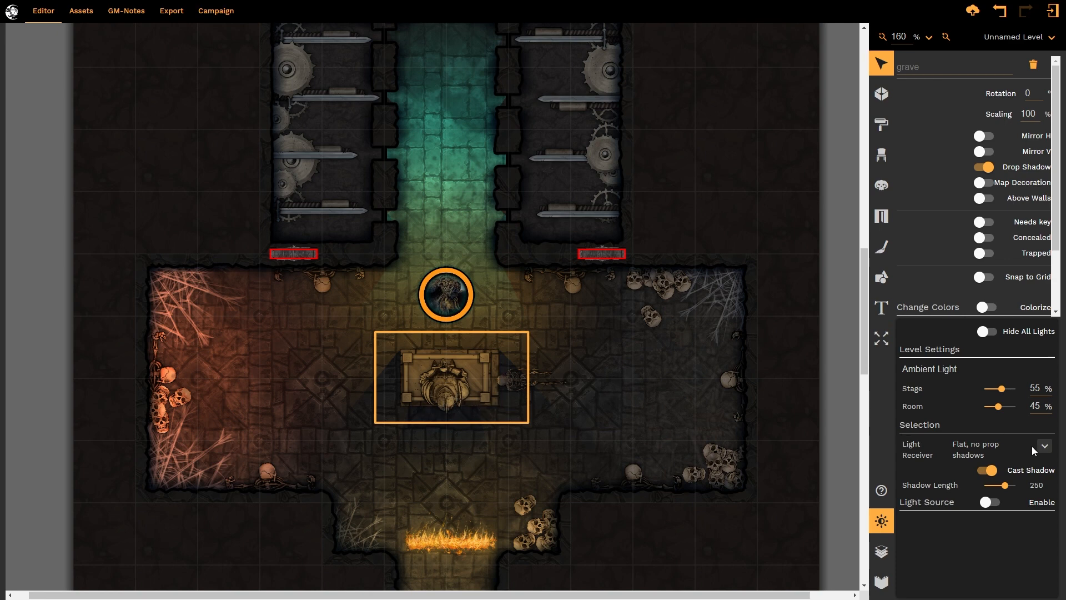
Step: Switch the grave's Light Receiver to None to compare, then leave it on Flat with prop shadows
click(1044, 448)
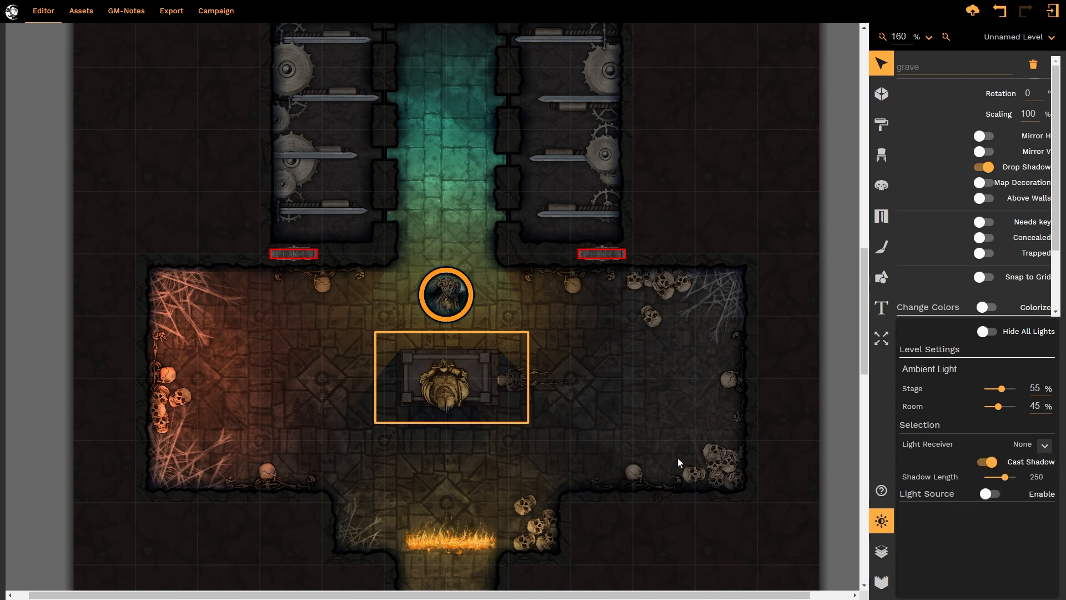
mouse_move(496, 364)
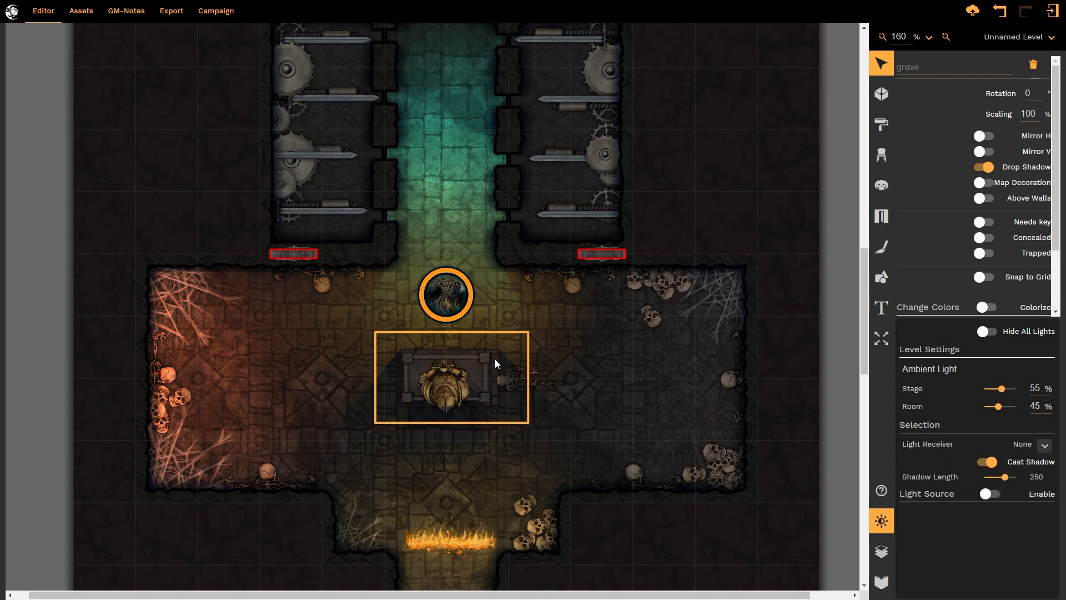
mouse_move(458, 395)
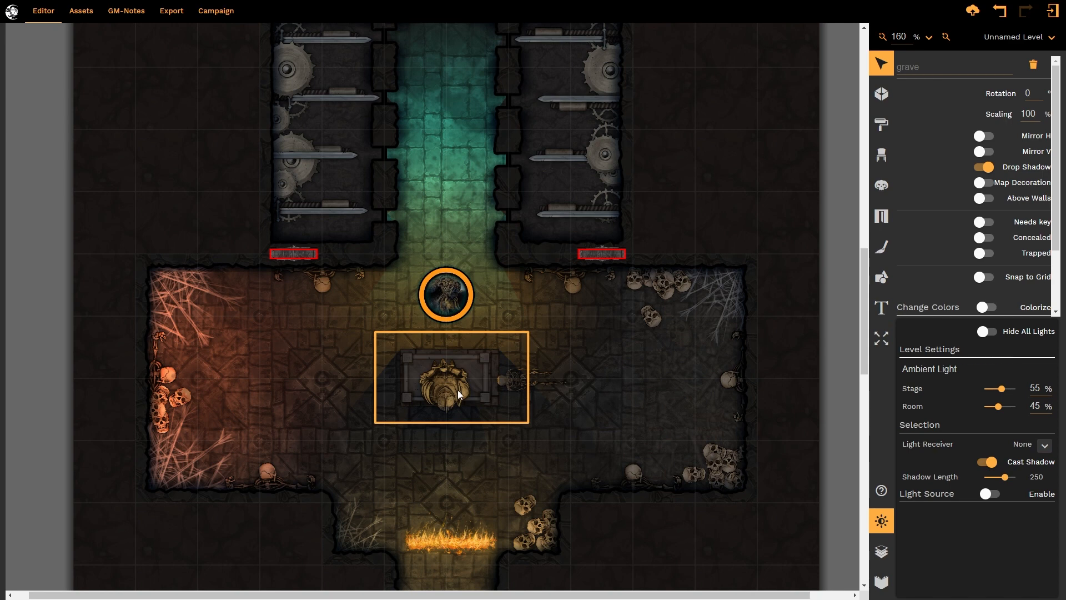
mouse_move(433, 364)
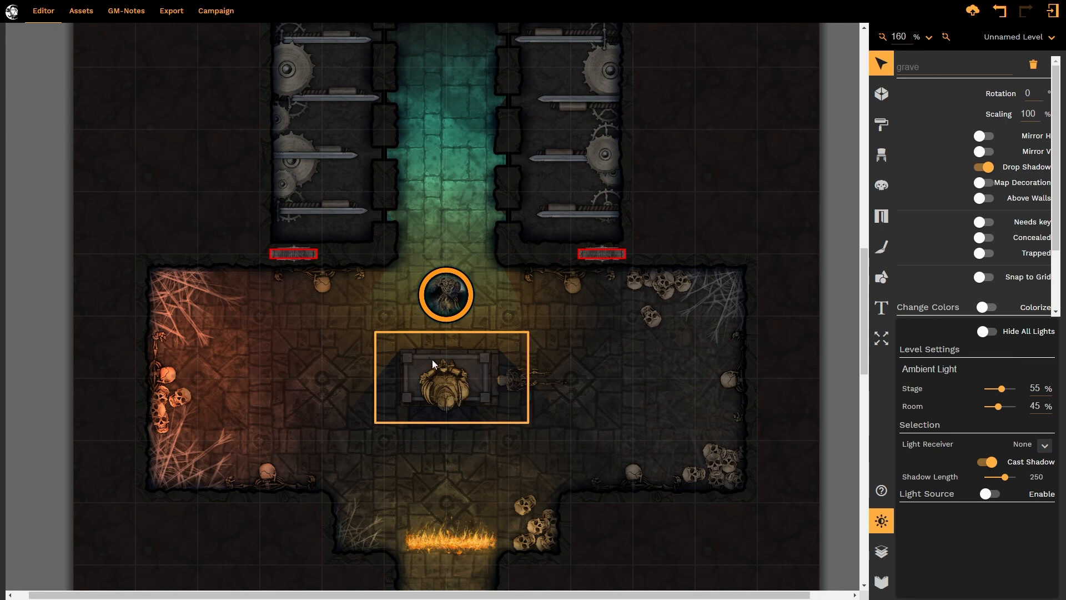
mouse_move(433, 365)
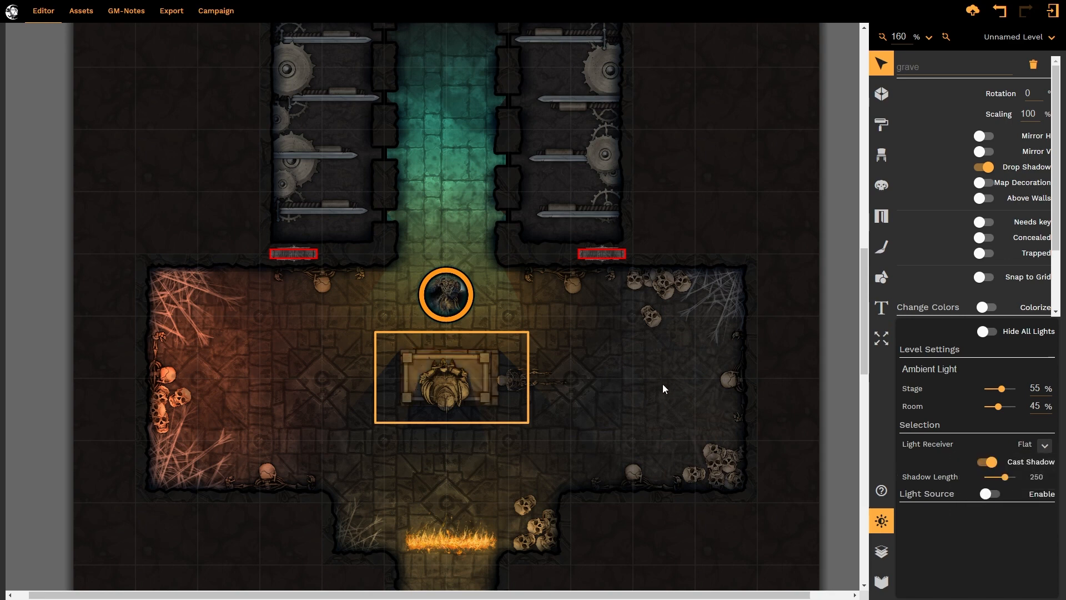
scroll(down, 3)
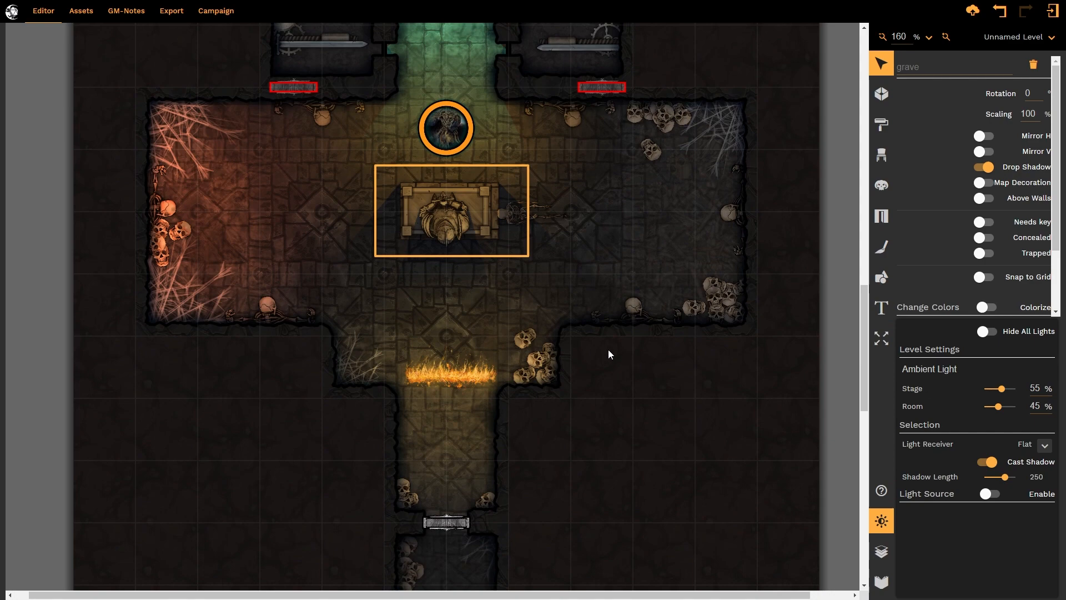
scroll(up, 3)
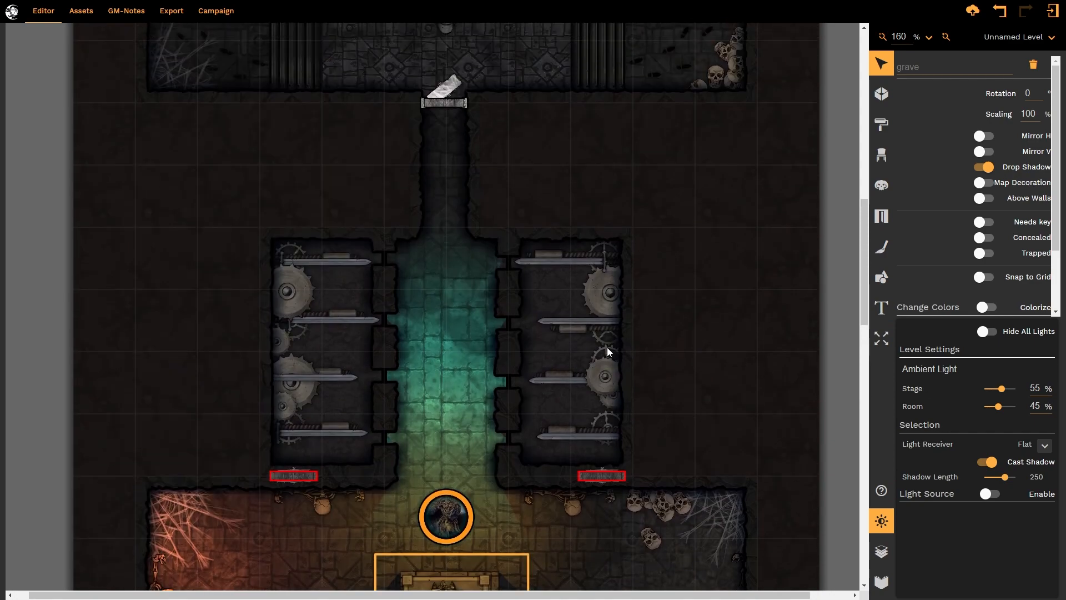